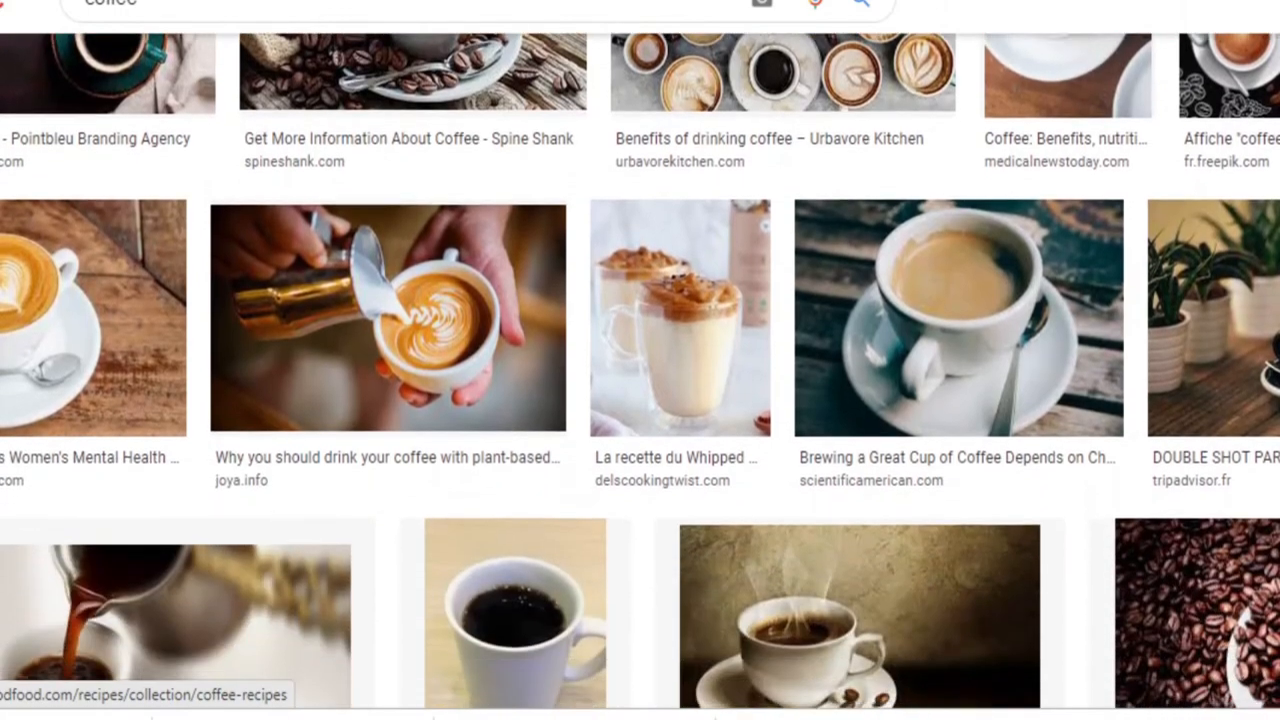
# - Enable Smart Guides and select the grey rounded-square swatch on the artboard
pyautogui.scroll(-3)
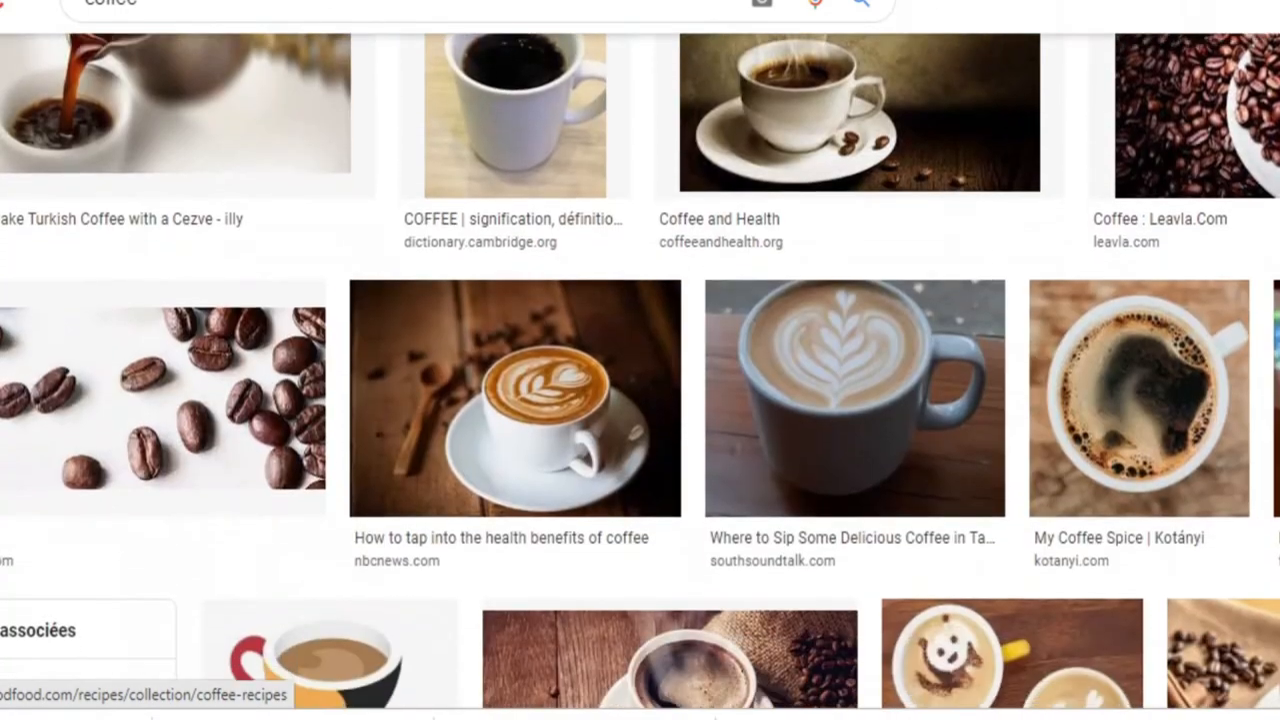
pyautogui.scroll(-3)
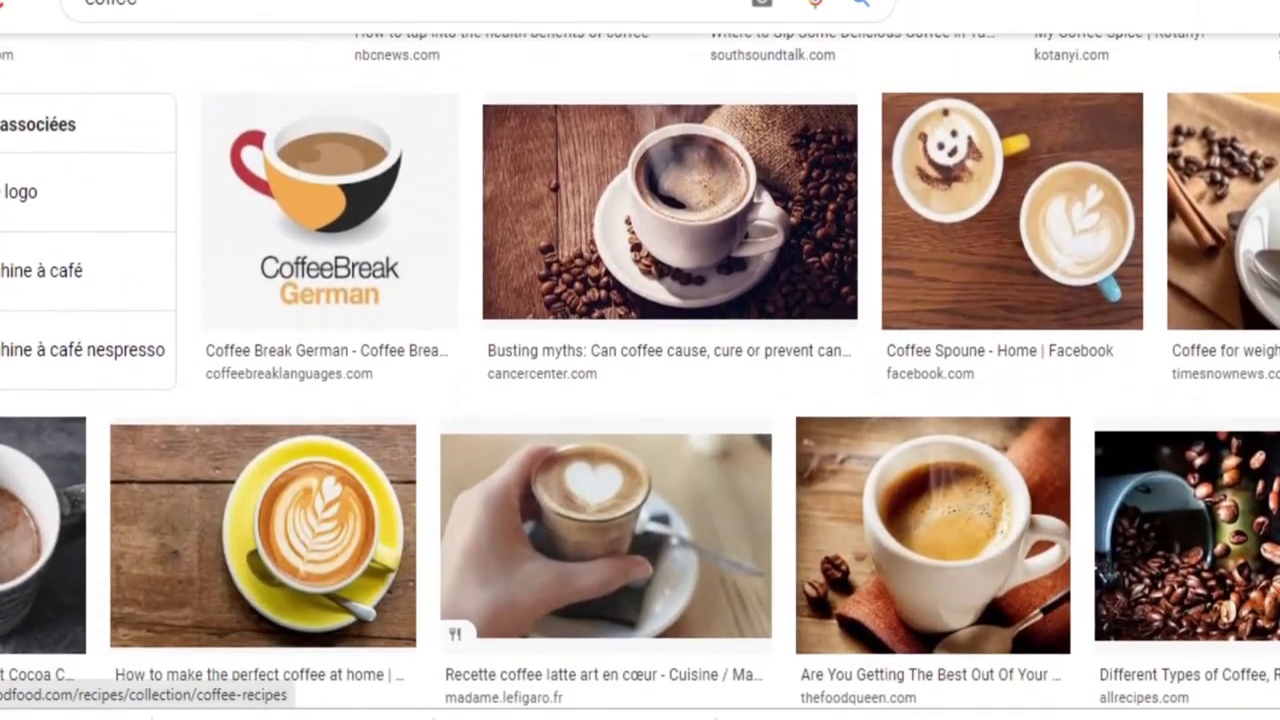
pyautogui.scroll(3)
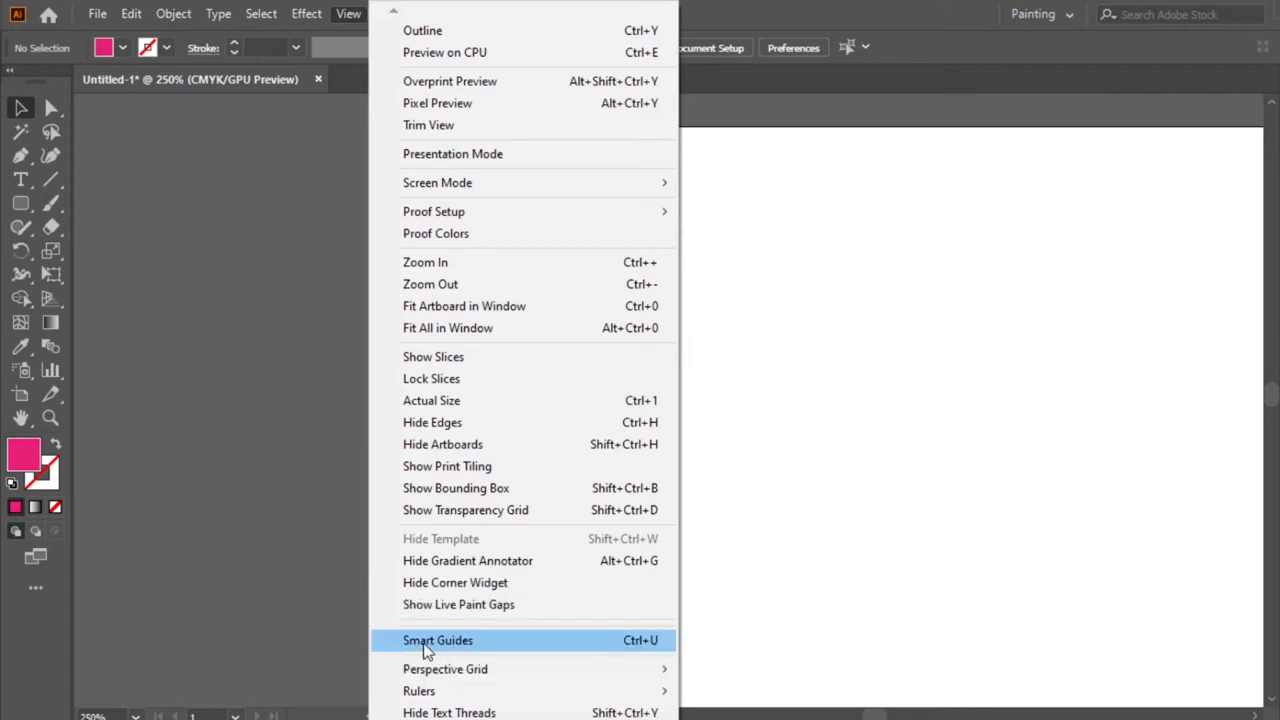
pyautogui.click(437, 640)
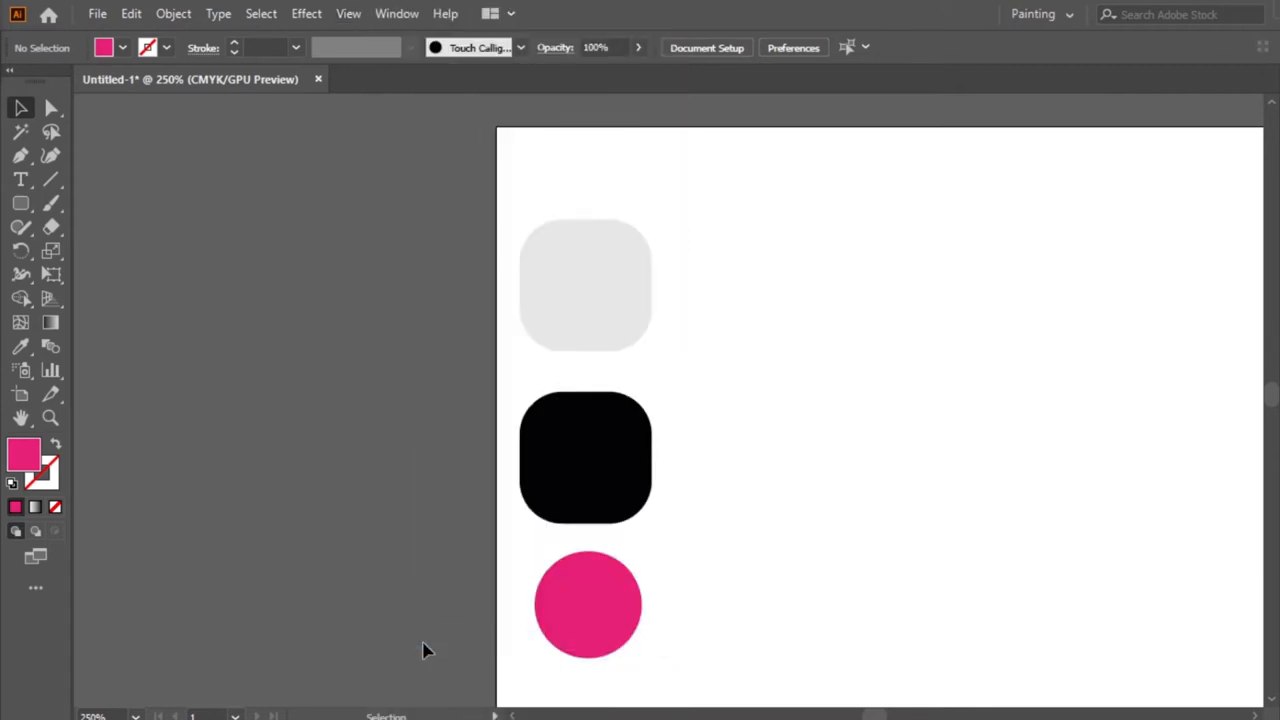
pyautogui.click(585, 285)
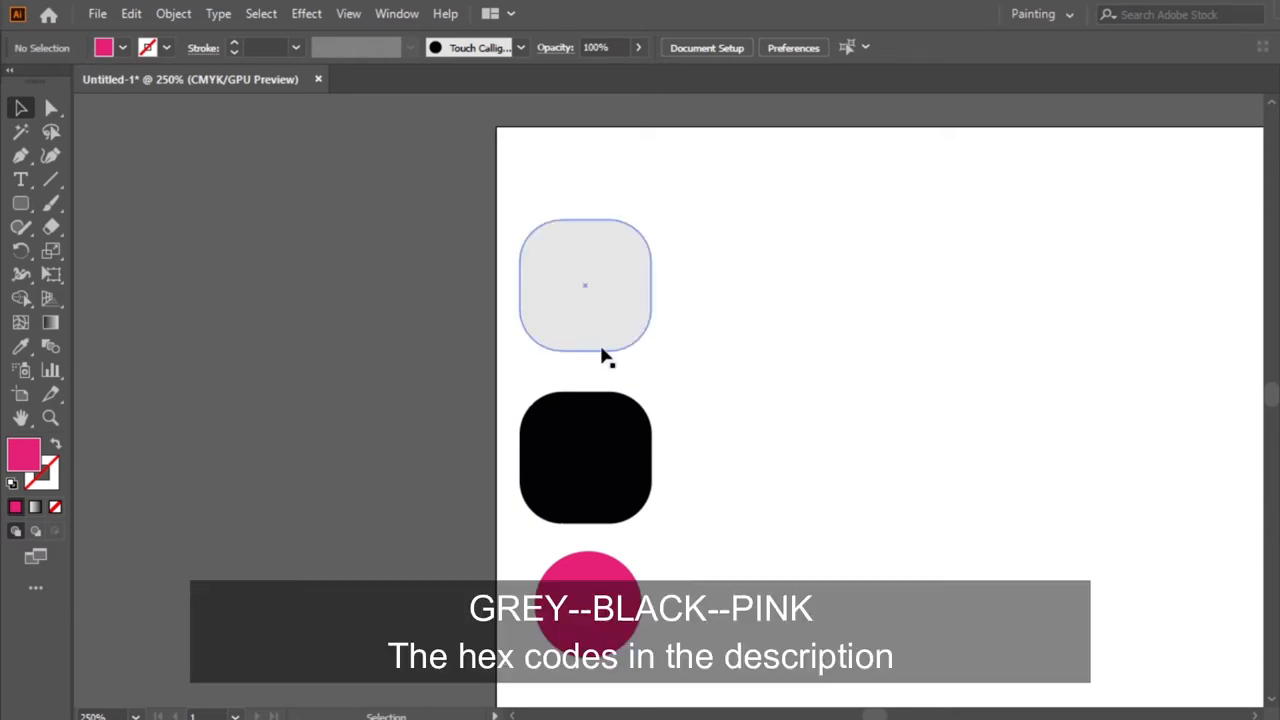
pyautogui.click(585, 457)
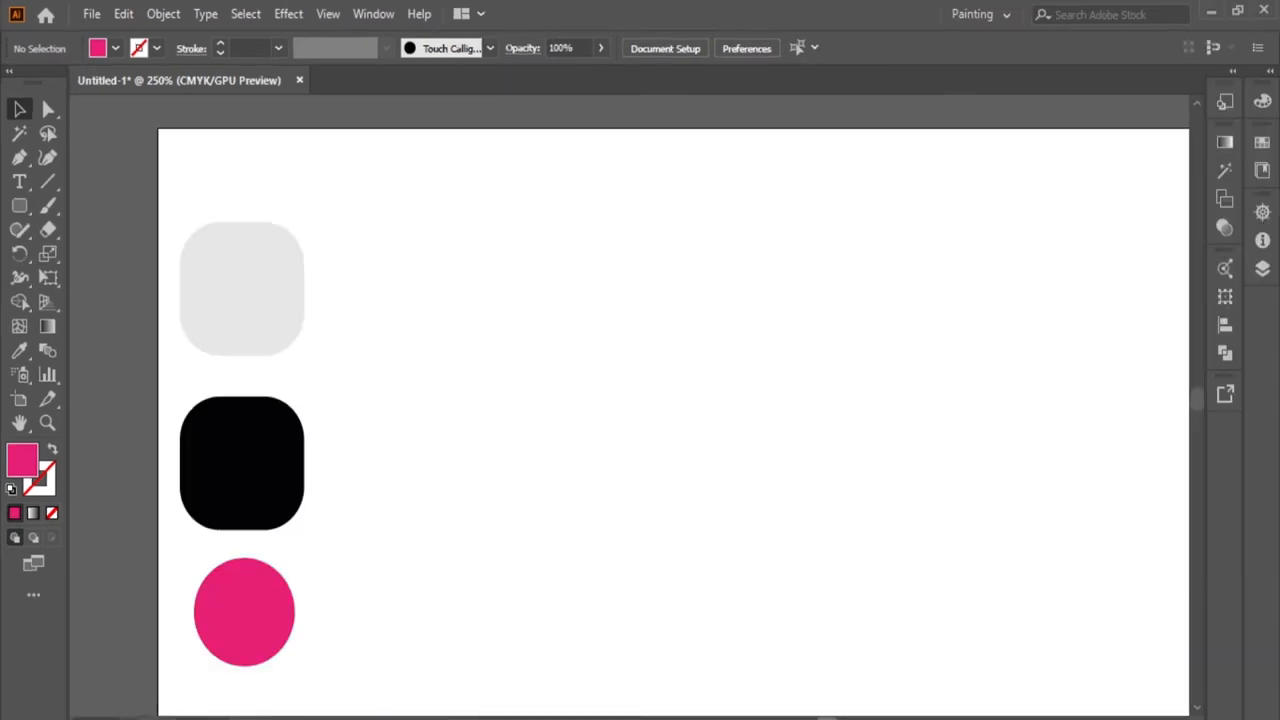
pyautogui.moveTo(40, 100)
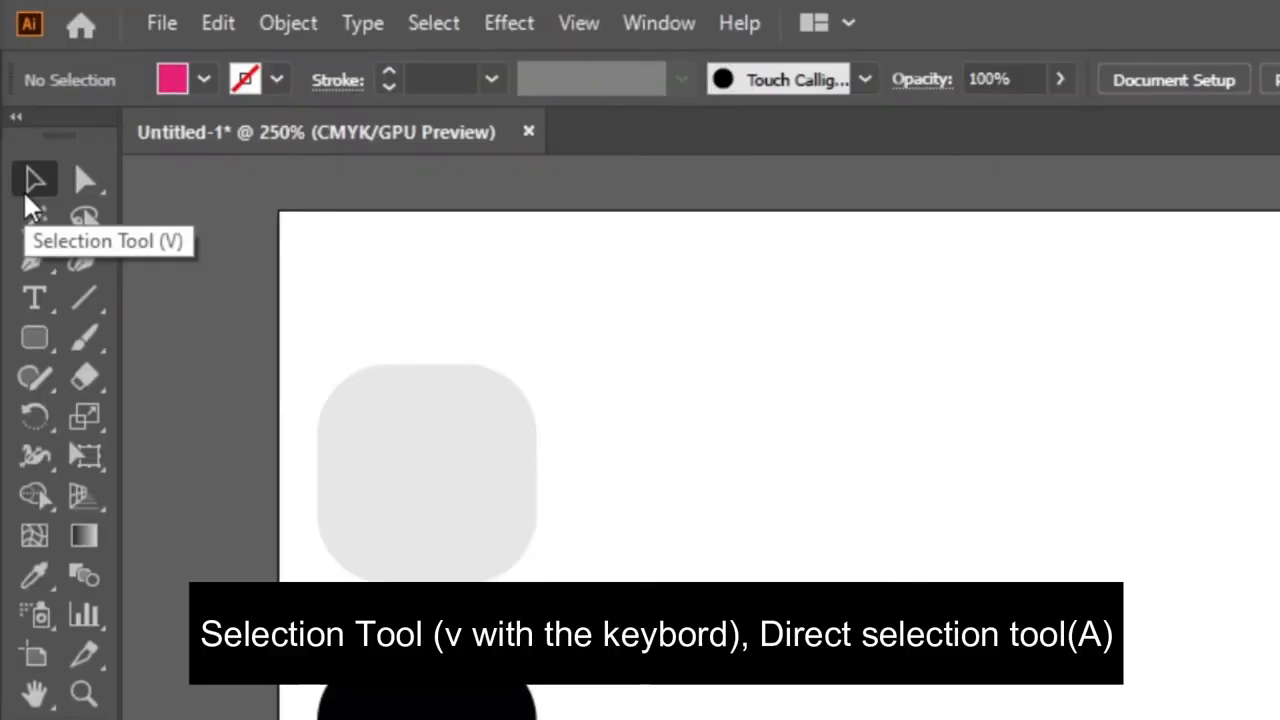
pyautogui.moveTo(85, 180)
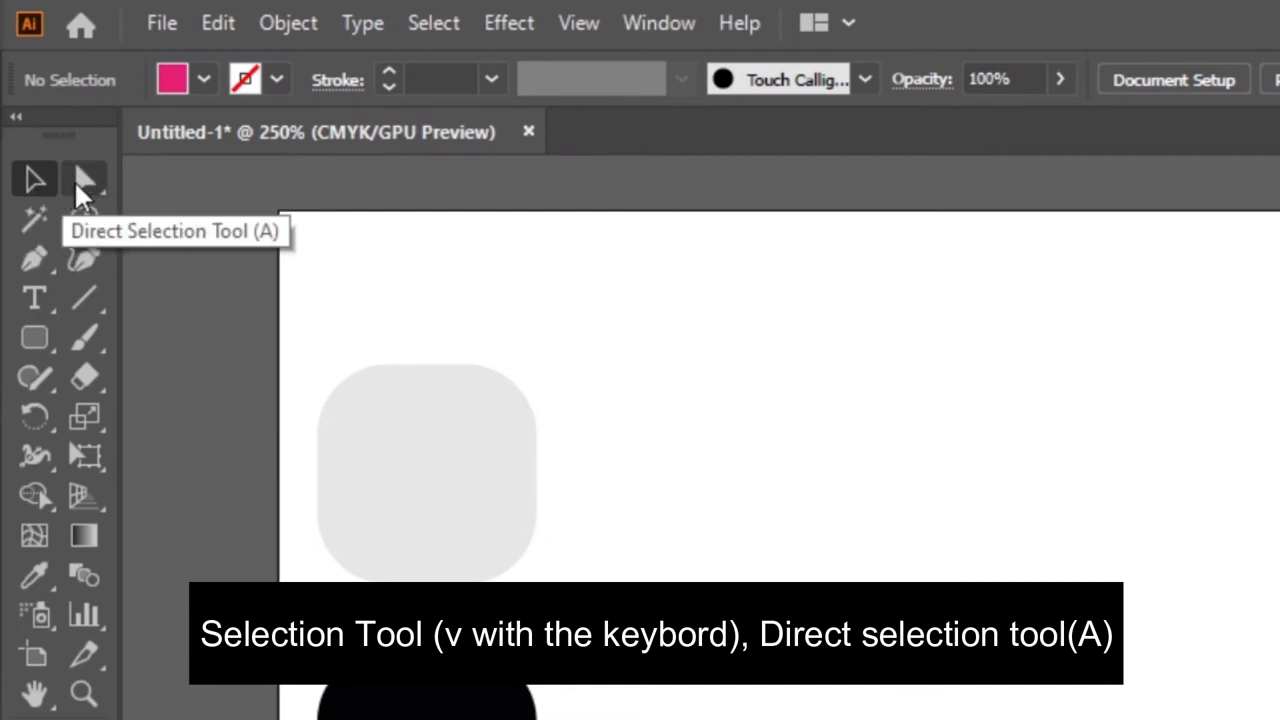
pyautogui.moveTo(35, 260)
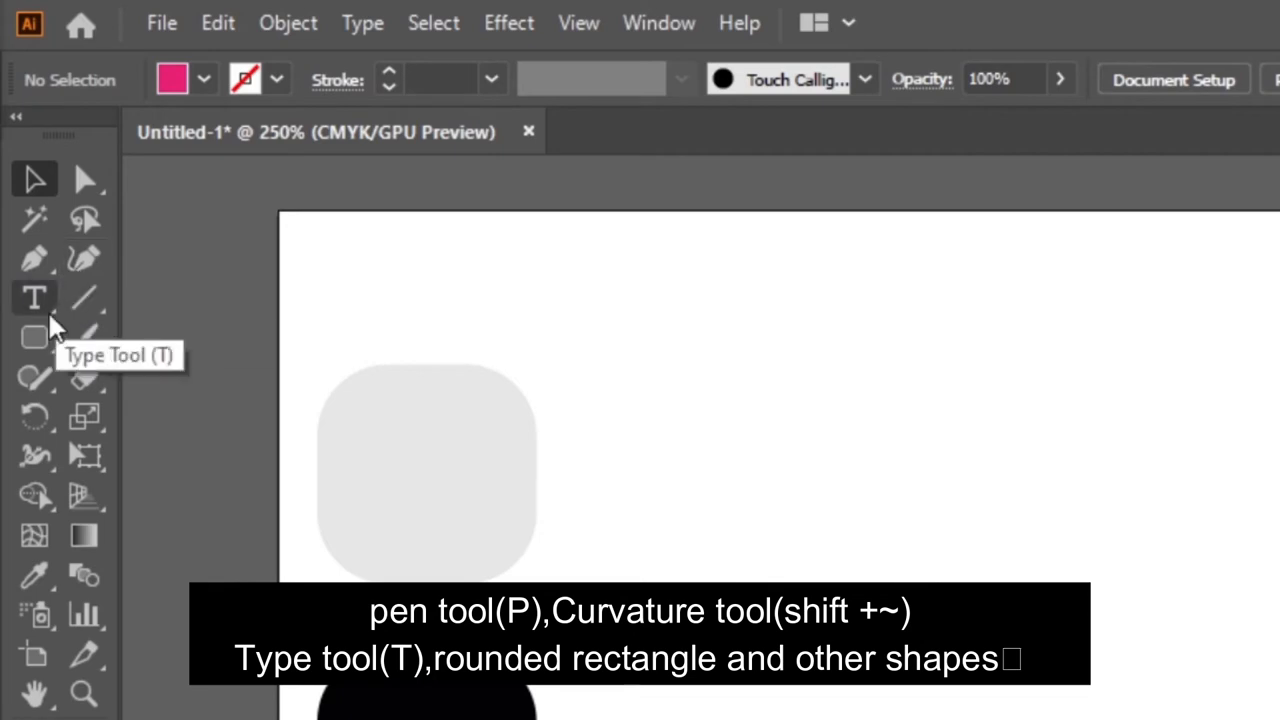
pyautogui.moveTo(40, 315)
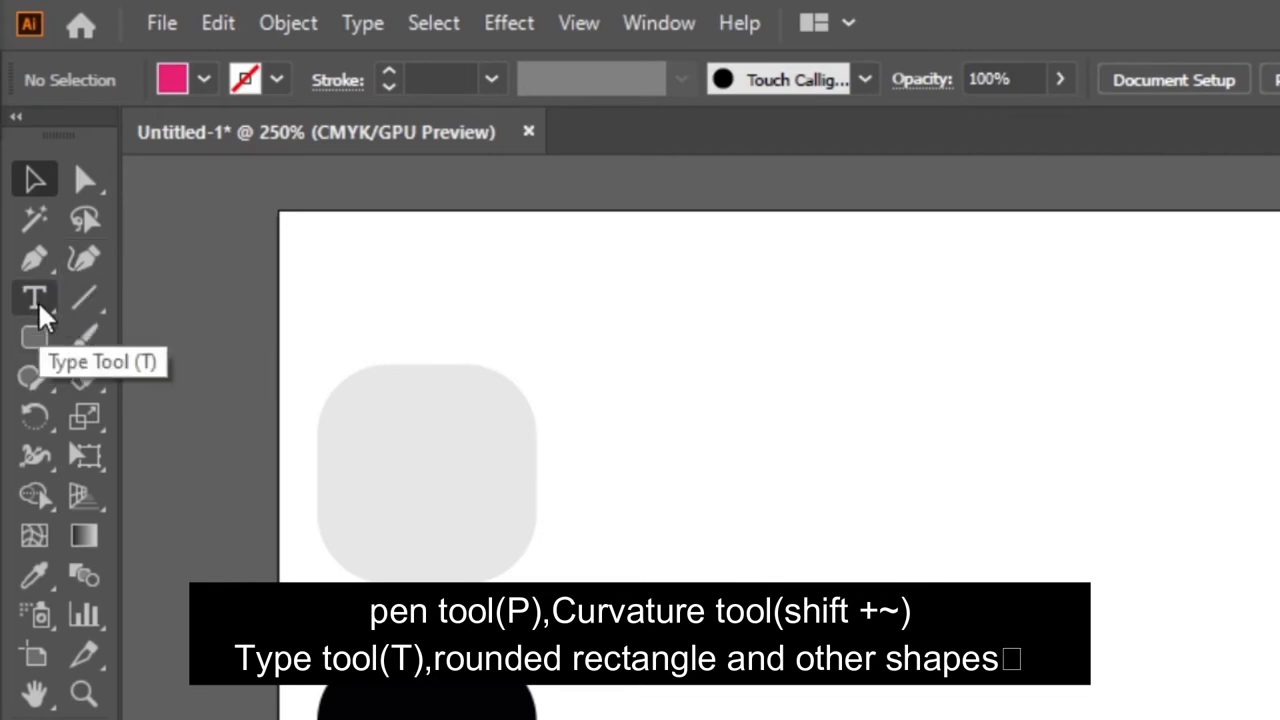
pyautogui.moveTo(40, 345)
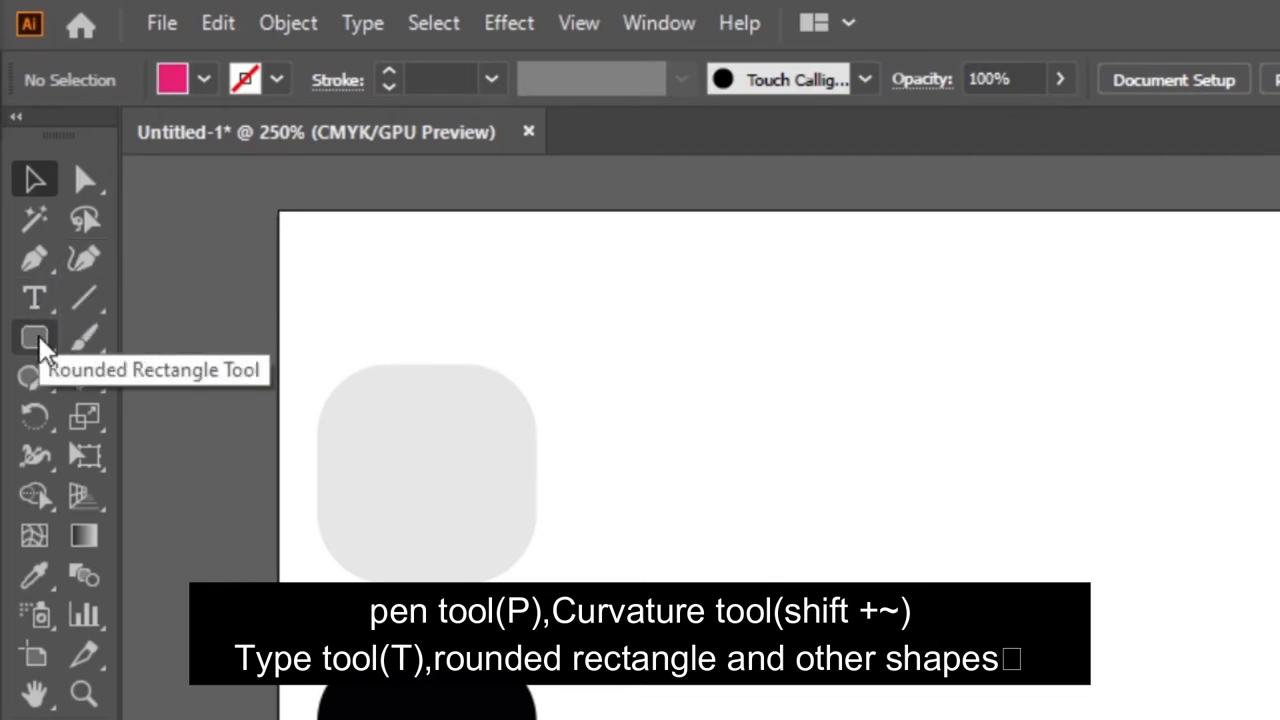
# - Browse the basic shape tool flyout and other tool options
pyautogui.click(33, 338)
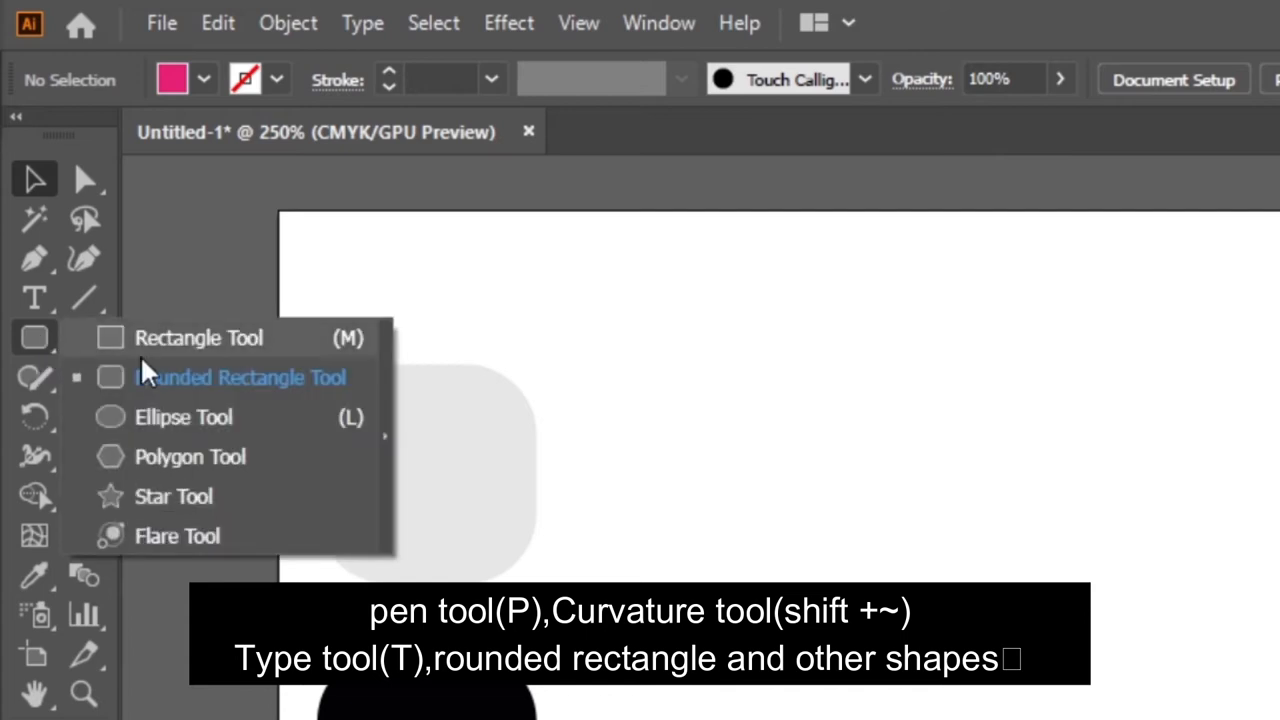
pyautogui.moveTo(150, 549)
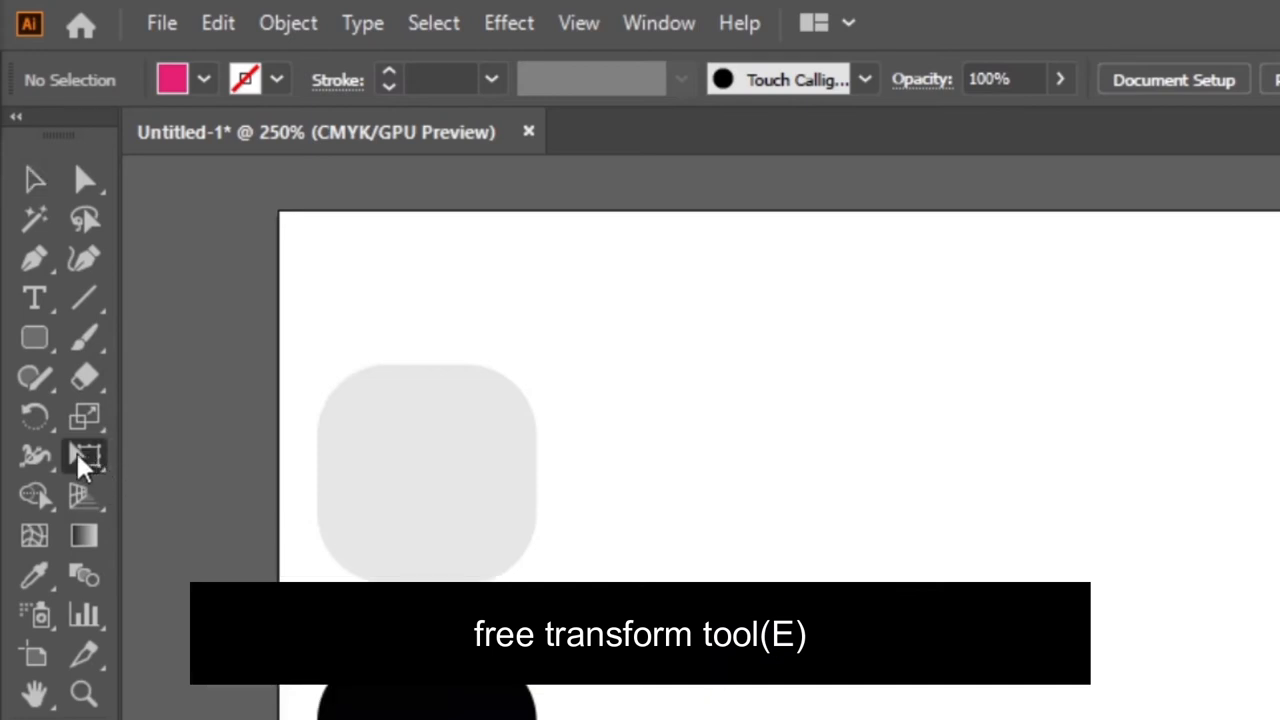
pyautogui.moveTo(83, 457)
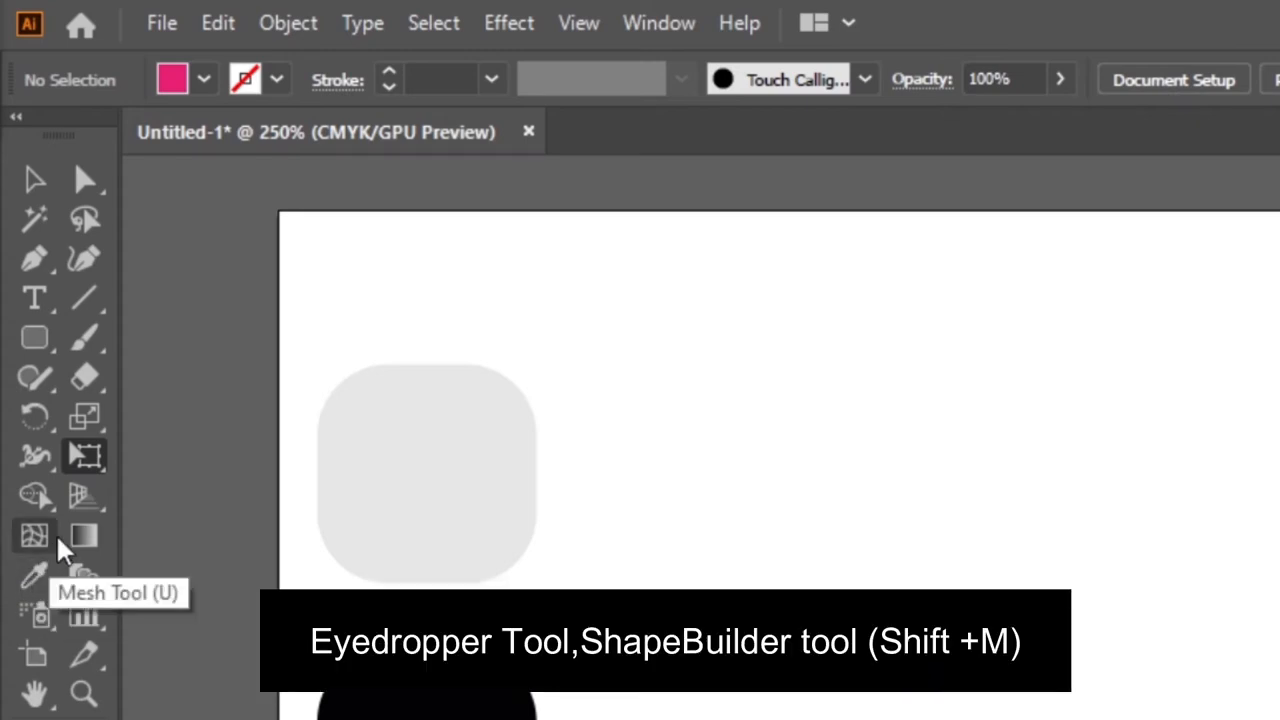
pyautogui.moveTo(33, 497)
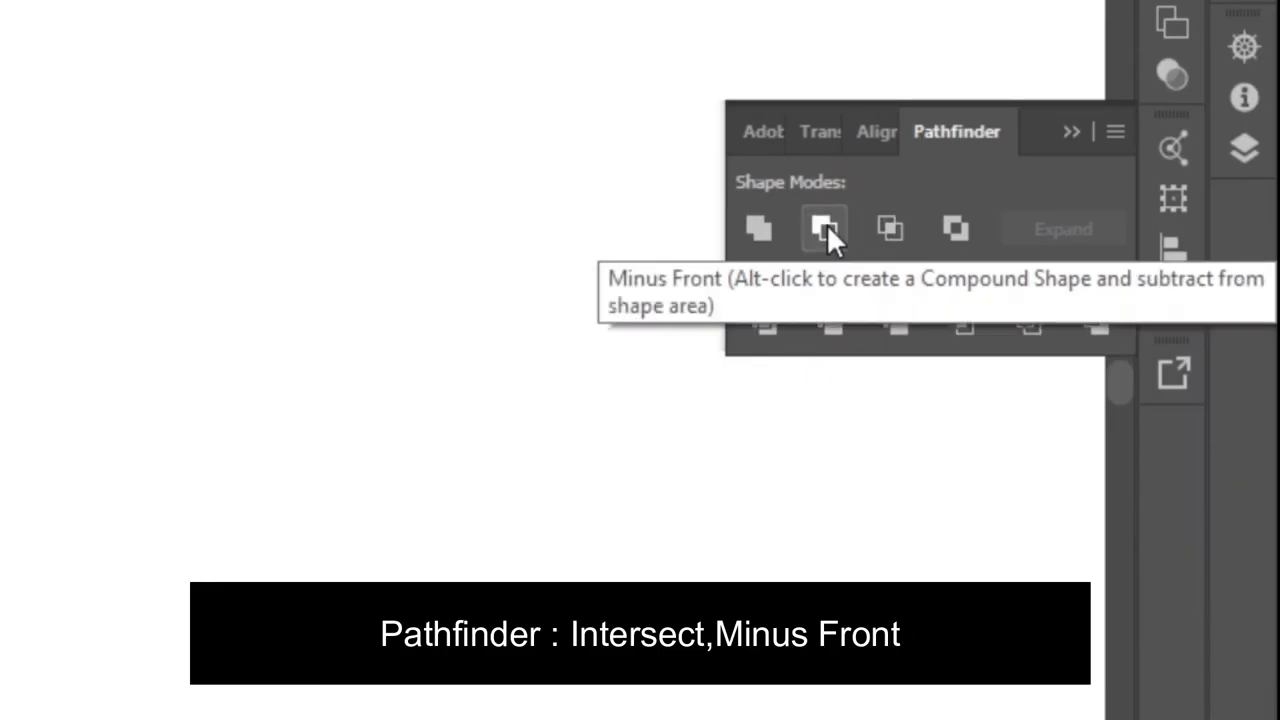
pyautogui.click(824, 228)
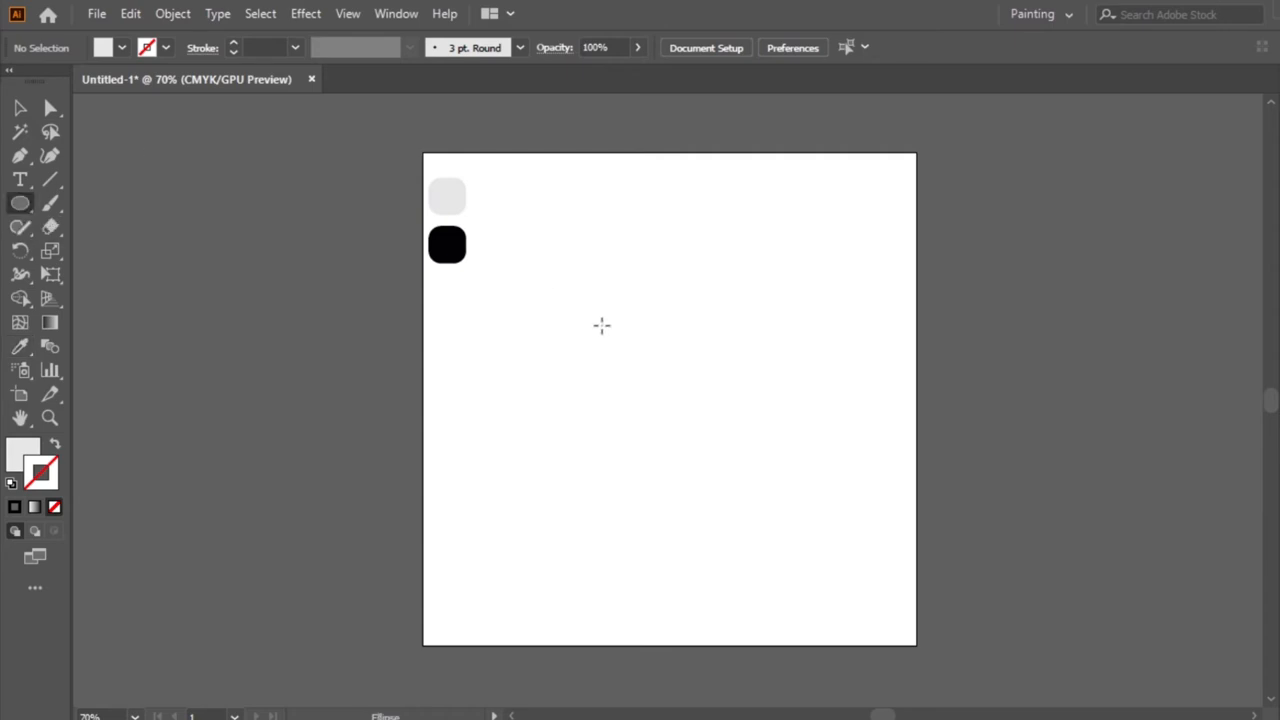
# - Shift-drag a light grey circle at the artboard centre for the cup bowl
pyautogui.moveTo(576, 300); pyautogui.dragTo(590, 393)
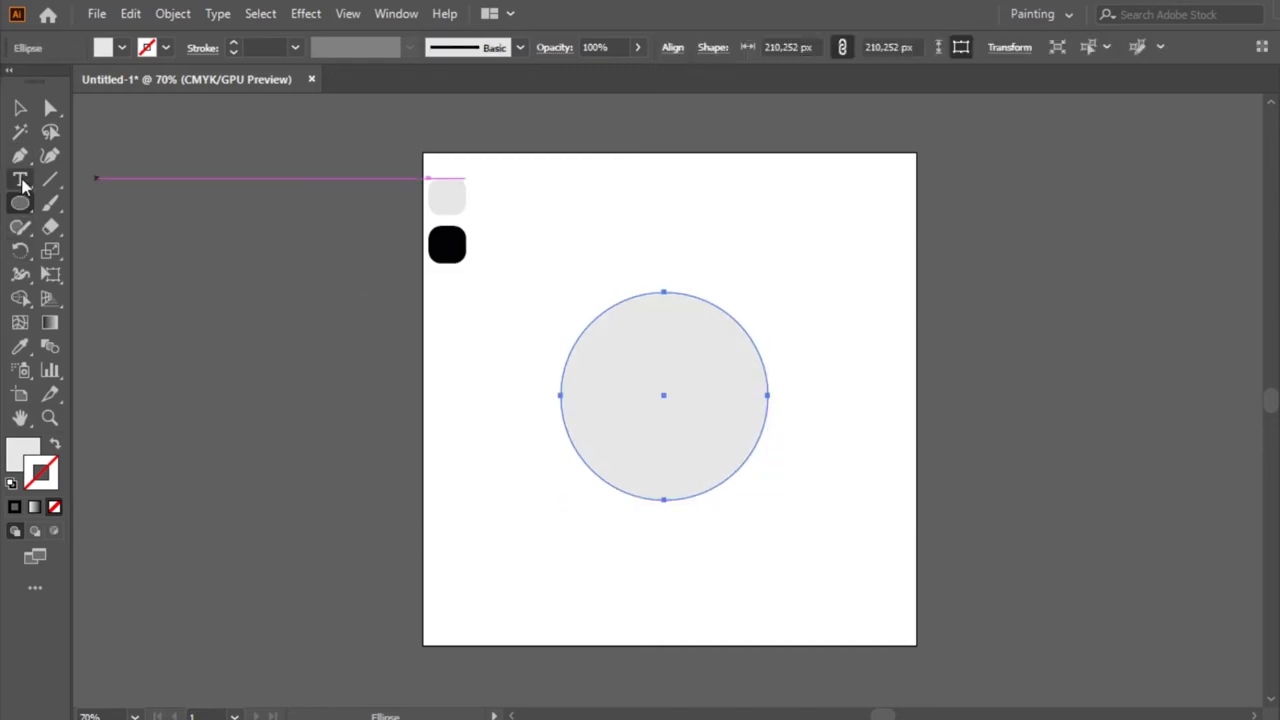
pyautogui.click(20, 203)
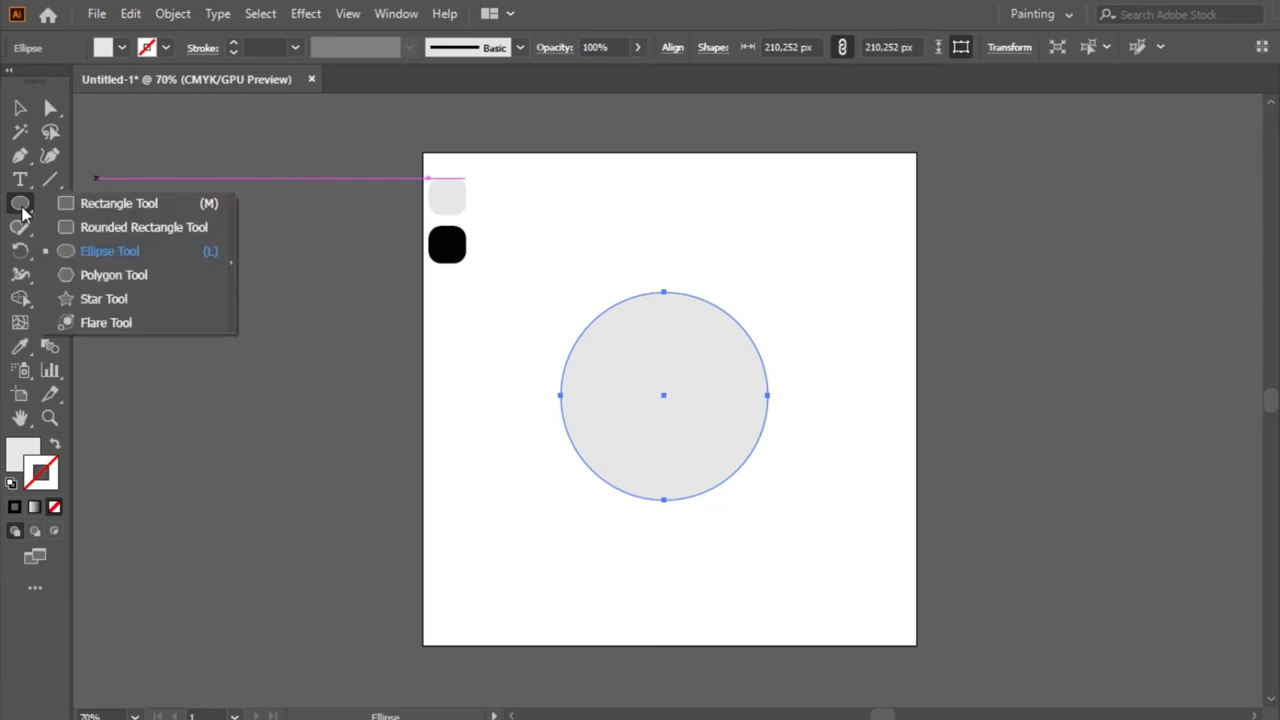
pyautogui.click(118, 203)
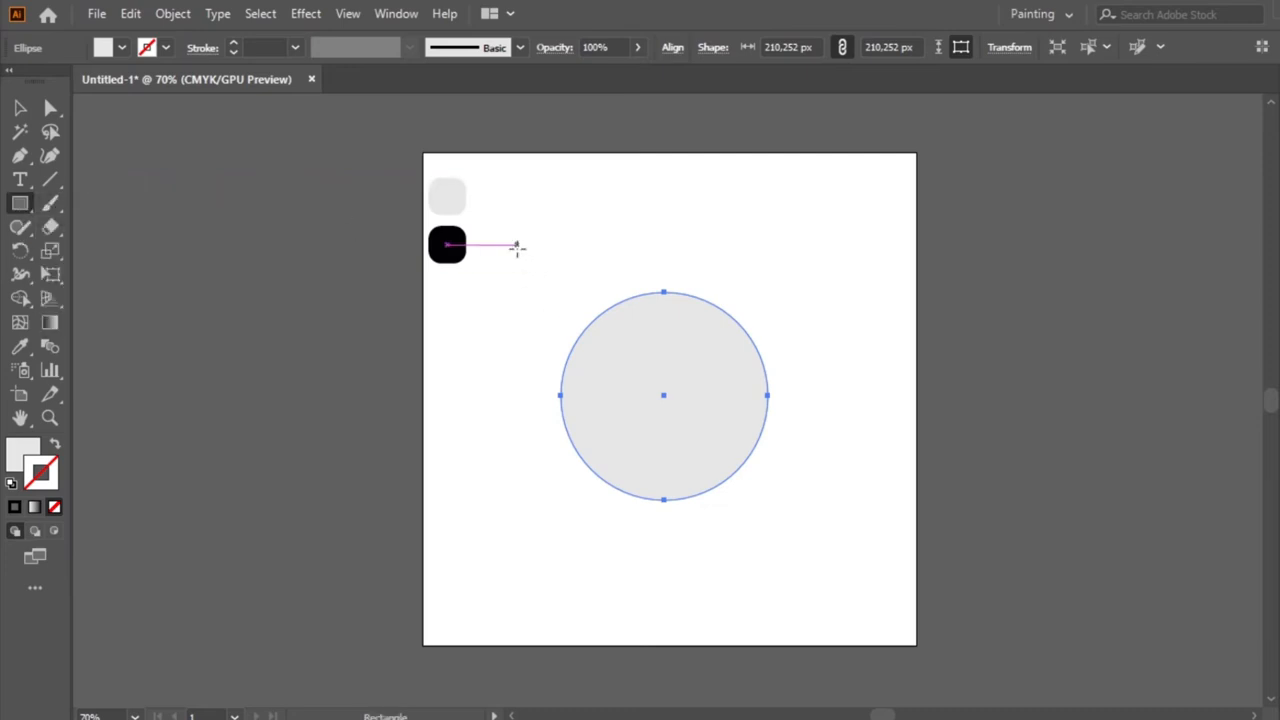
# - Draw a rectangle wider than the circle covering its top half
pyautogui.moveTo(516, 247); pyautogui.dragTo(709, 415)
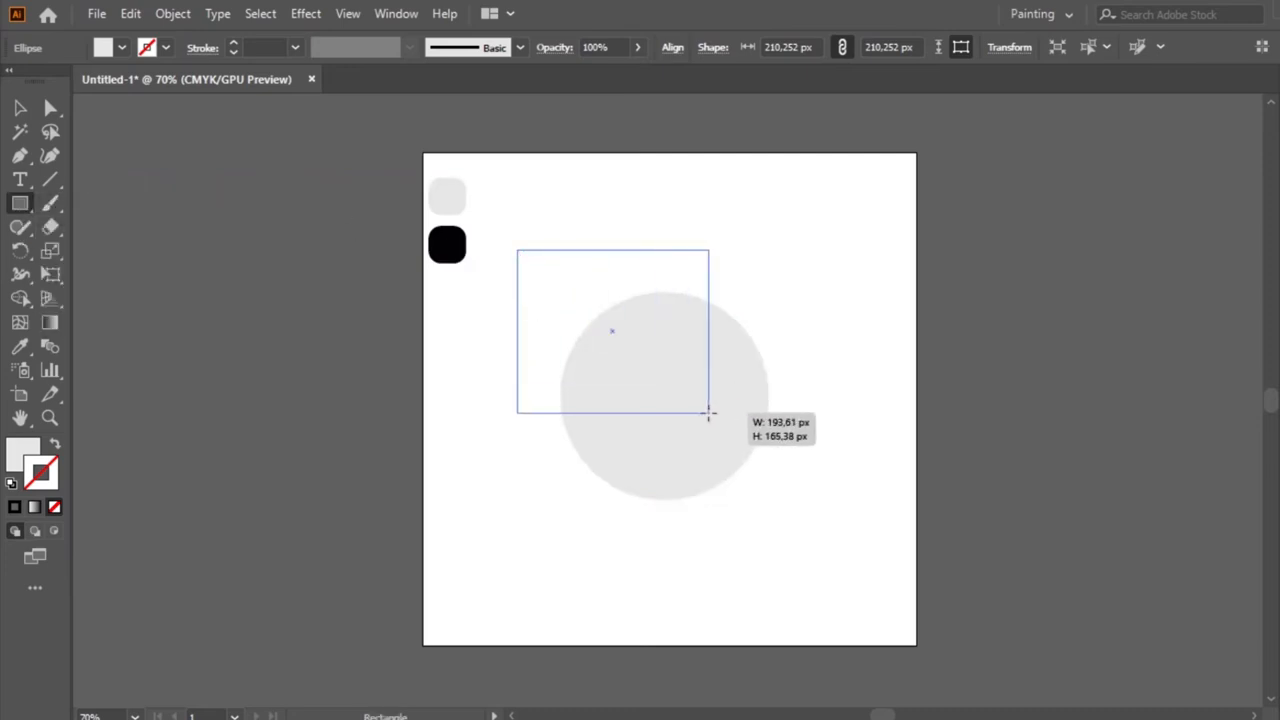
pyautogui.moveTo(708, 415); pyautogui.dragTo(780, 397)
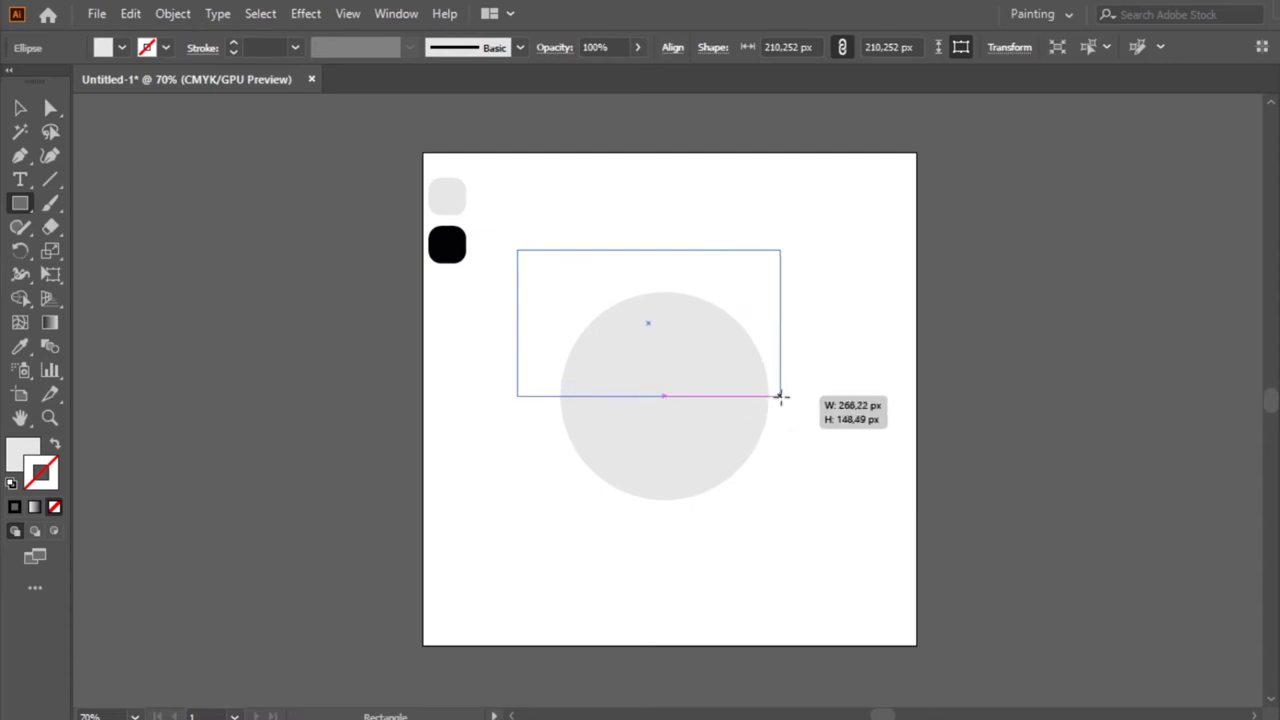
pyautogui.moveTo(780, 397); pyautogui.dragTo(810, 393)
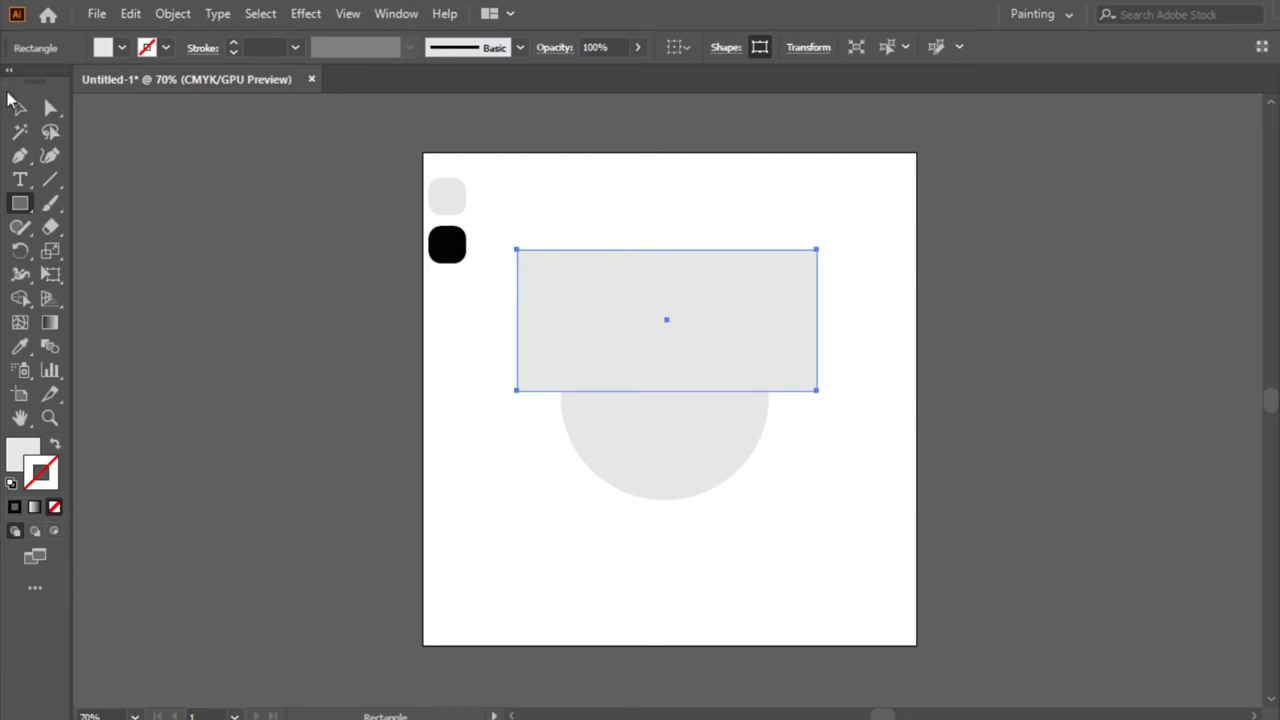
# - Alt-drag a copy of the rectangle down below the circle
pyautogui.click(20, 108)
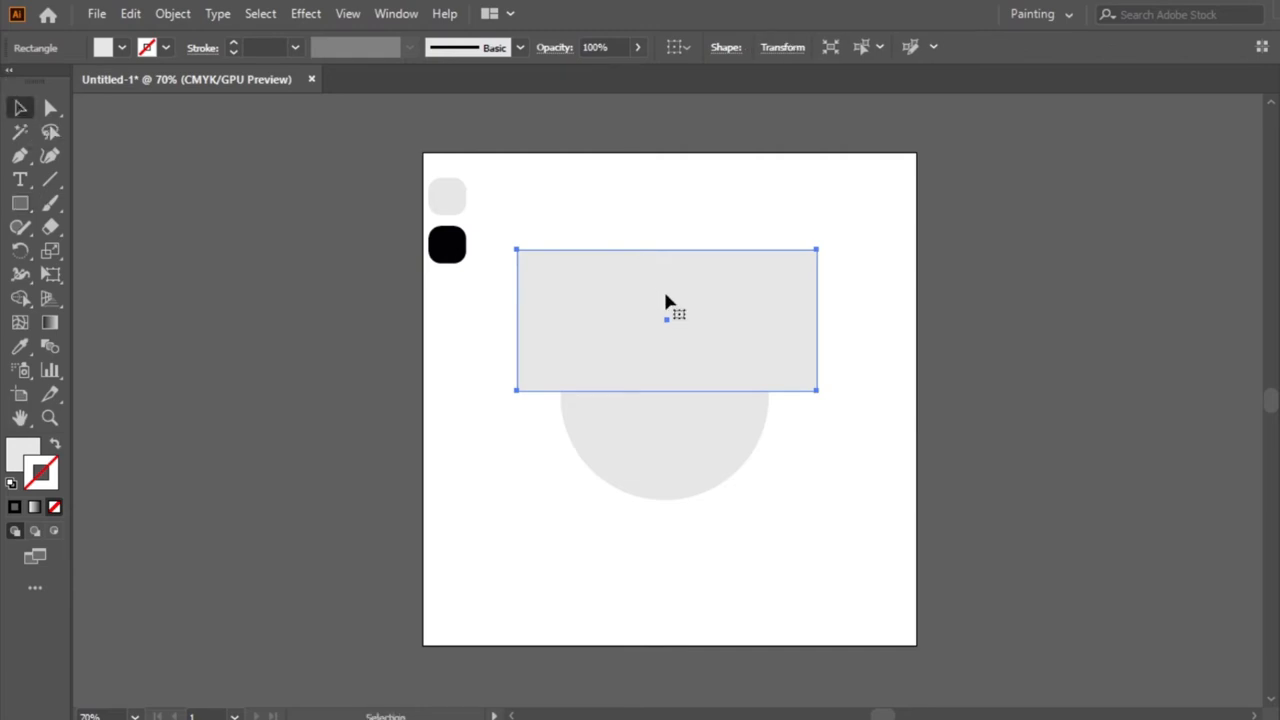
pyautogui.press('alt')
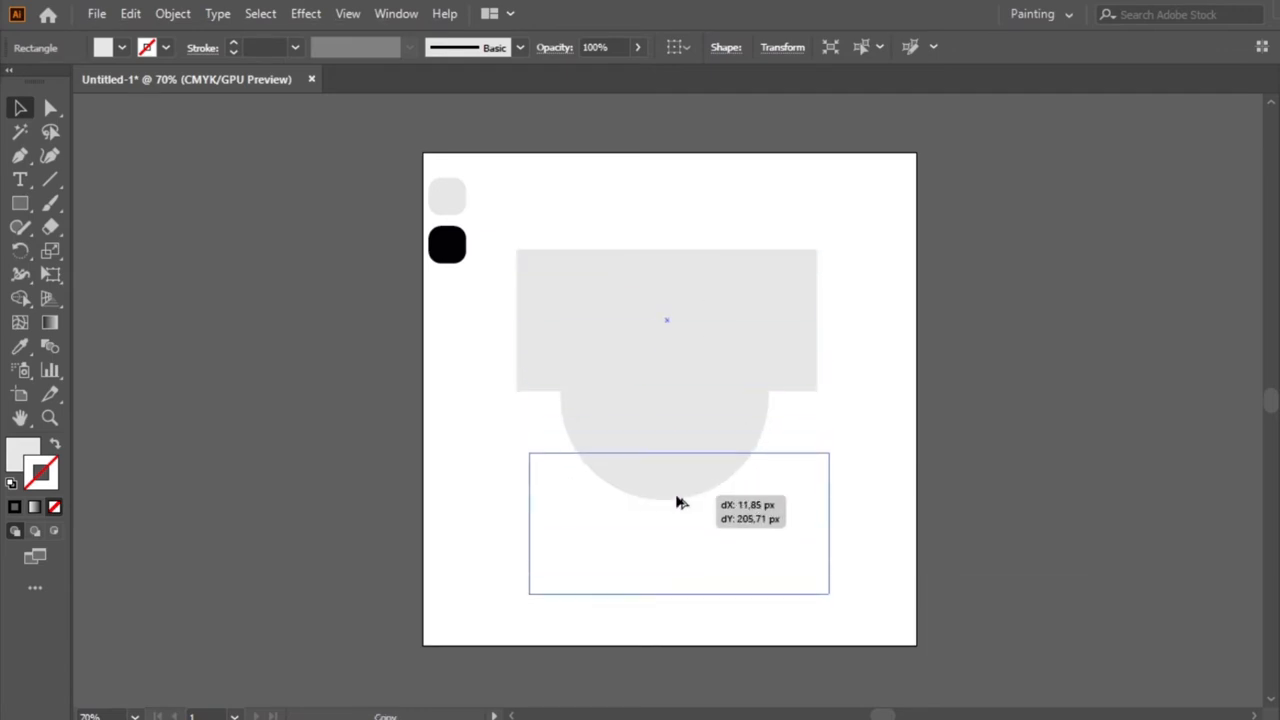
pyautogui.moveTo(680, 500); pyautogui.dragTo(669, 520)
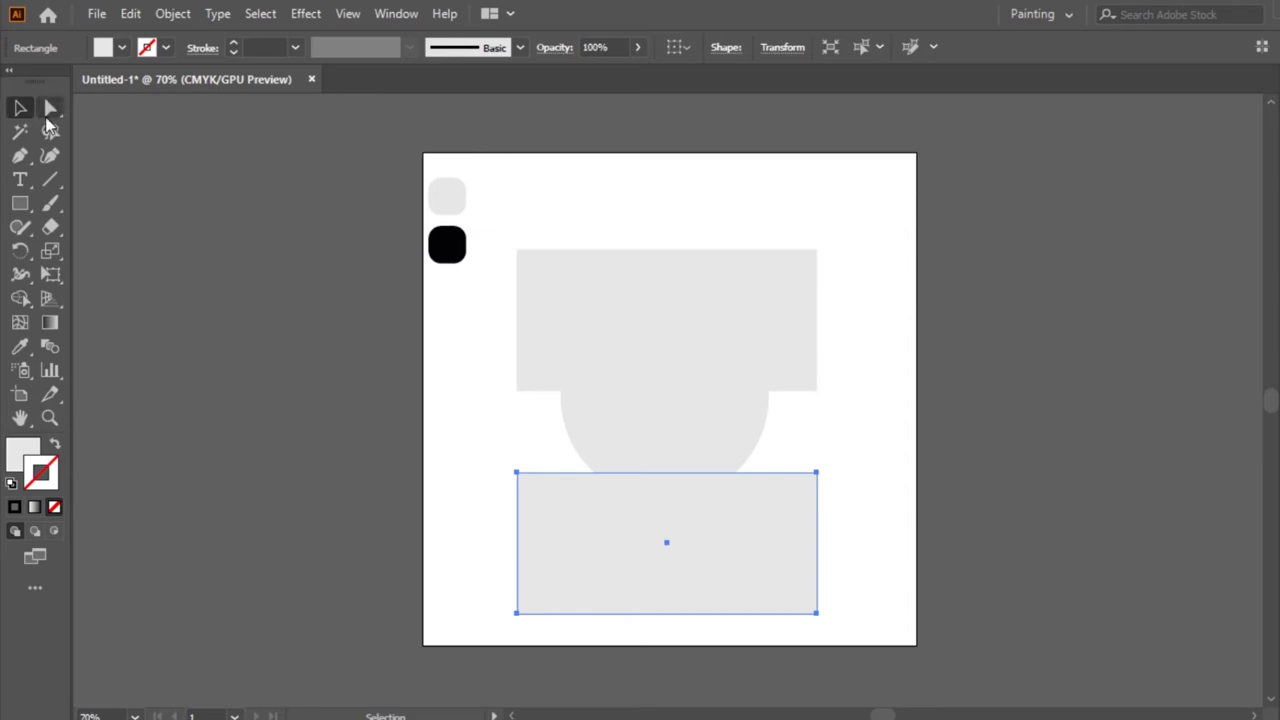
pyautogui.click(49, 108)
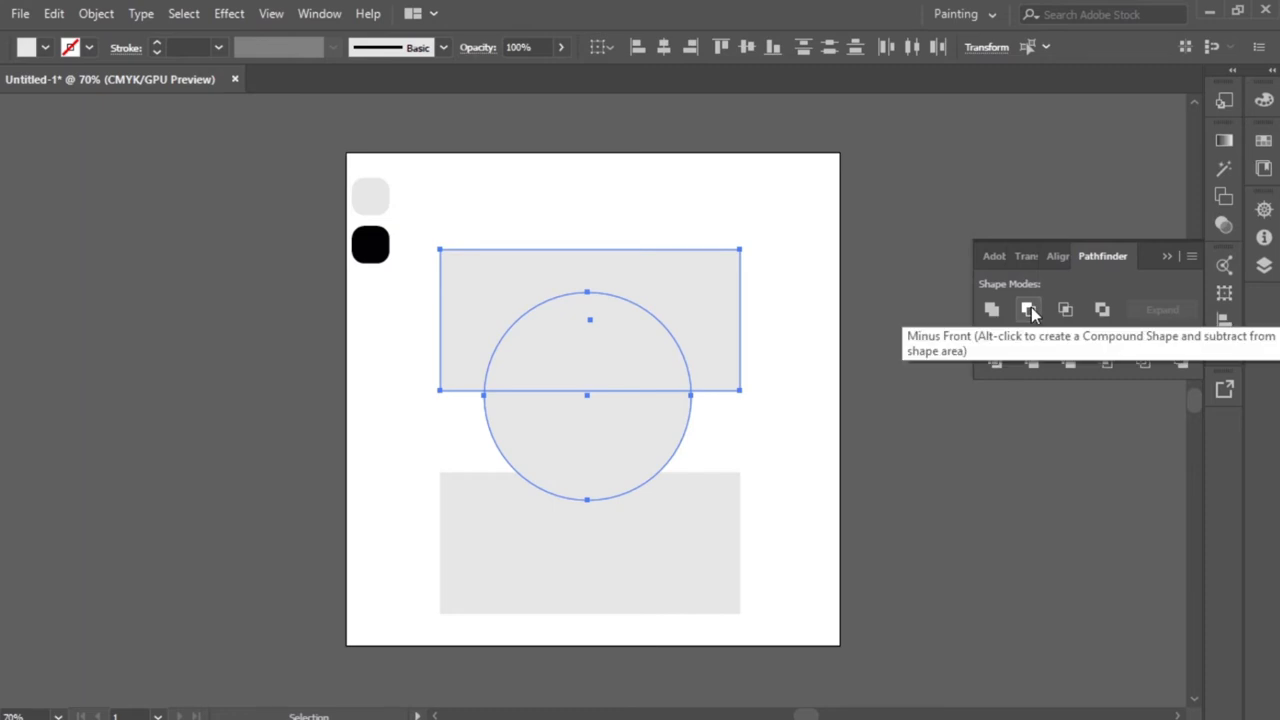
# - Subtract both rectangles from the circle with Minus Front, then move the bowl higher
pyautogui.click(1028, 309)
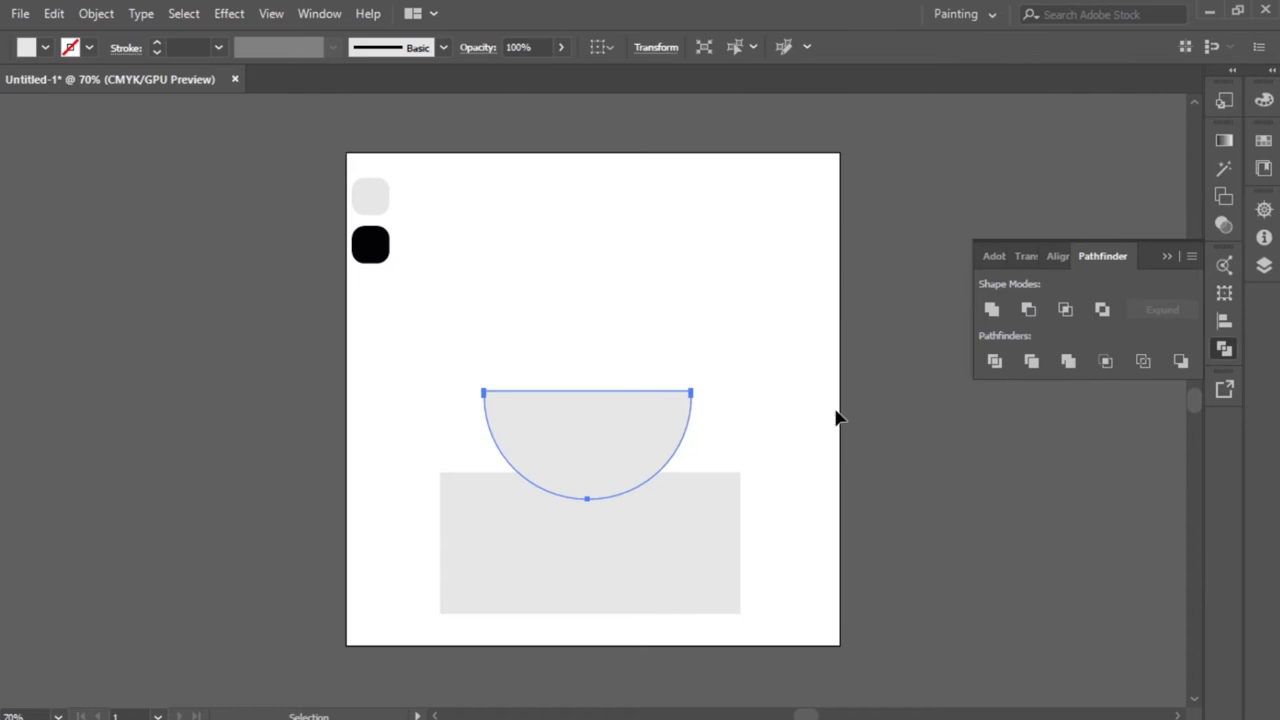
pyautogui.click(590, 543)
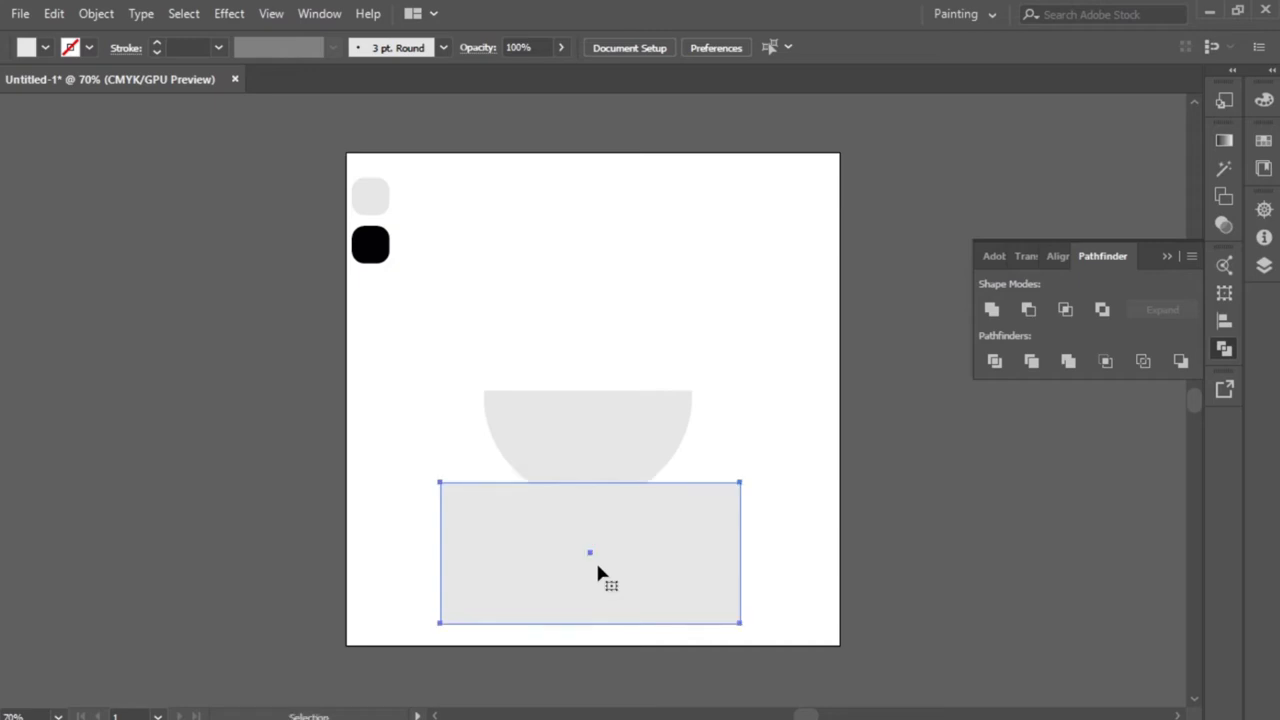
pyautogui.moveTo(590, 553); pyautogui.dragTo(599, 559)
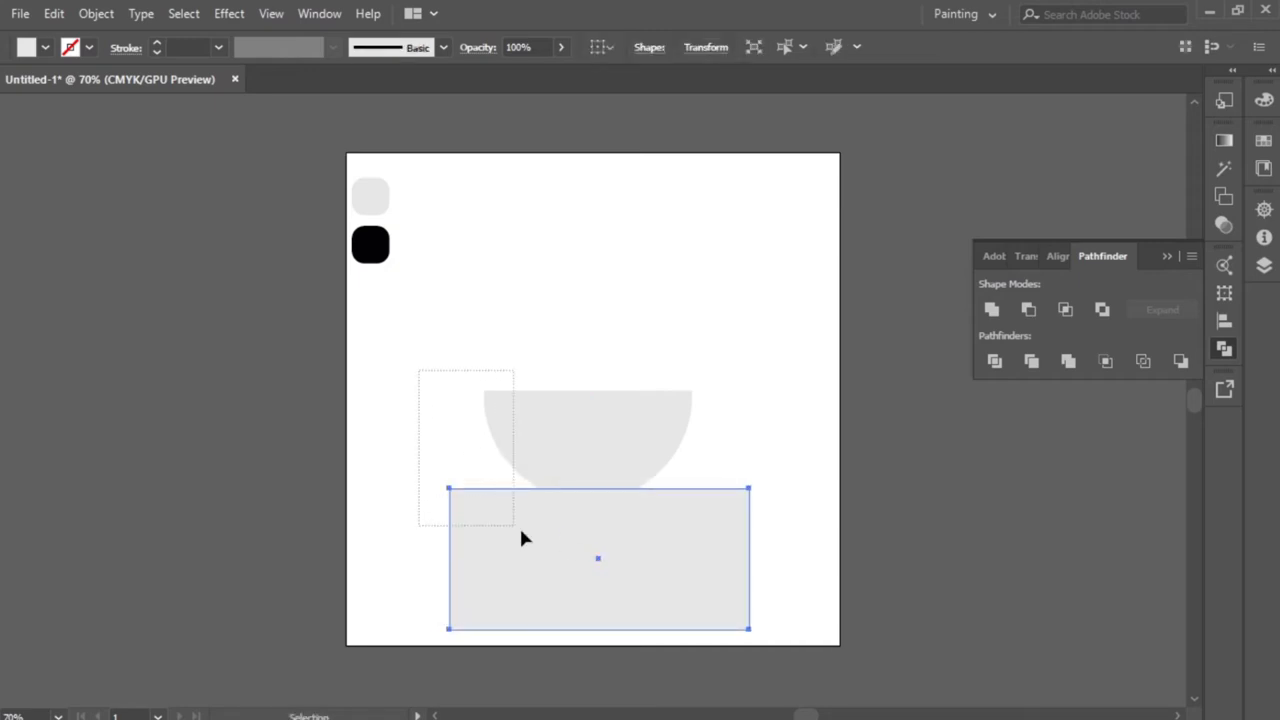
pyautogui.click(1028, 309)
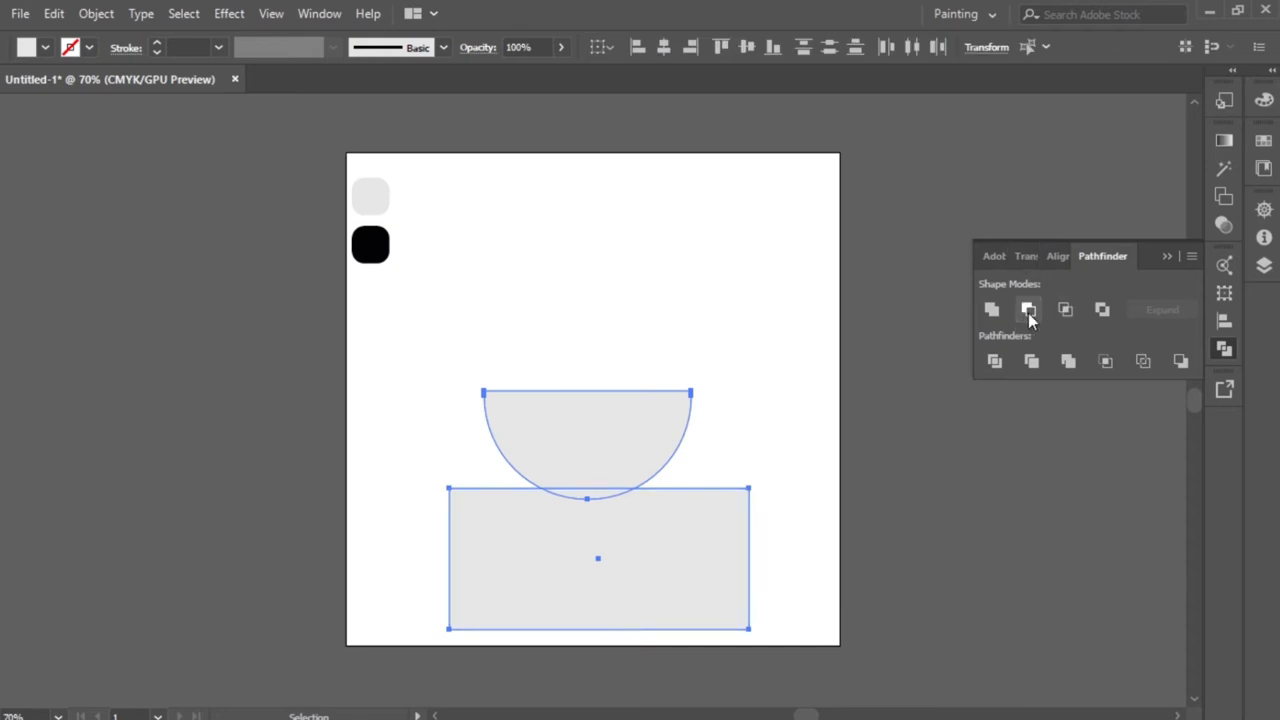
pyautogui.click(1028, 309)
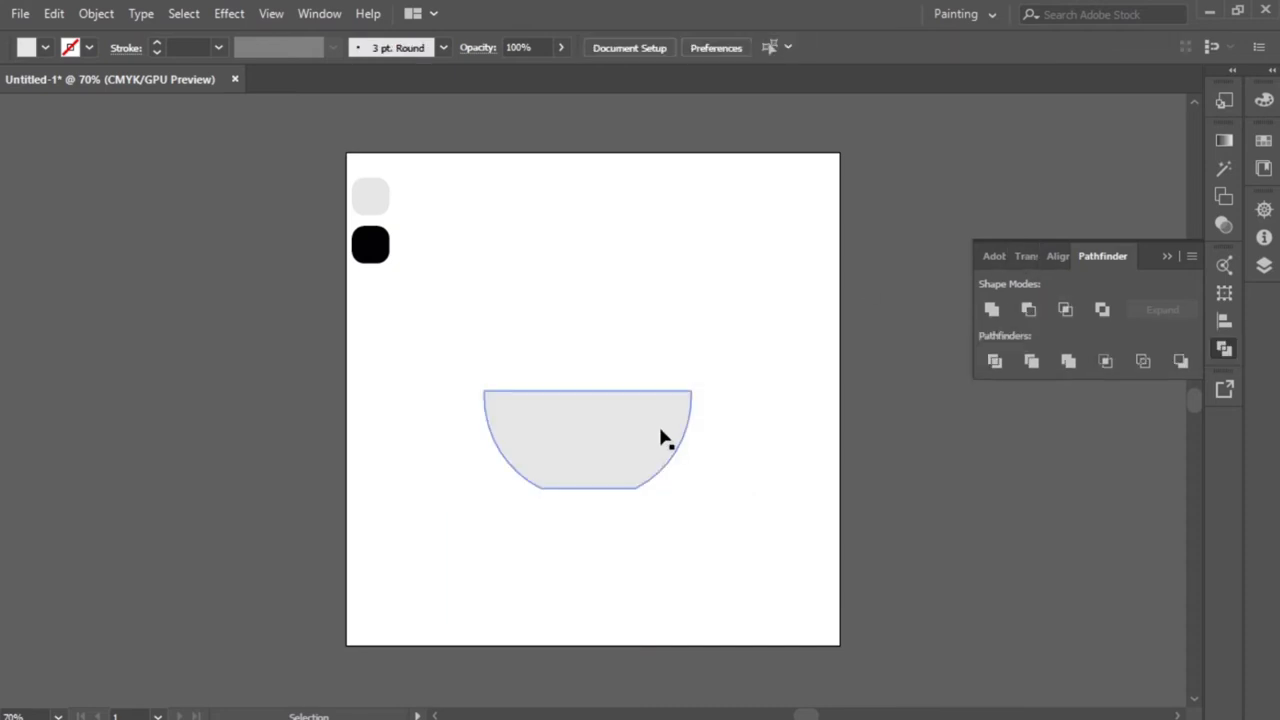
pyautogui.moveTo(587, 437); pyautogui.dragTo(664, 355)
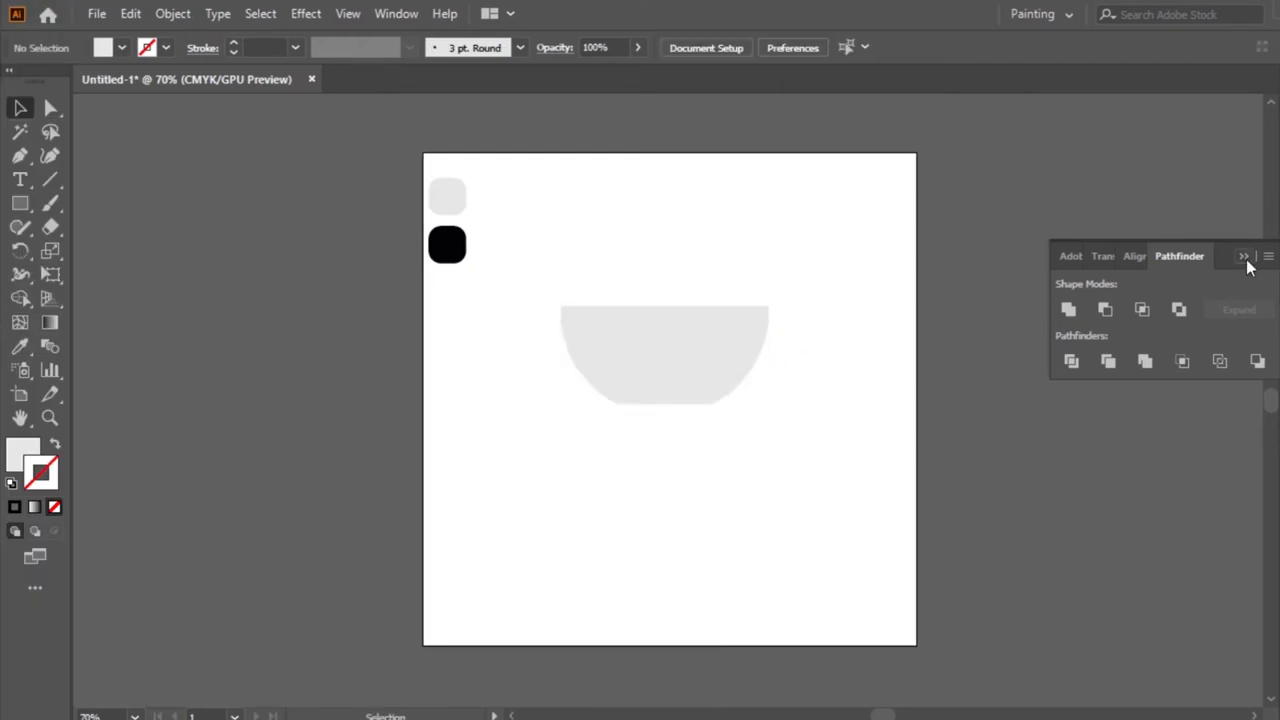
# - Draw a thin black rounded bar across the top of the bowl
pyautogui.click(1243, 257)
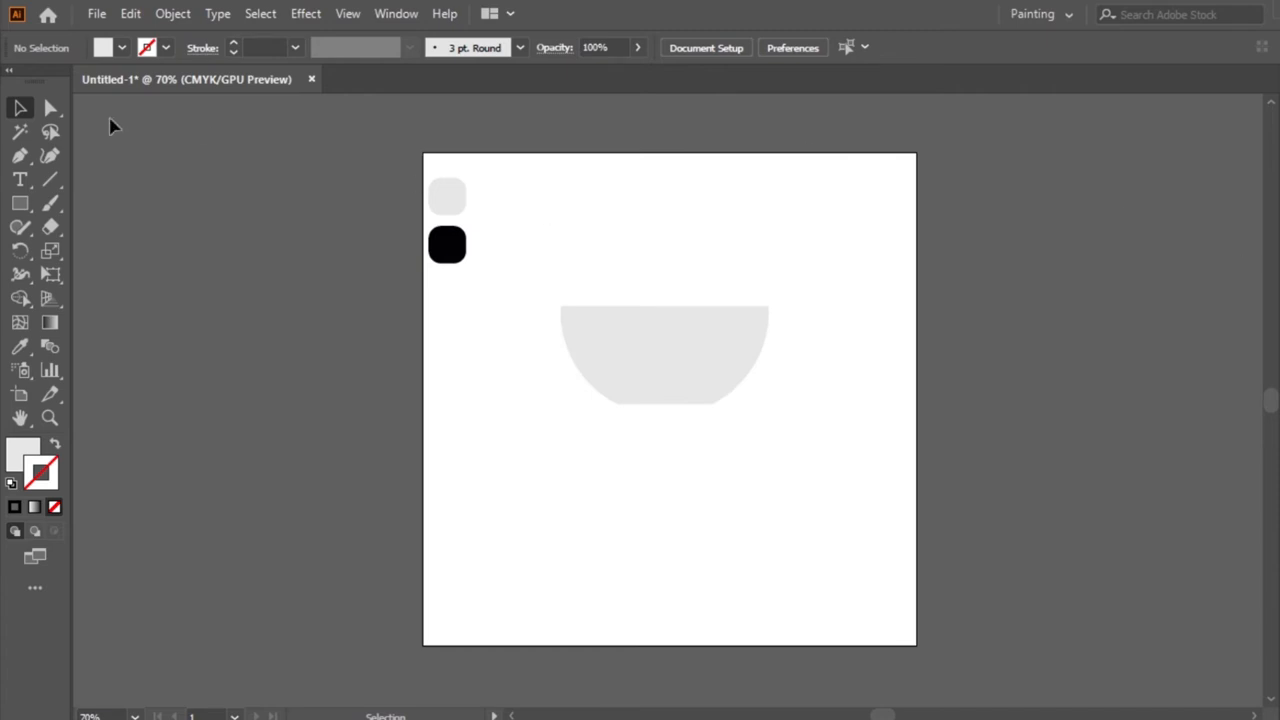
pyautogui.click(20, 203)
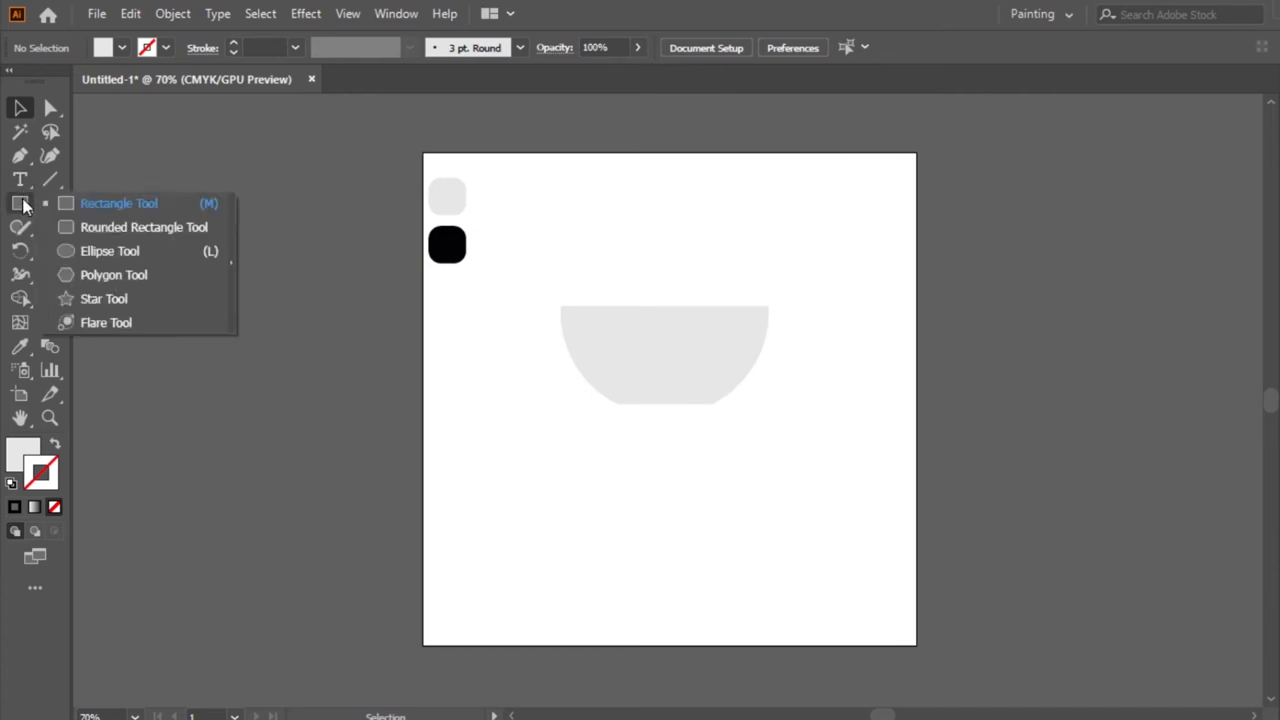
pyautogui.click(143, 227)
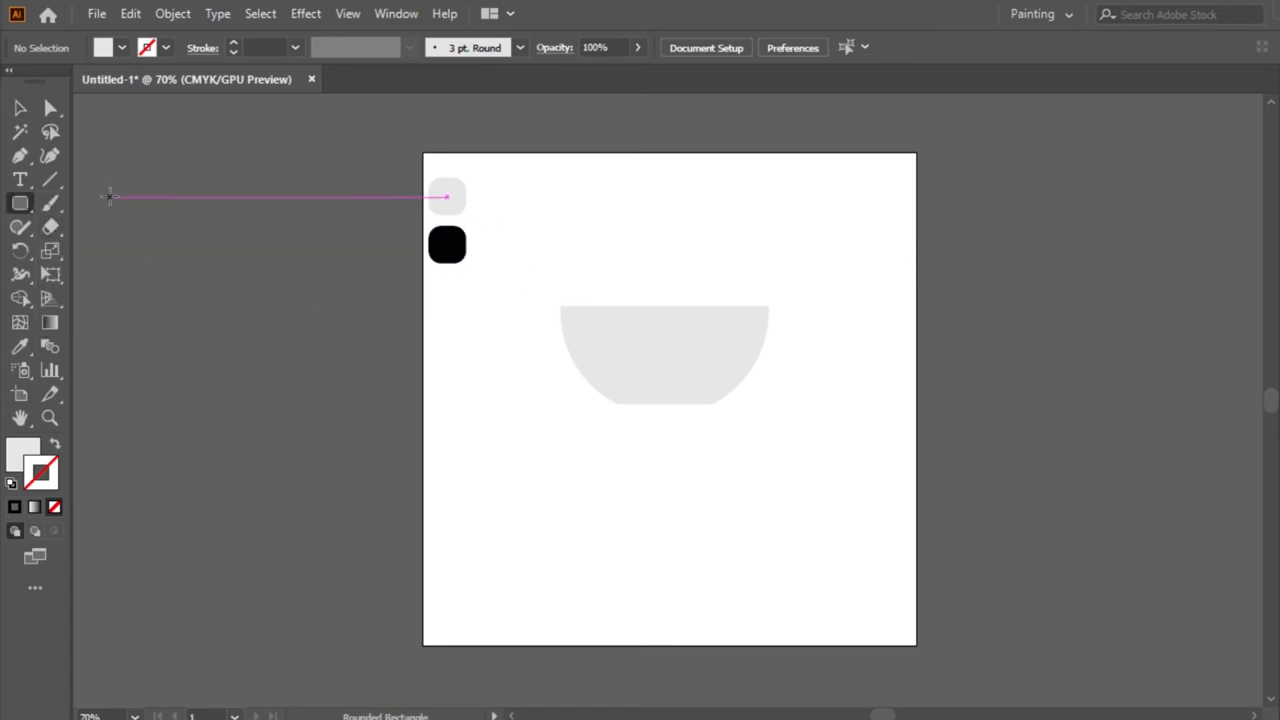
pyautogui.moveTo(20, 322)
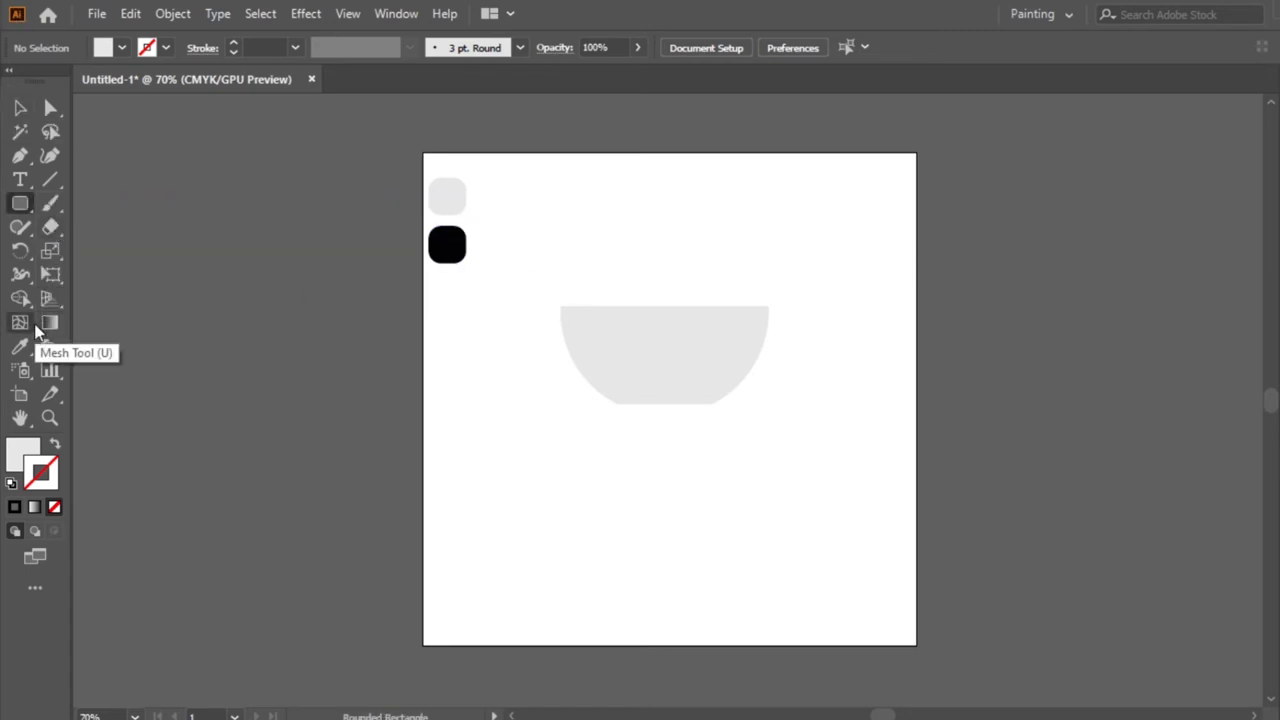
pyautogui.click(18, 347)
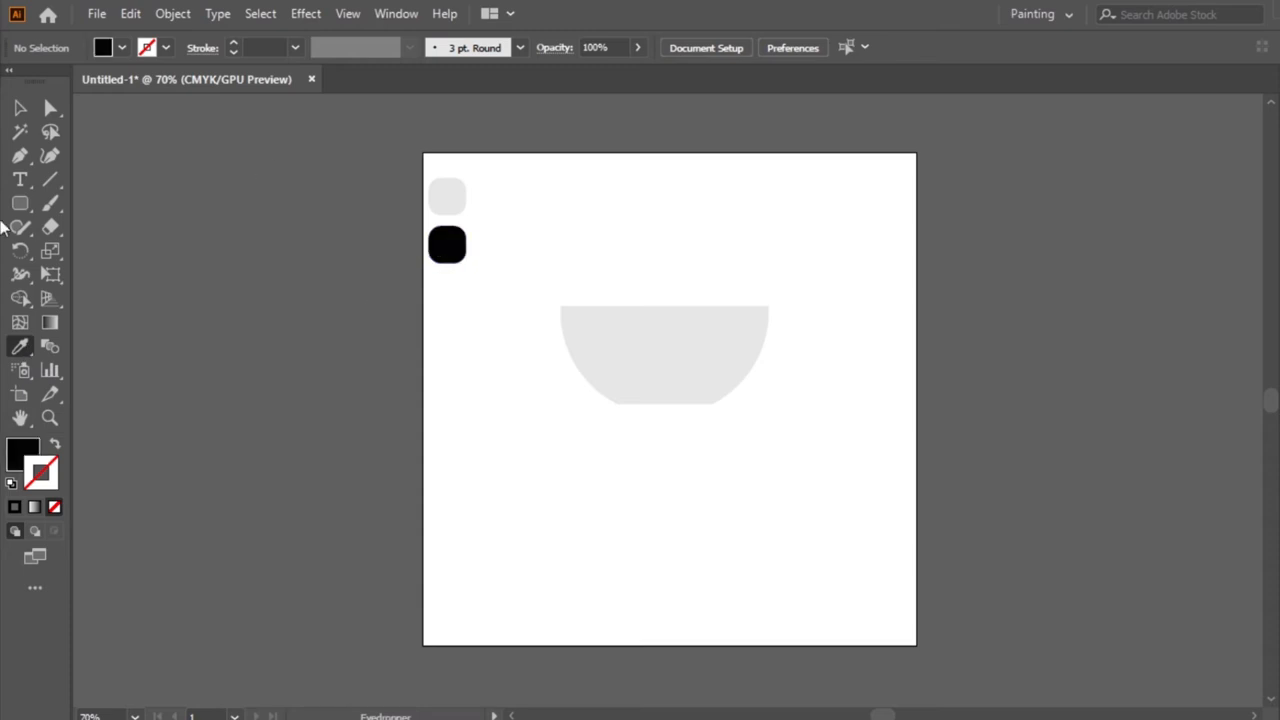
pyautogui.moveTo(560, 280); pyautogui.dragTo(560, 405)
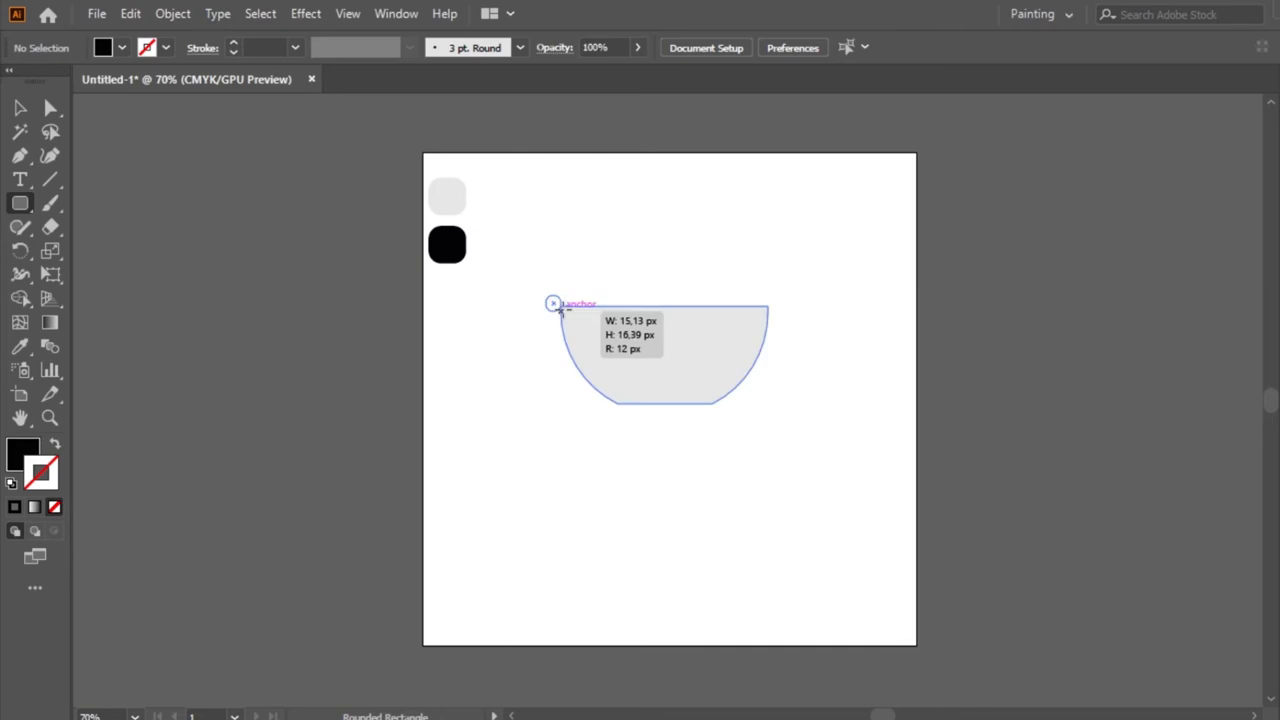
pyautogui.moveTo(553, 303); pyautogui.dragTo(693, 303)
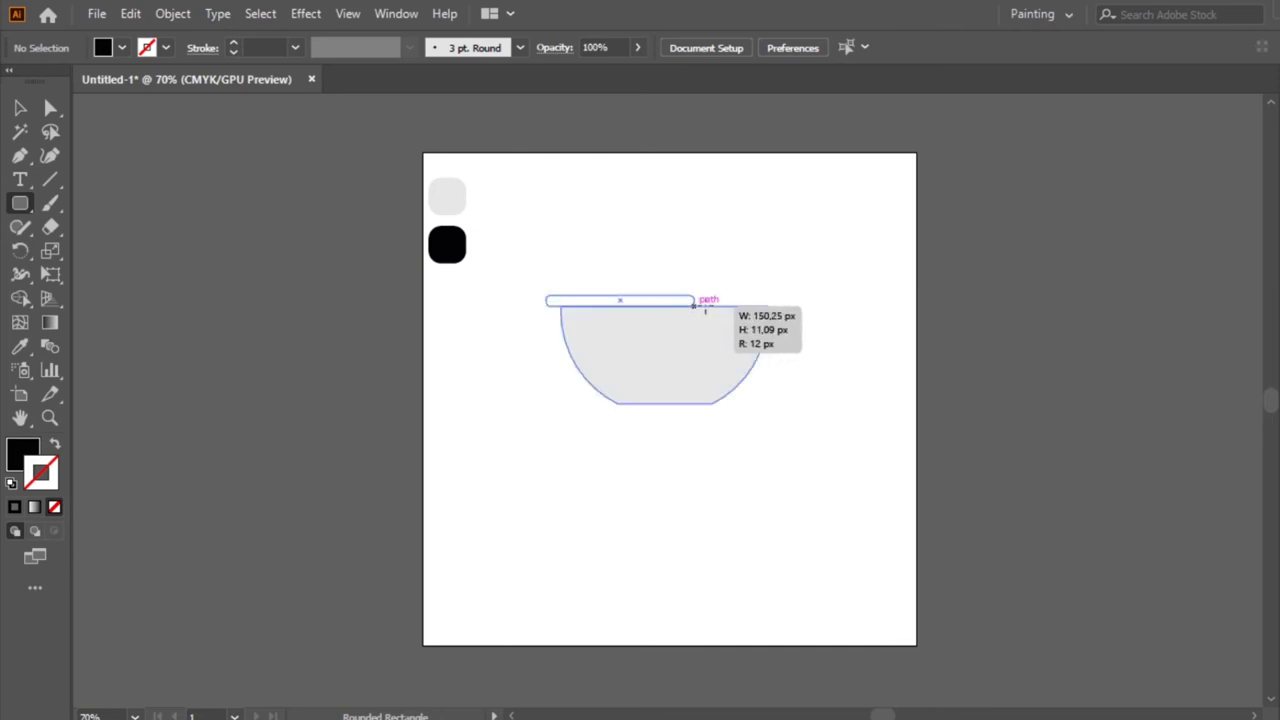
pyautogui.moveTo(693, 302); pyautogui.dragTo(775, 303)
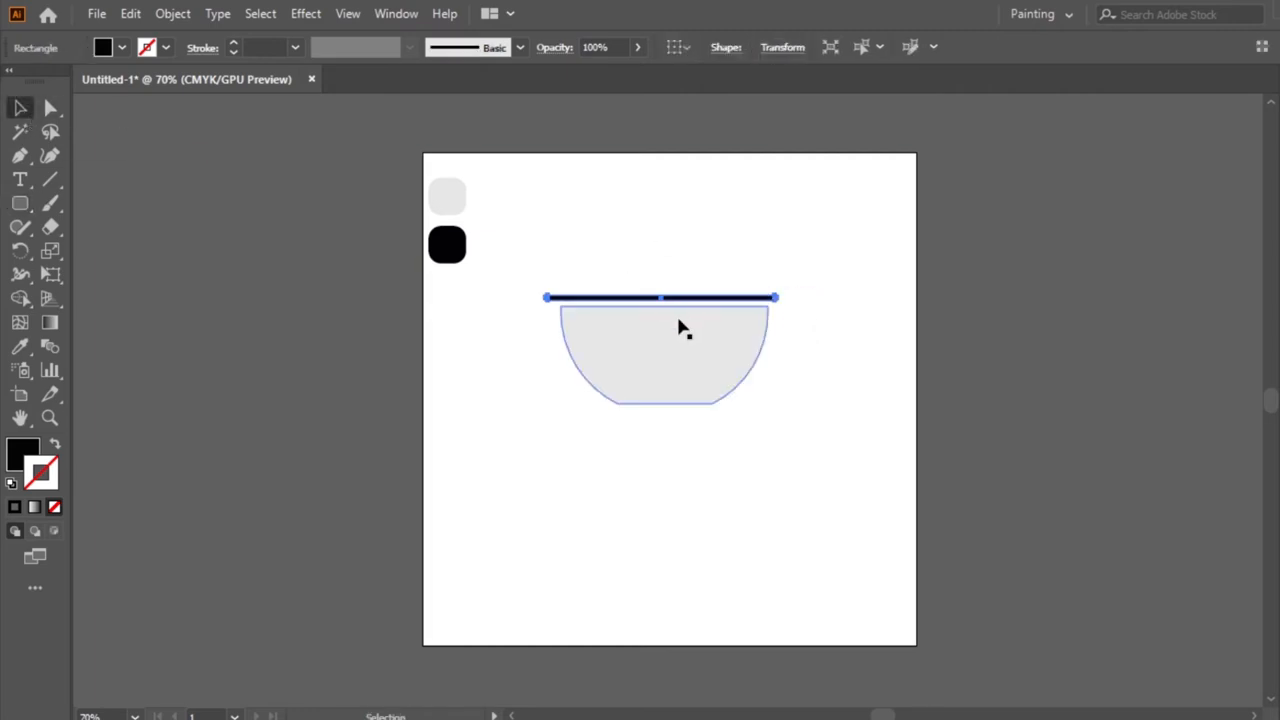
pyautogui.moveTo(695, 305)
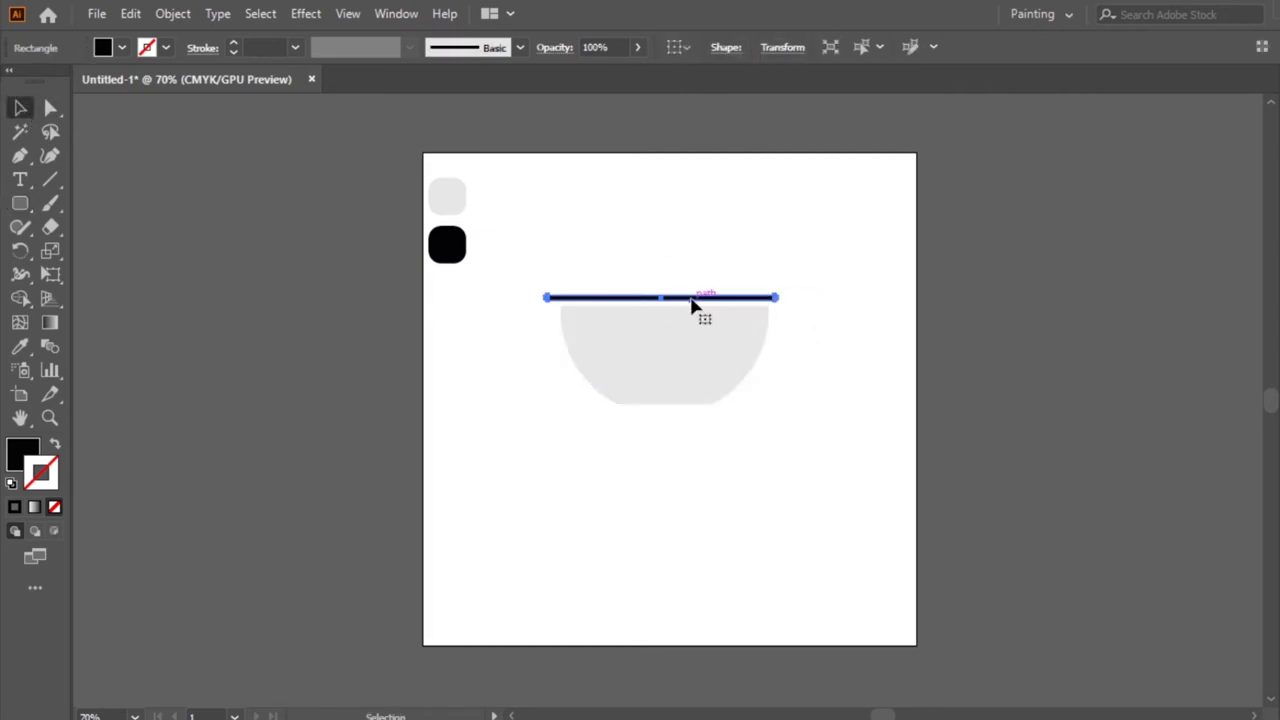
# - Duplicate the rim bar just beneath the first and copy one down to the bowl's base
pyautogui.moveTo(660, 297); pyautogui.dragTo(695, 291)
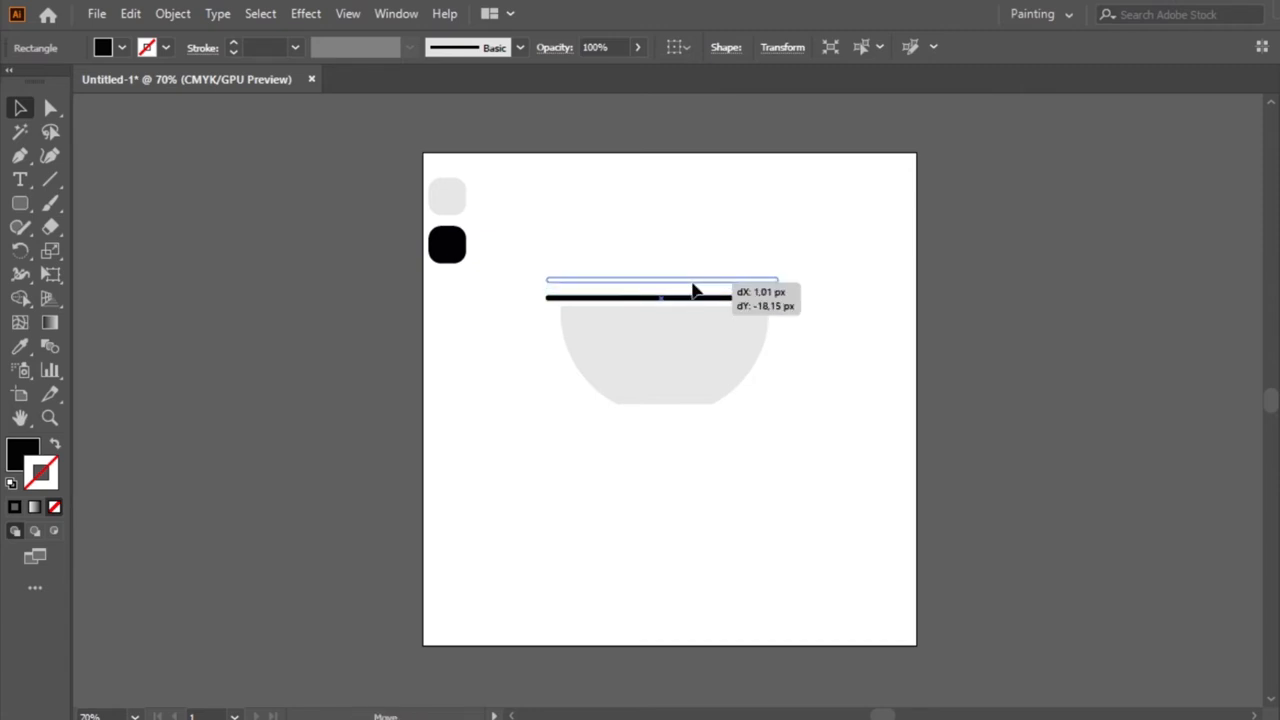
pyautogui.moveTo(660, 290); pyautogui.dragTo(660, 300)
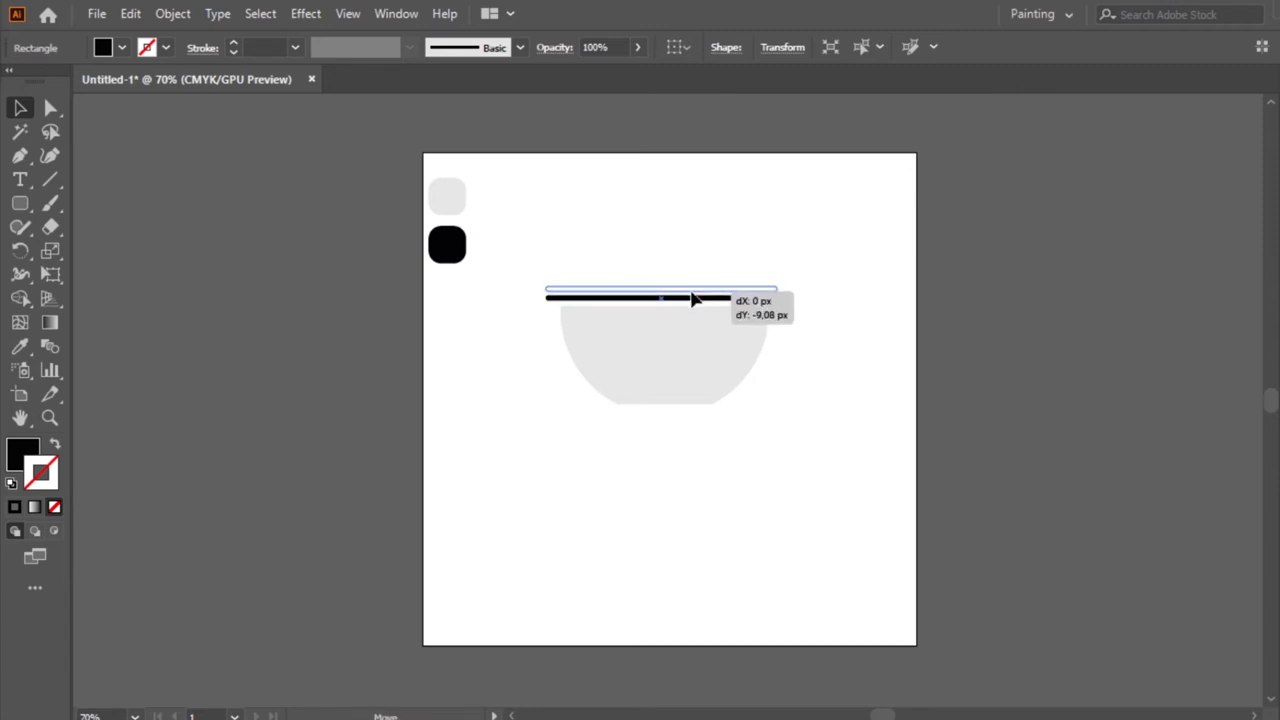
pyautogui.moveTo(660, 297); pyautogui.dragTo(660, 288)
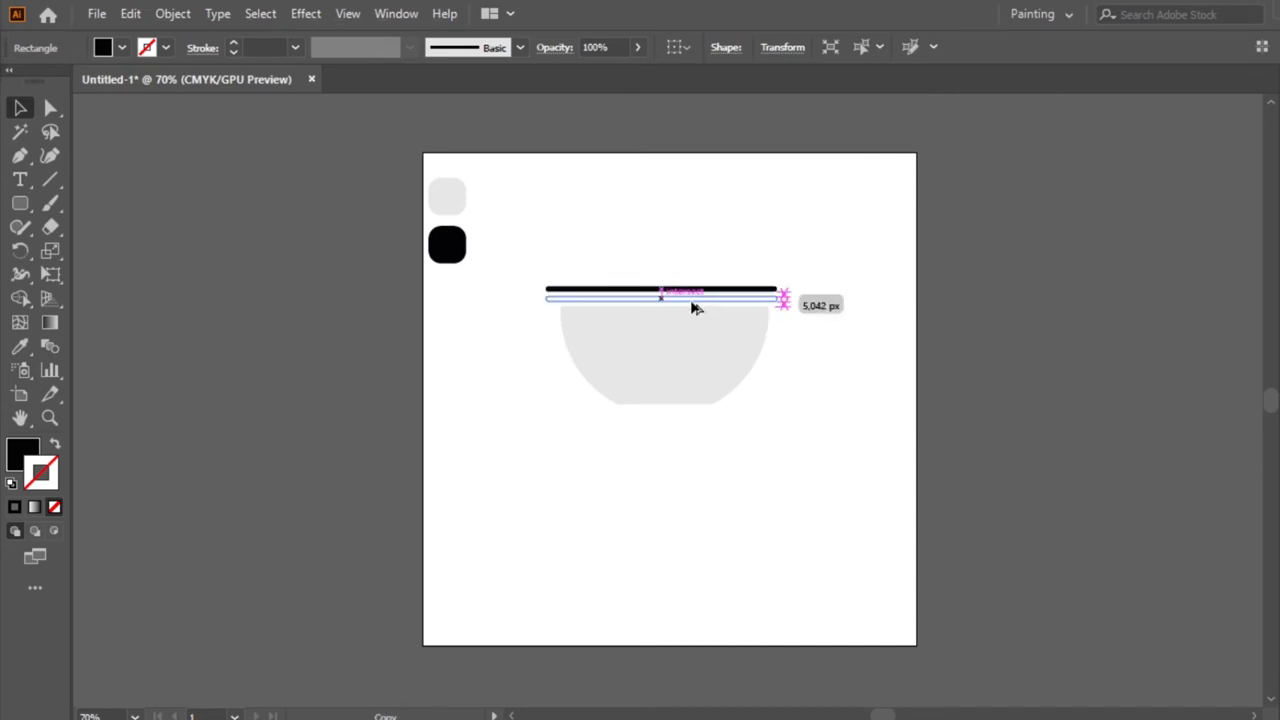
pyautogui.click(815, 305)
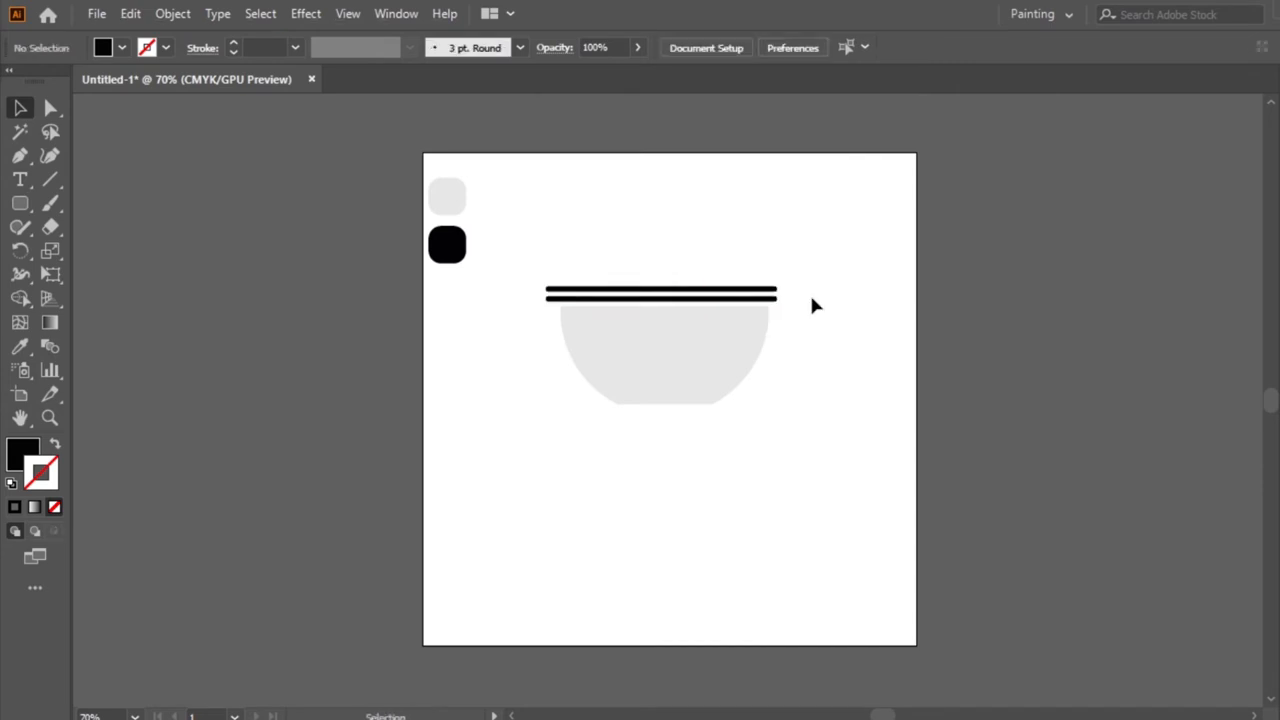
pyautogui.moveTo(815, 305); pyautogui.dragTo(620, 408)
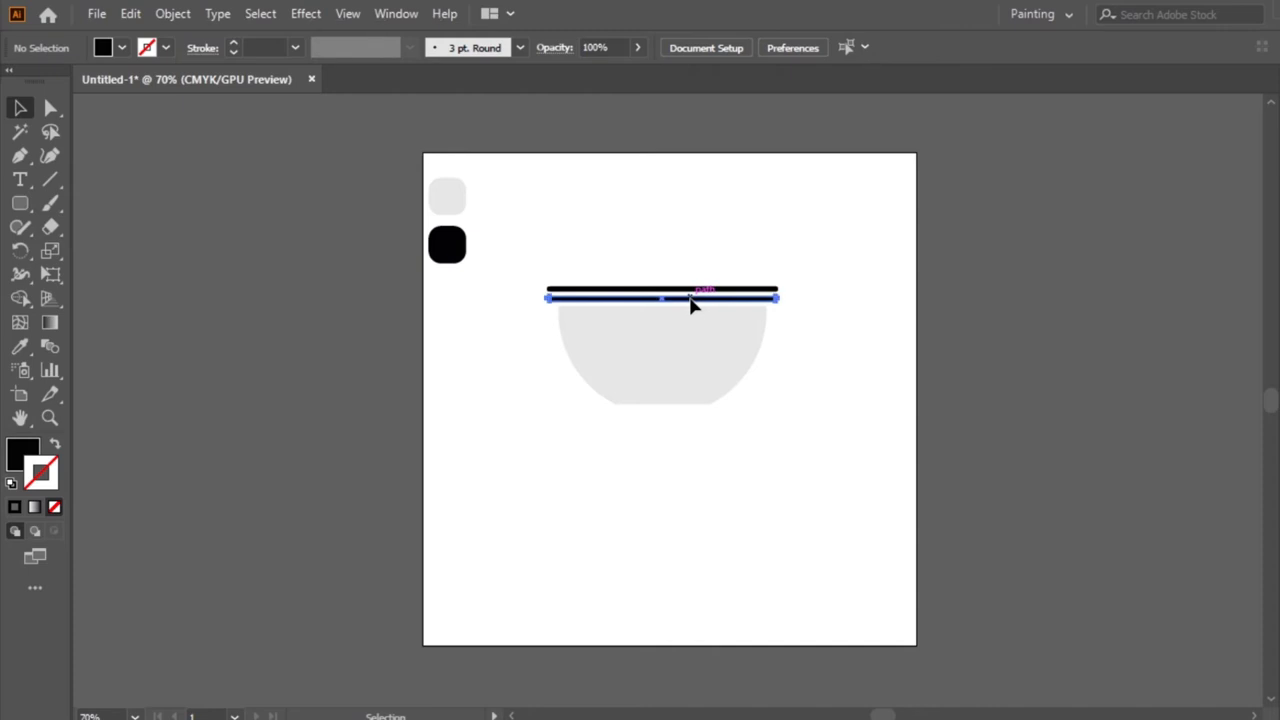
pyautogui.moveTo(660, 297); pyautogui.dragTo(668, 403)
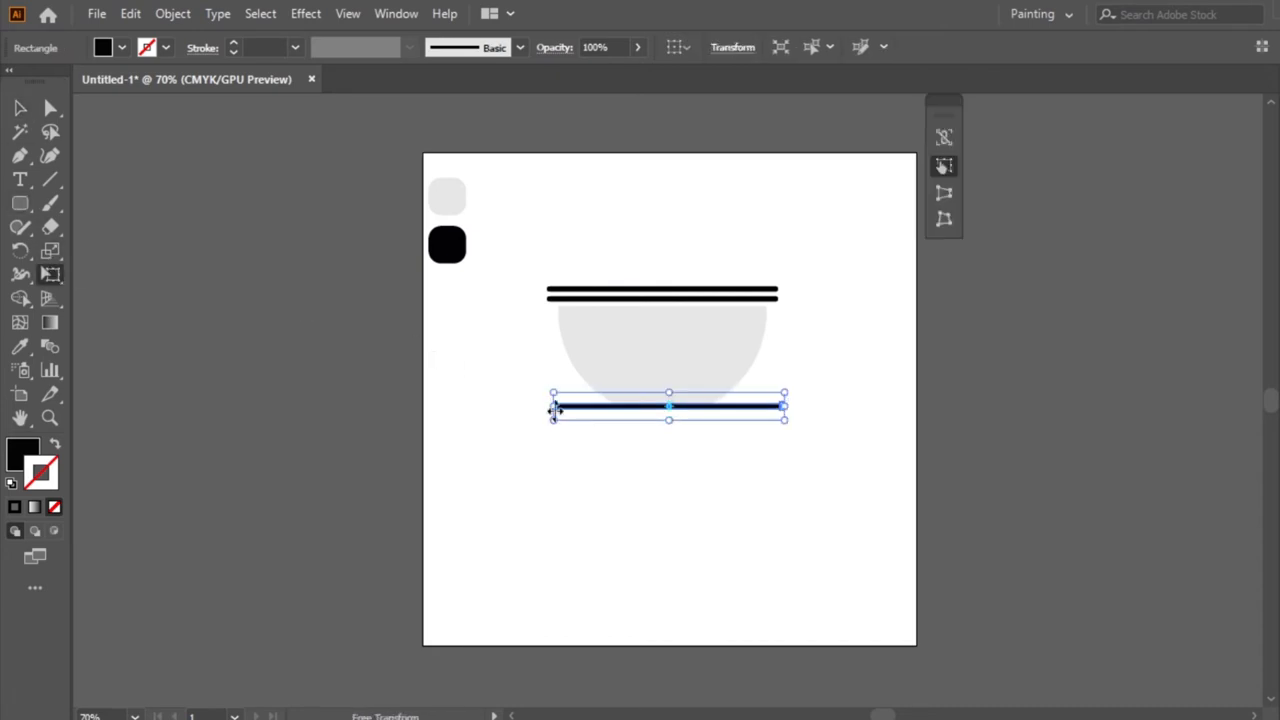
# - Shorten the copied bar from both ends and centre it under the bowl's base
pyautogui.moveTo(553, 406); pyautogui.dragTo(598, 406)
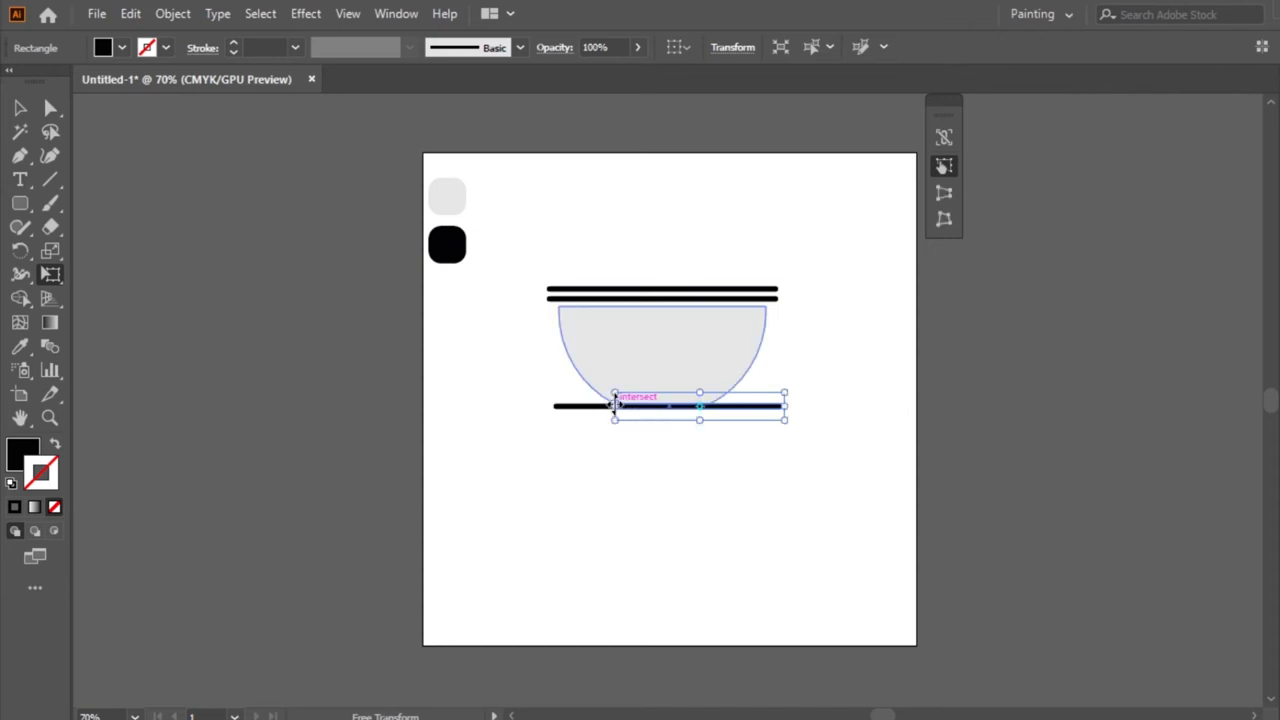
pyautogui.moveTo(785, 406); pyautogui.dragTo(760, 408)
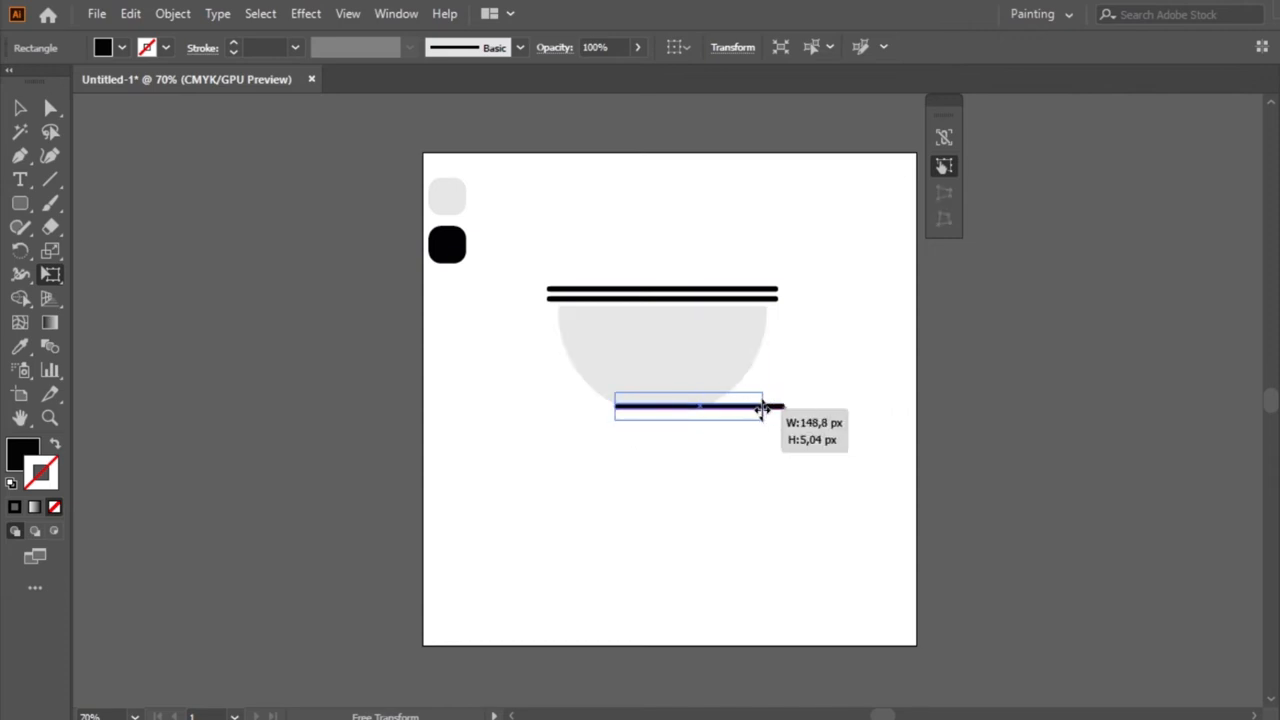
pyautogui.moveTo(760, 408); pyautogui.dragTo(705, 410)
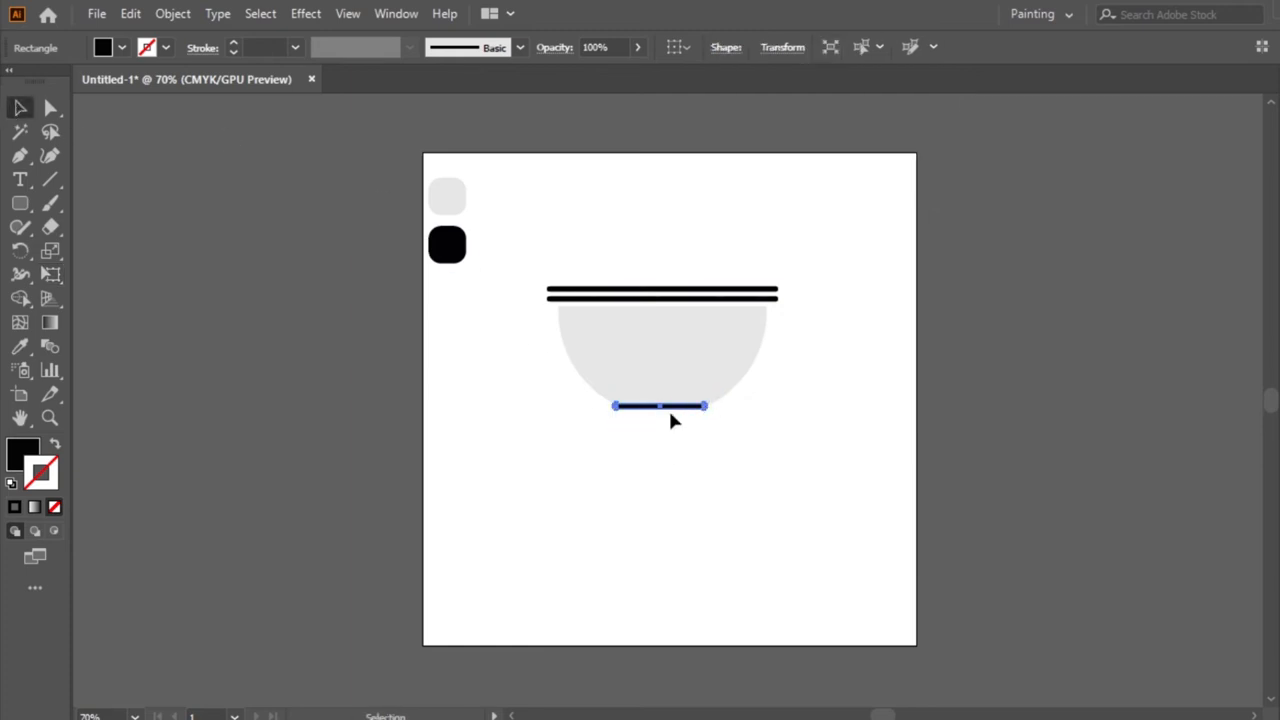
pyautogui.moveTo(660, 405); pyautogui.dragTo(662, 408)
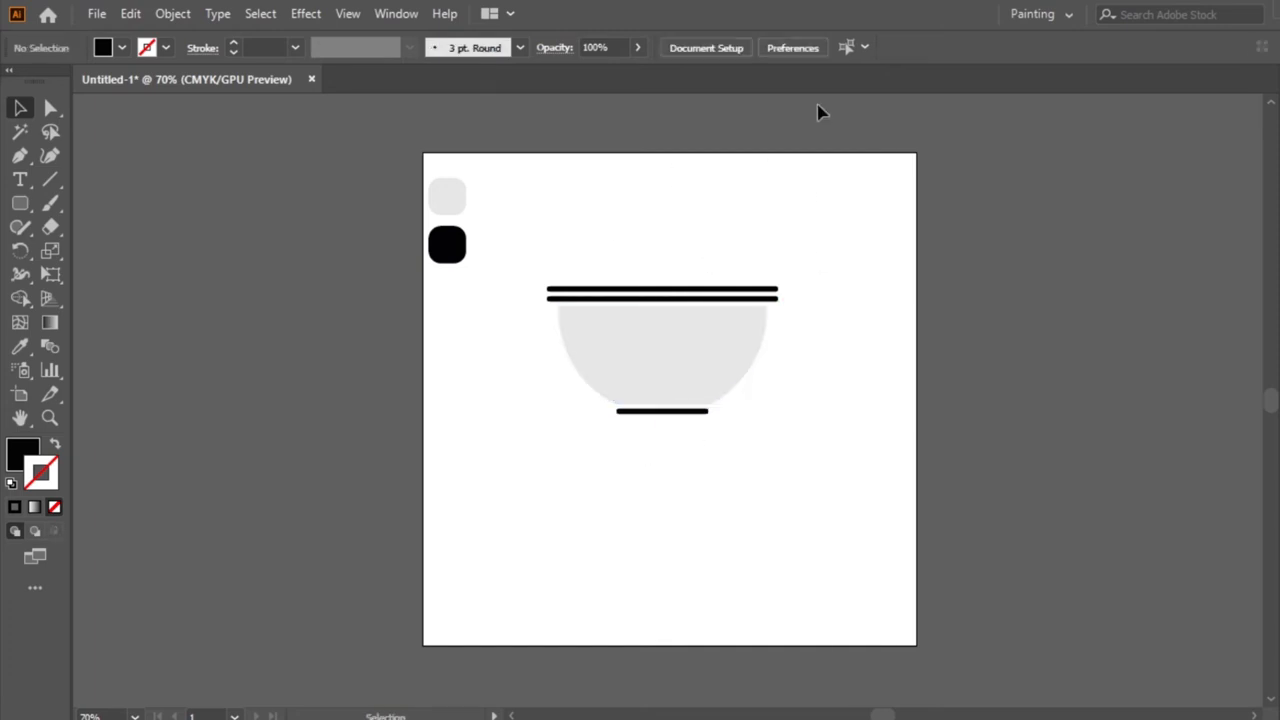
pyautogui.moveTo(513, 395)
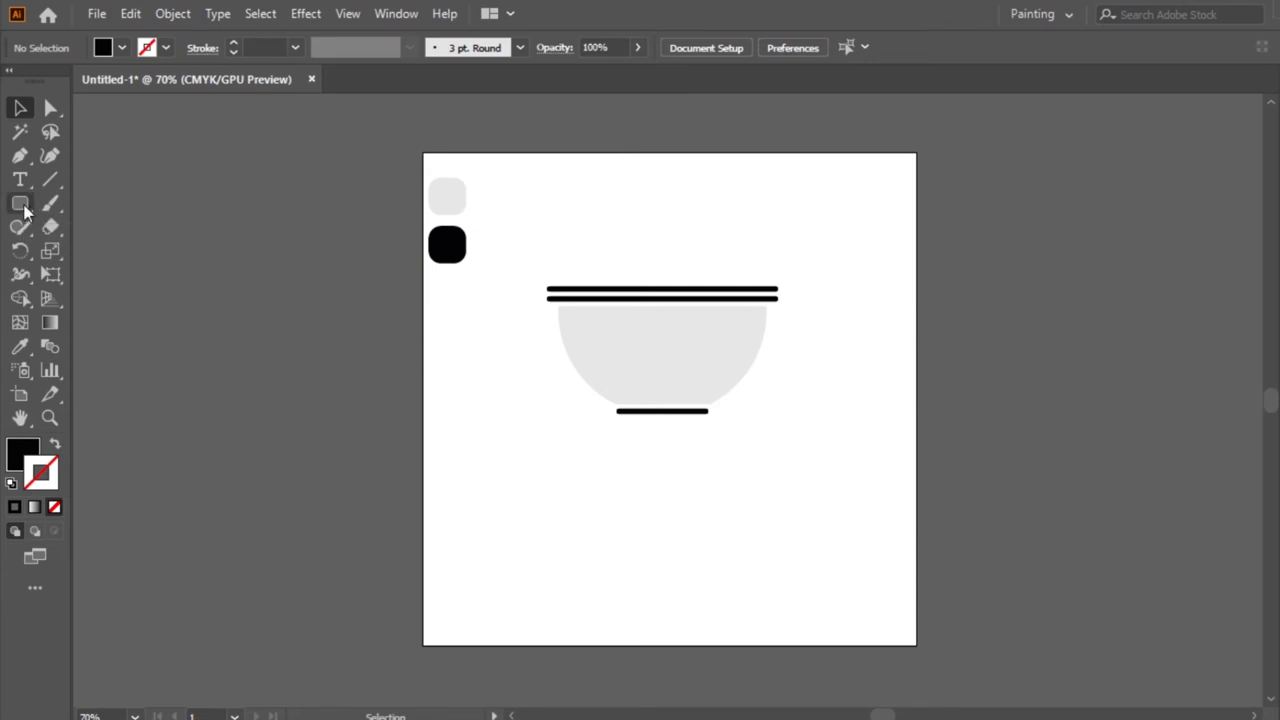
# - Draw a thin light grey rounded bar below the bowl
pyautogui.click(20, 202)
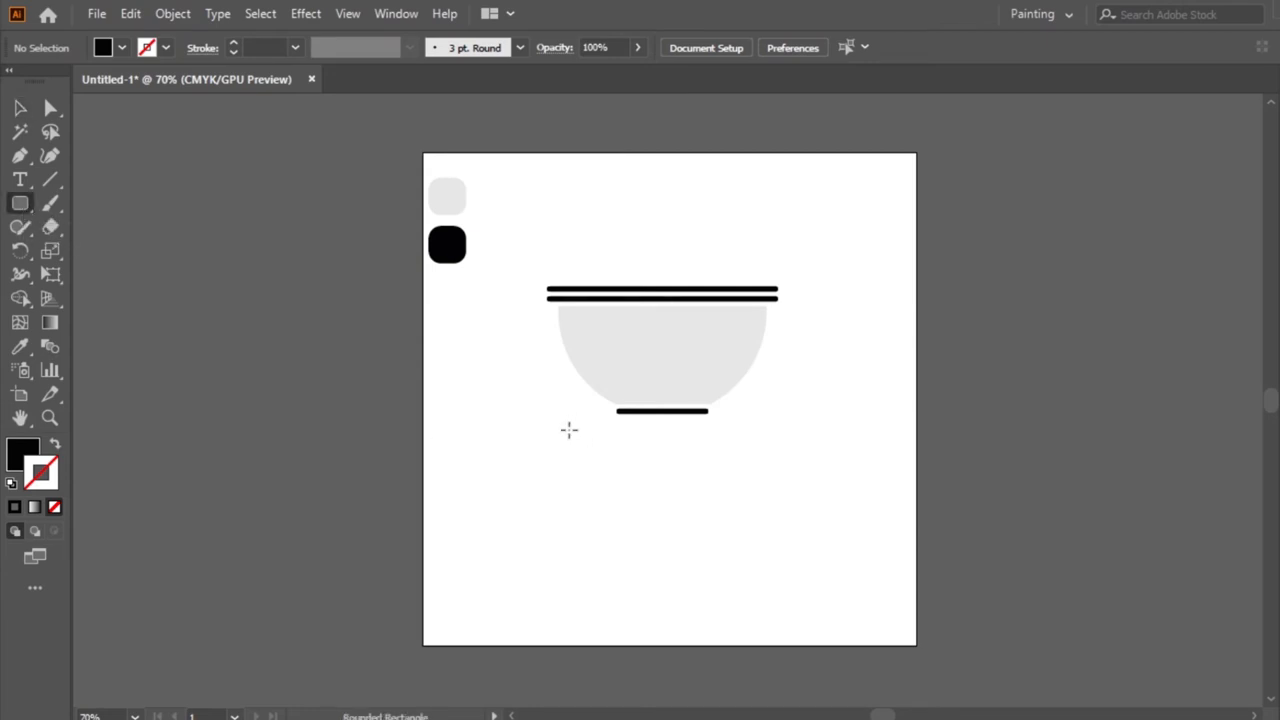
pyautogui.moveTo(558, 433); pyautogui.dragTo(635, 433)
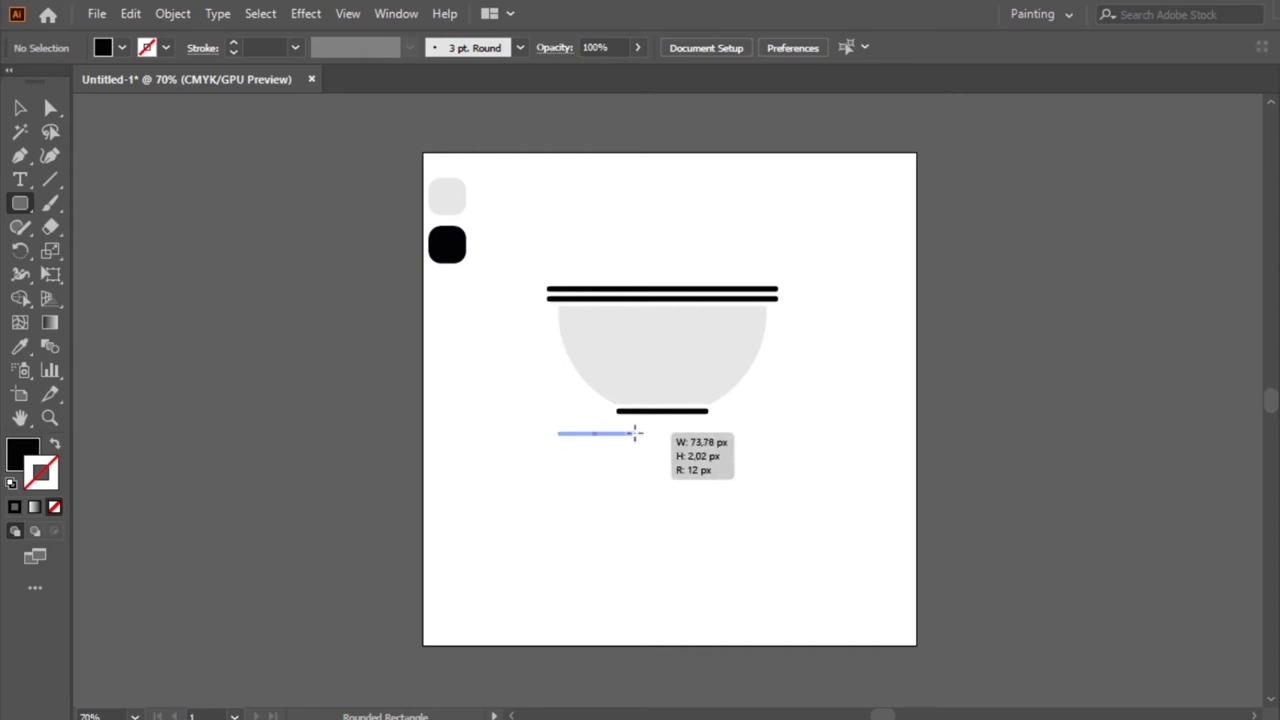
pyautogui.moveTo(636, 433); pyautogui.dragTo(753, 448)
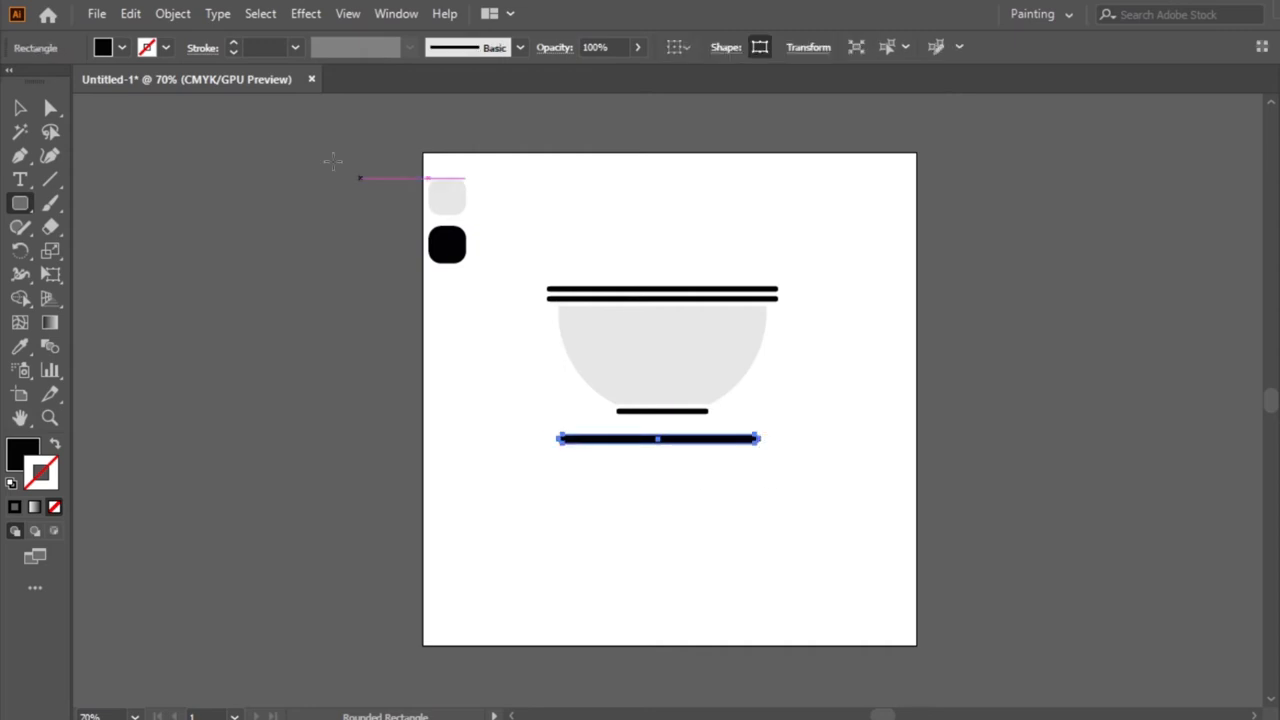
pyautogui.click(637, 363)
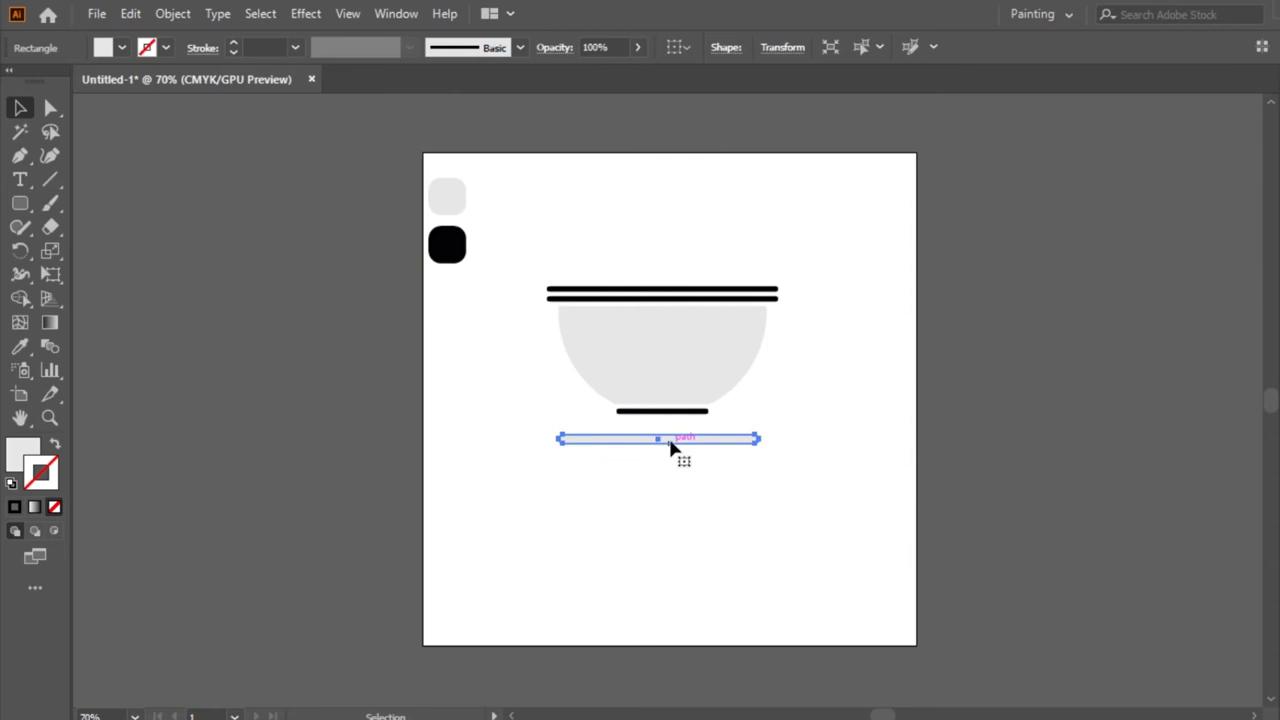
# - Alt-drag a copy slightly lower, fill it black, and deselect
pyautogui.moveTo(670, 438); pyautogui.dragTo(670, 448)
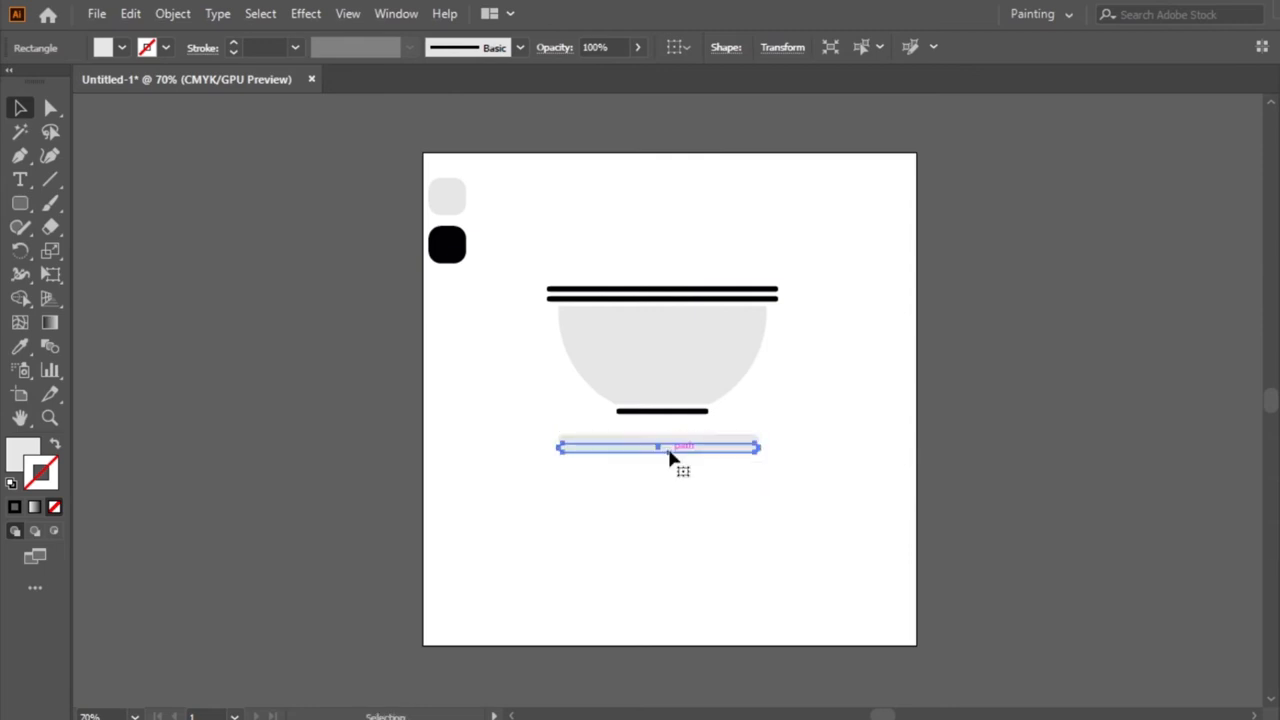
pyautogui.moveTo(48, 68)
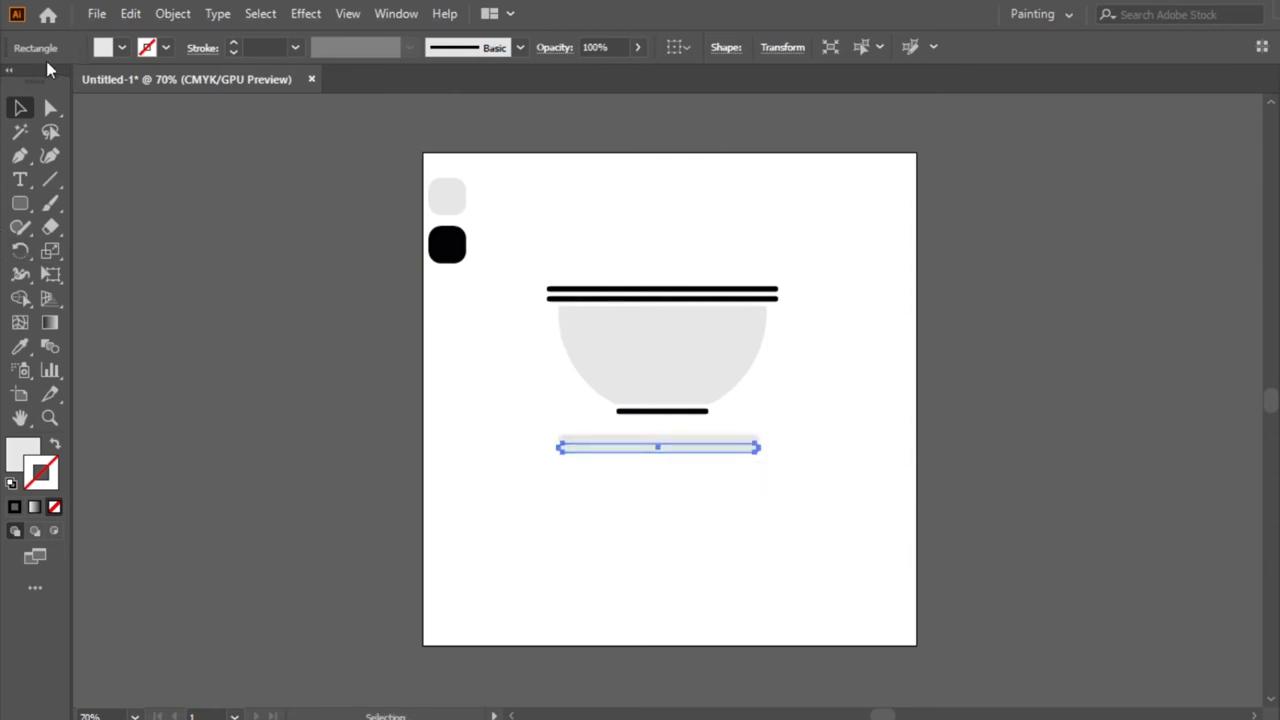
pyautogui.click(20, 346)
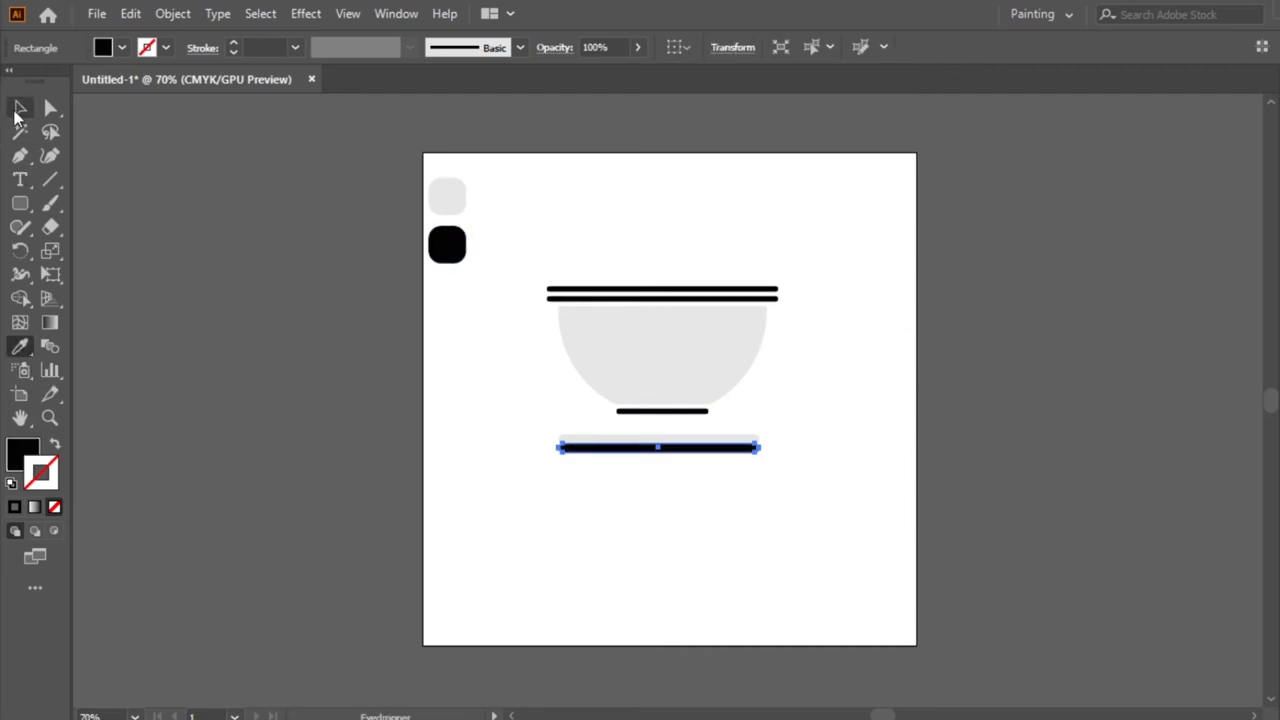
pyautogui.click(510, 238)
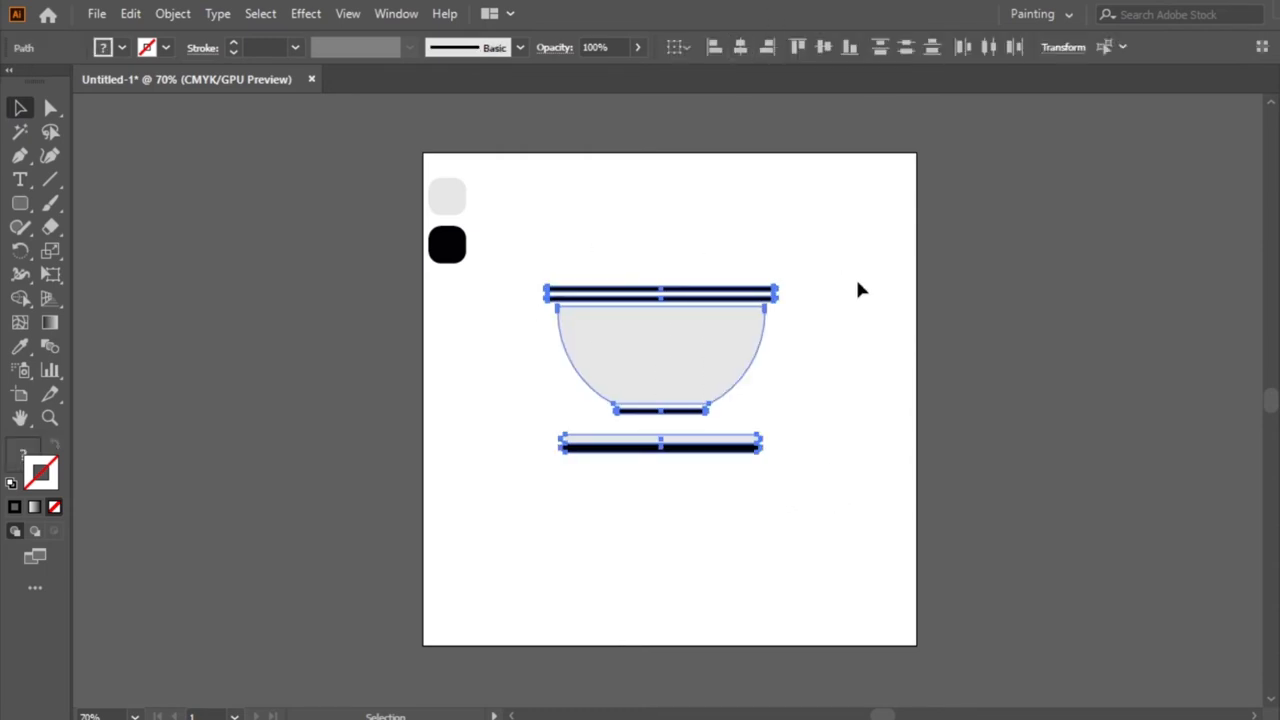
pyautogui.click(810, 170)
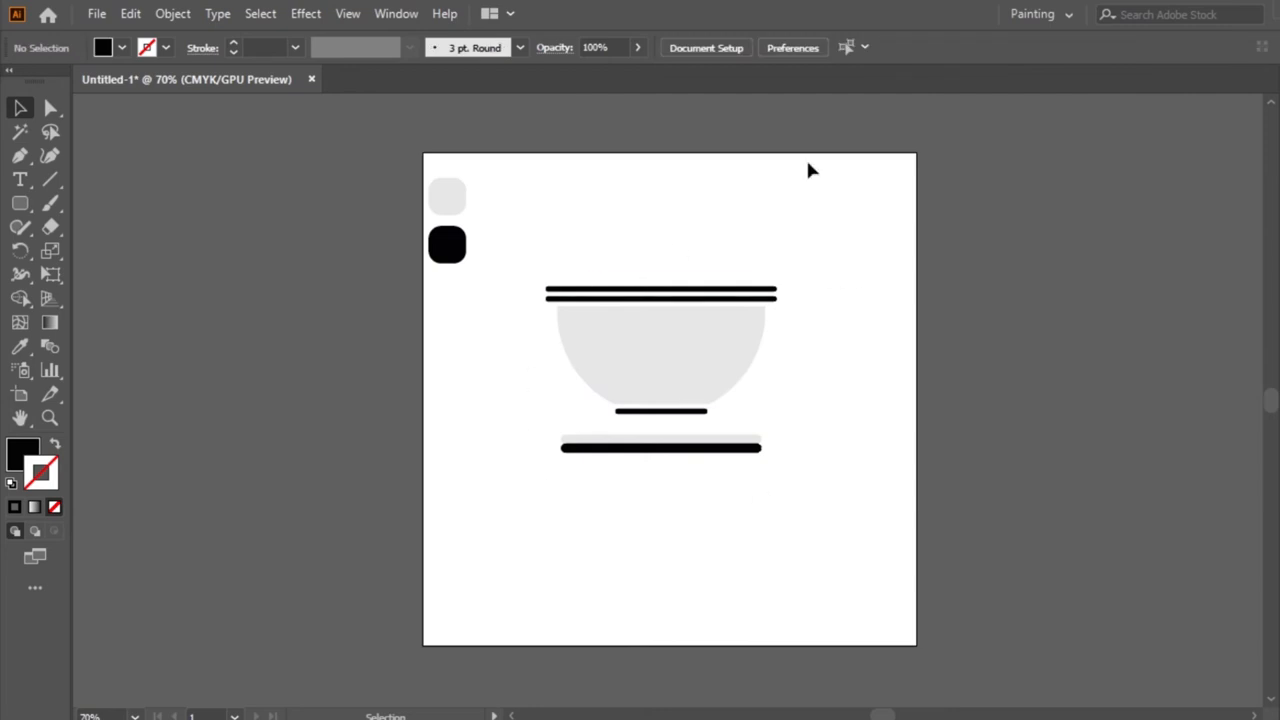
pyautogui.moveTo(810, 280)
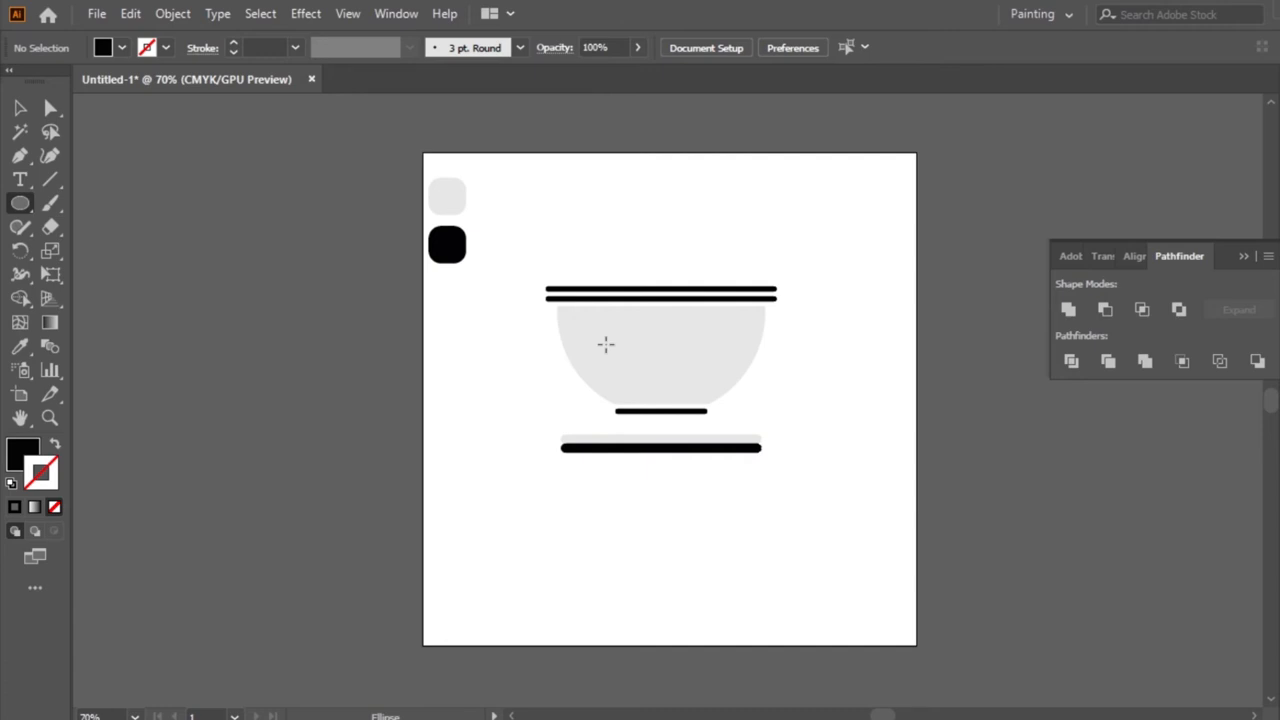
# - Draw a small black eye on the bowl and copy it rightward as the second eye
pyautogui.moveTo(615, 328); pyautogui.dragTo(615, 410)
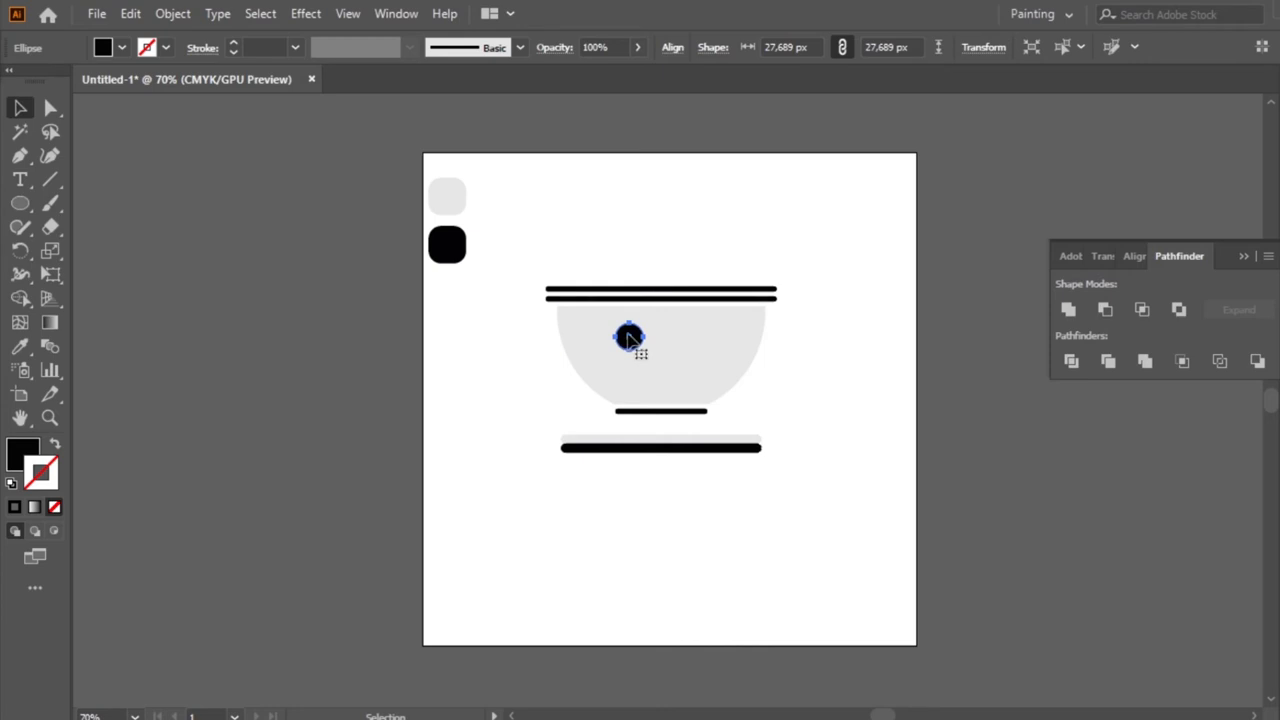
pyautogui.moveTo(630, 337); pyautogui.dragTo(625, 337)
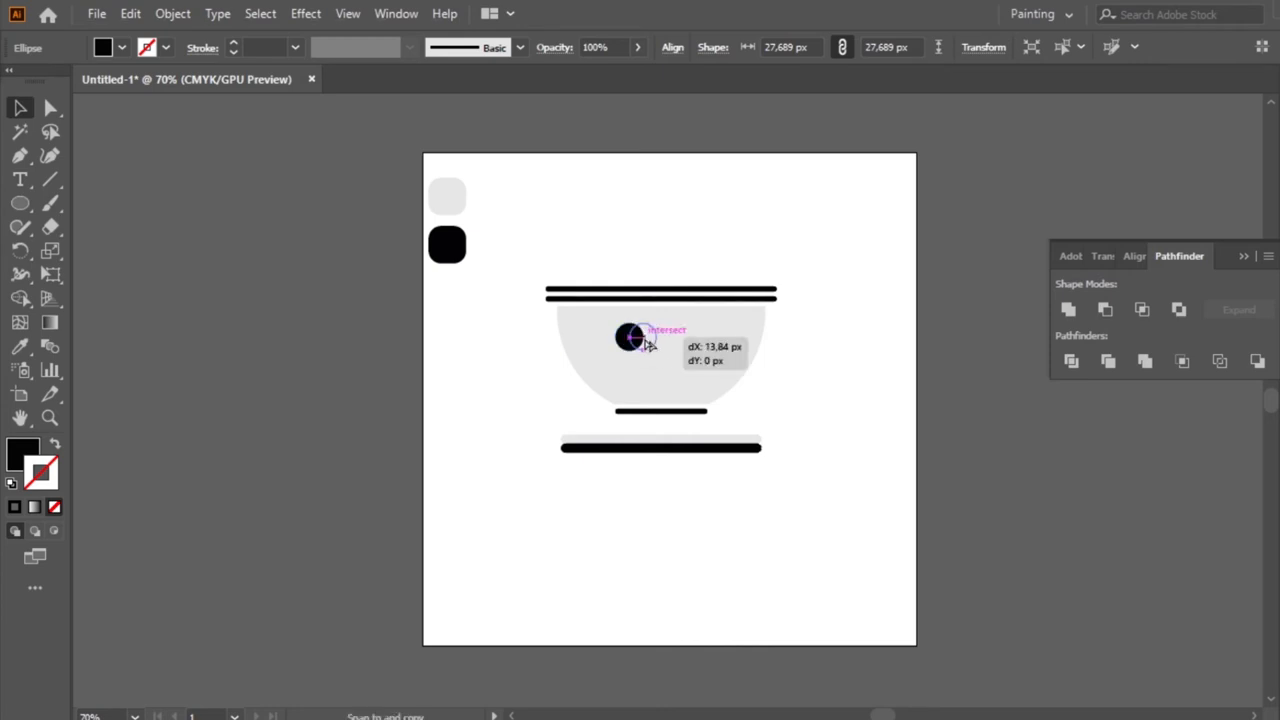
pyautogui.moveTo(628, 337); pyautogui.dragTo(693, 337)
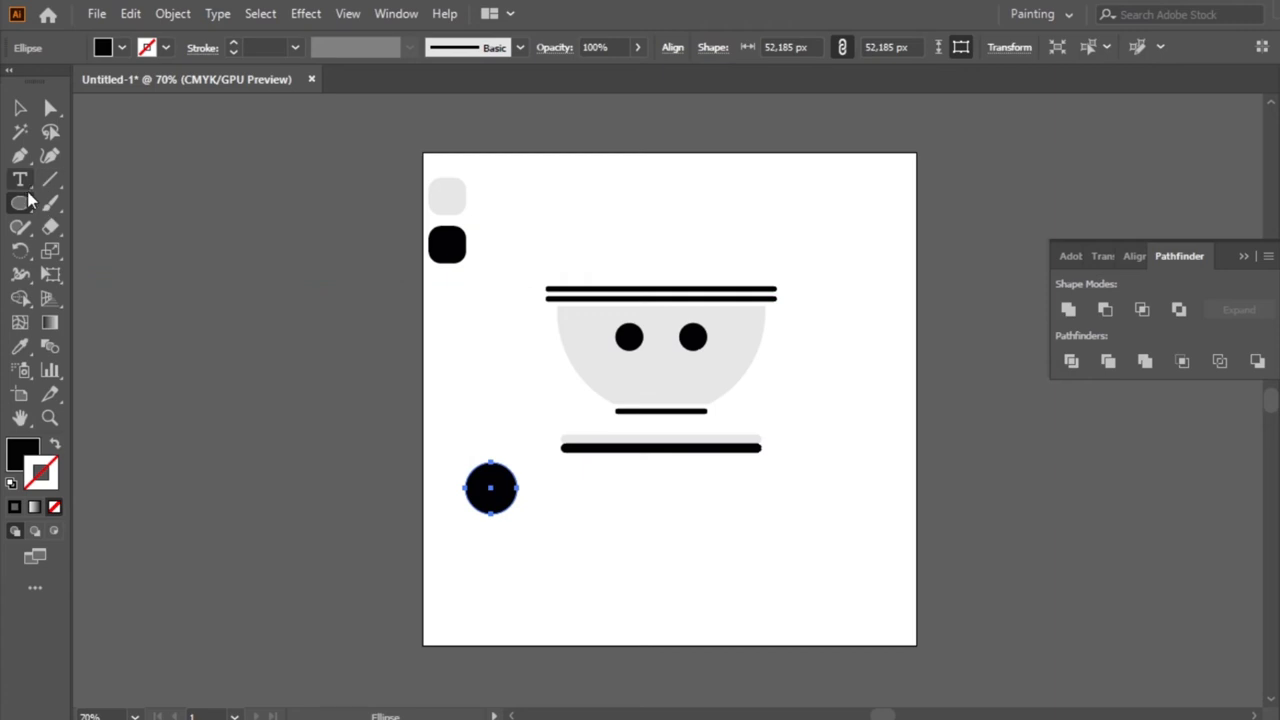
# - Trim the large circle's top with a rectangle and move the half-circle under the eyes
pyautogui.click(20, 202)
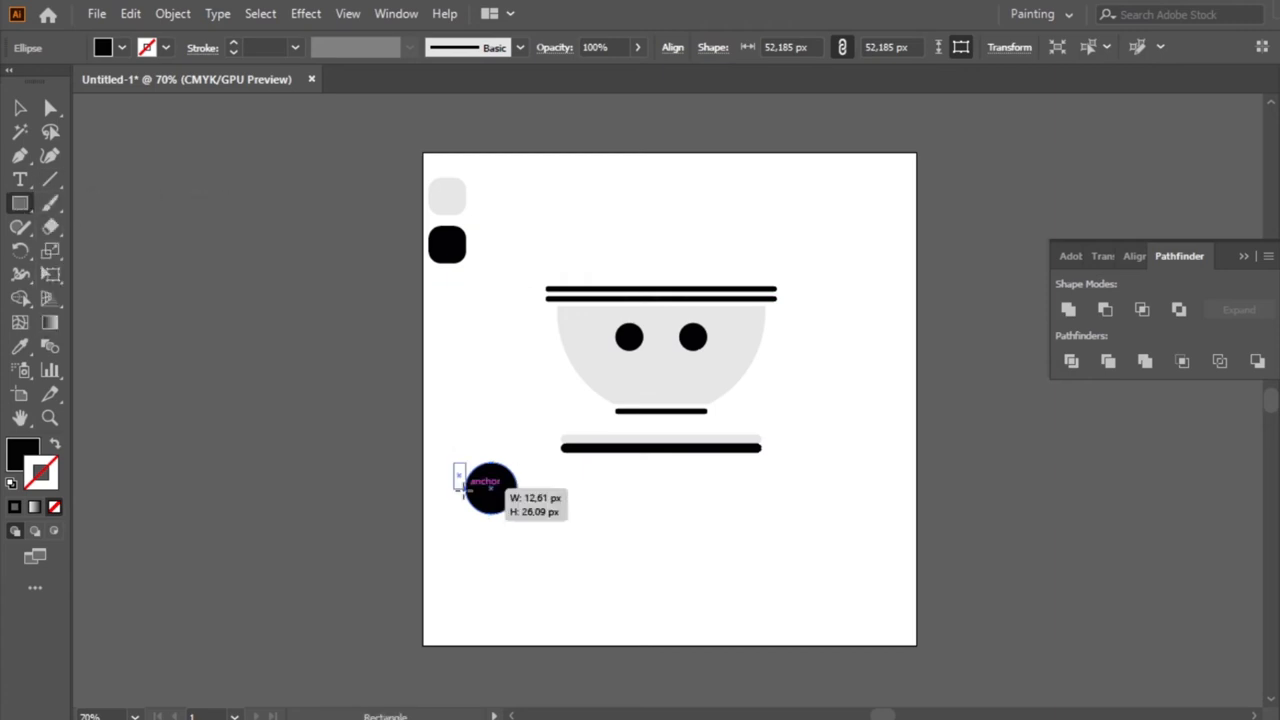
pyautogui.moveTo(455, 465); pyautogui.dragTo(540, 495)
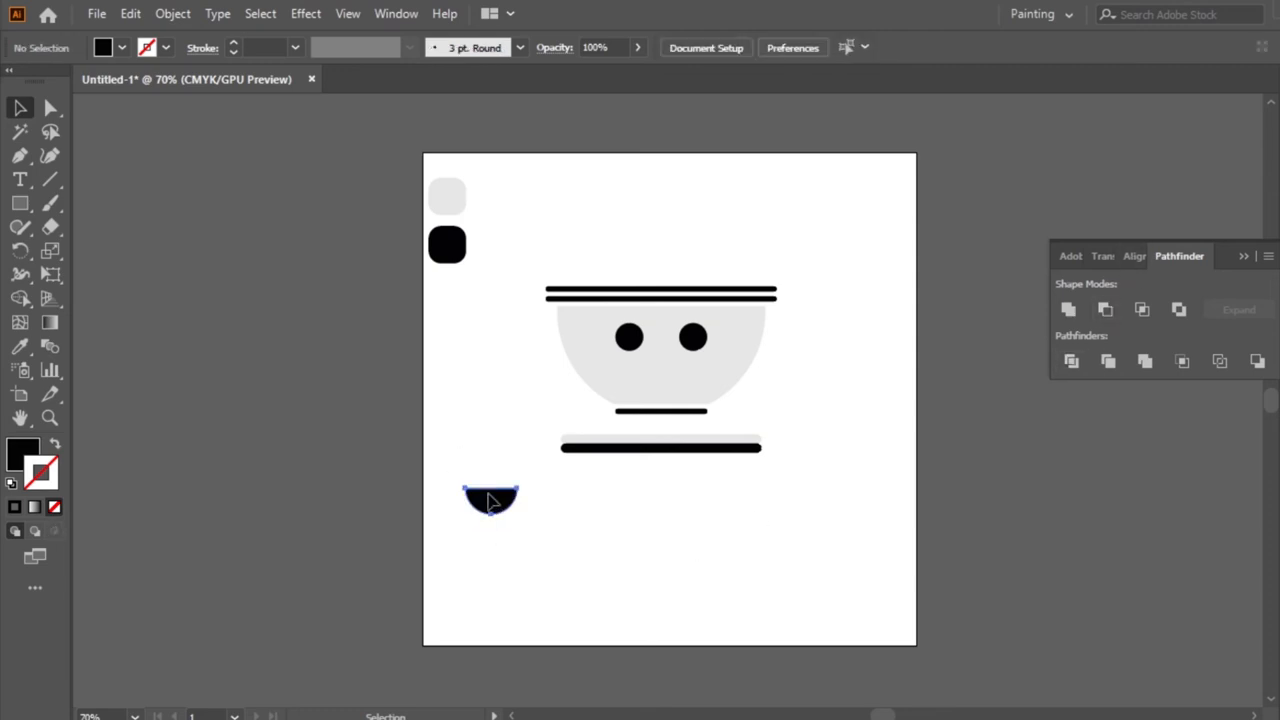
pyautogui.moveTo(490, 500); pyautogui.dragTo(665, 380)
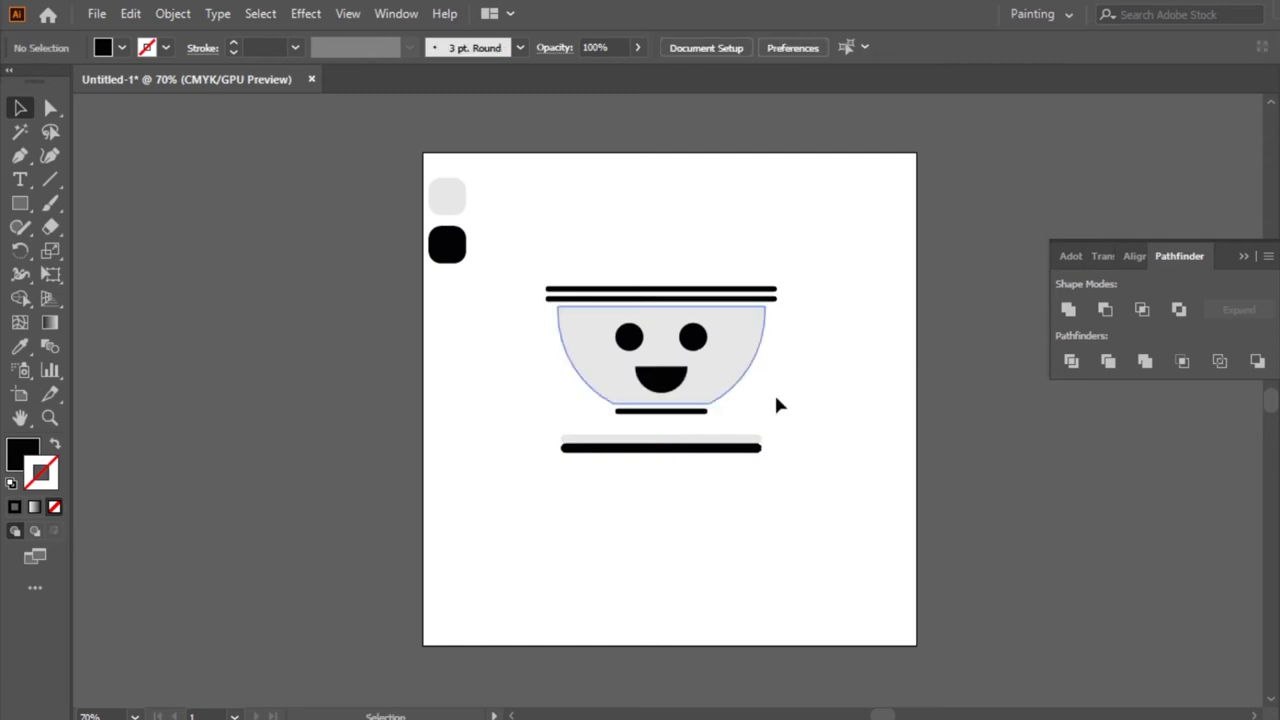
pyautogui.moveTo(874, 536); pyautogui.dragTo(874, 536)
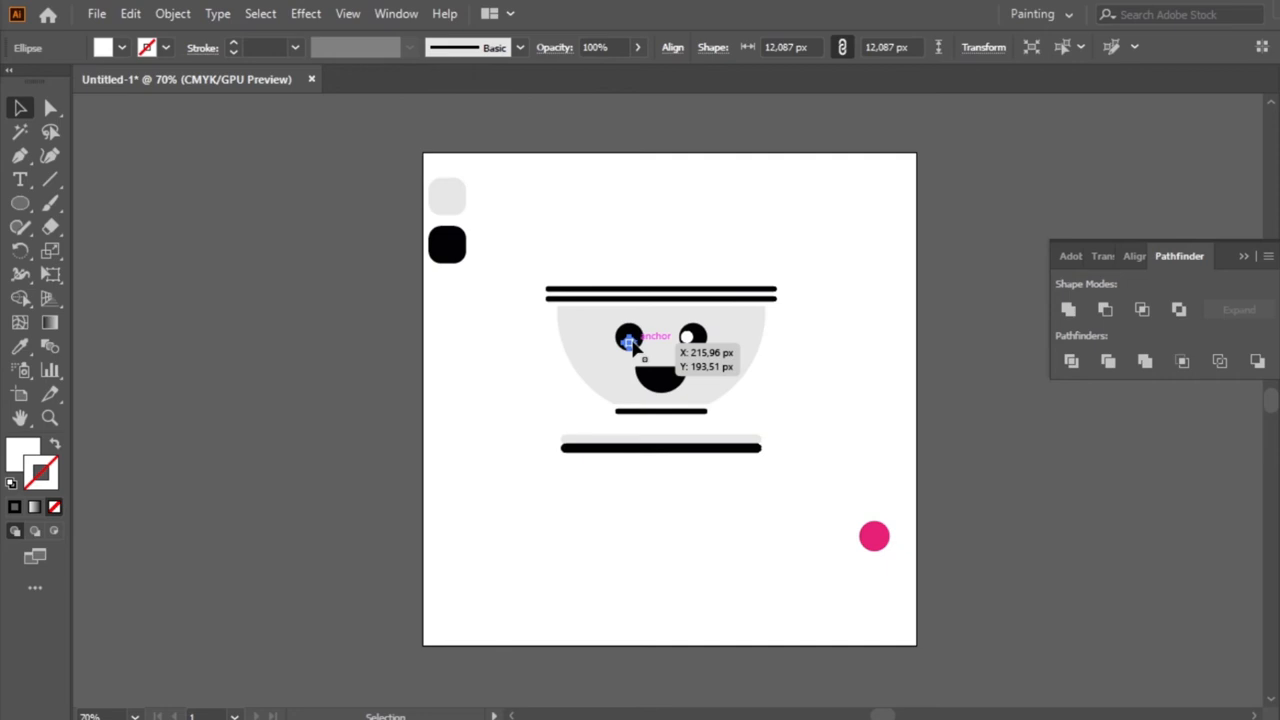
# - Place white highlights on the eyes and add 46%-opacity pink blush ovals on both cheeks
pyautogui.moveTo(874, 536); pyautogui.dragTo(448, 303)
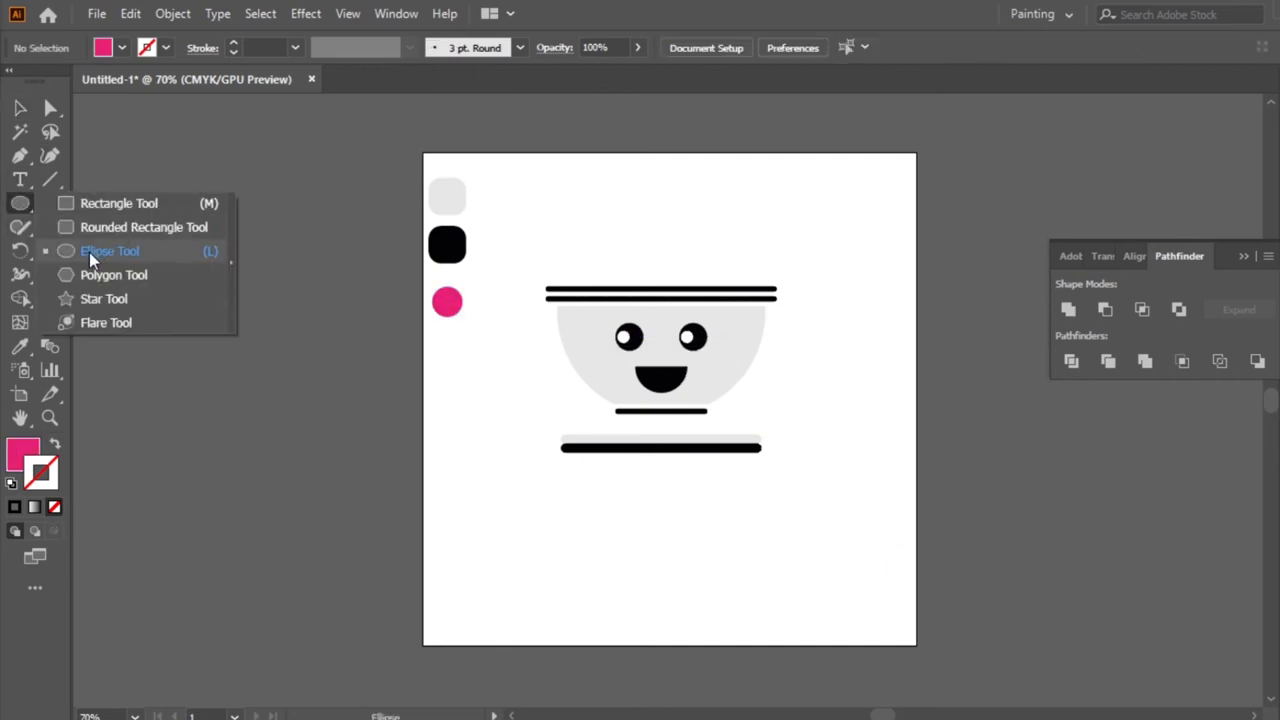
pyautogui.click(143, 226)
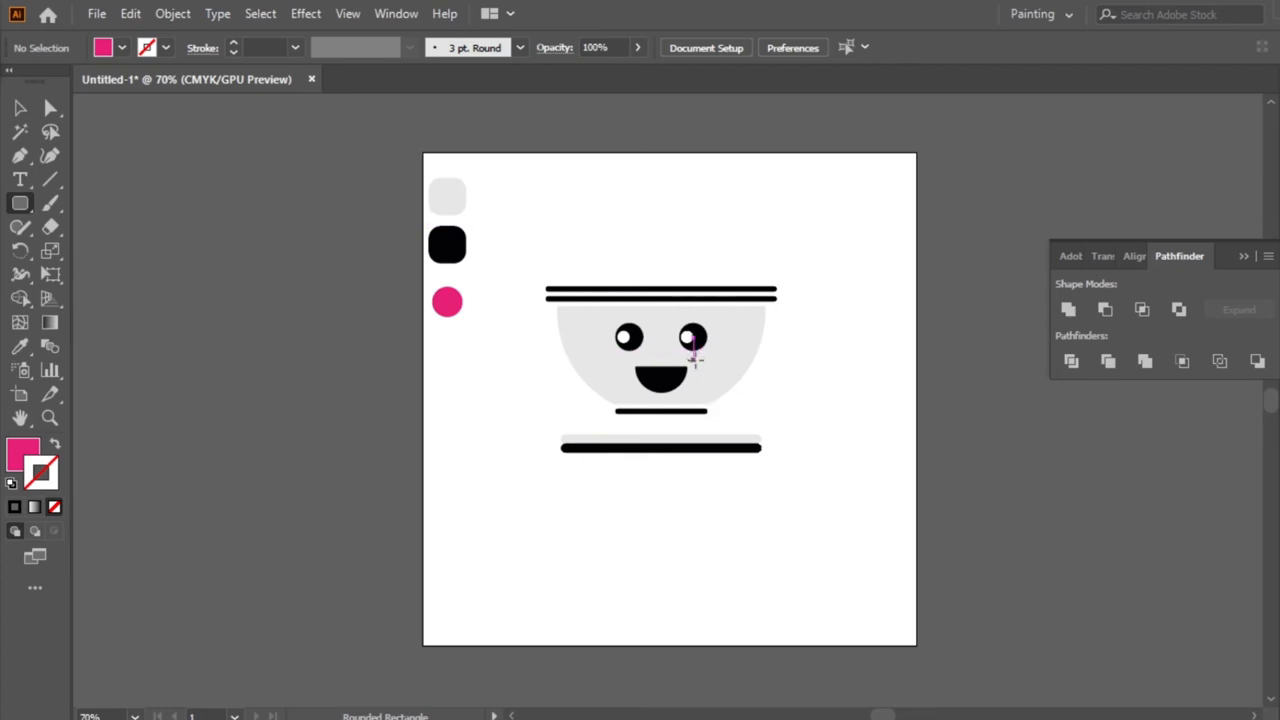
pyautogui.click(20, 108)
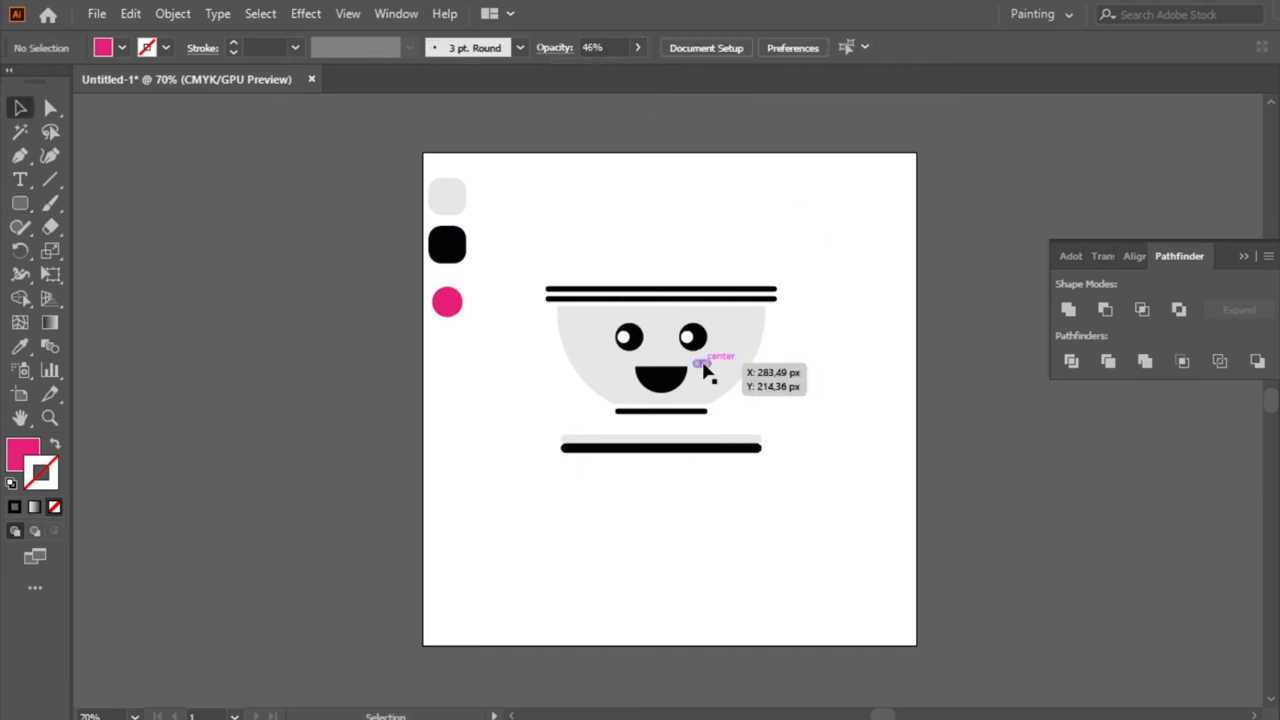
pyautogui.moveTo(703, 363); pyautogui.dragTo(617, 363)
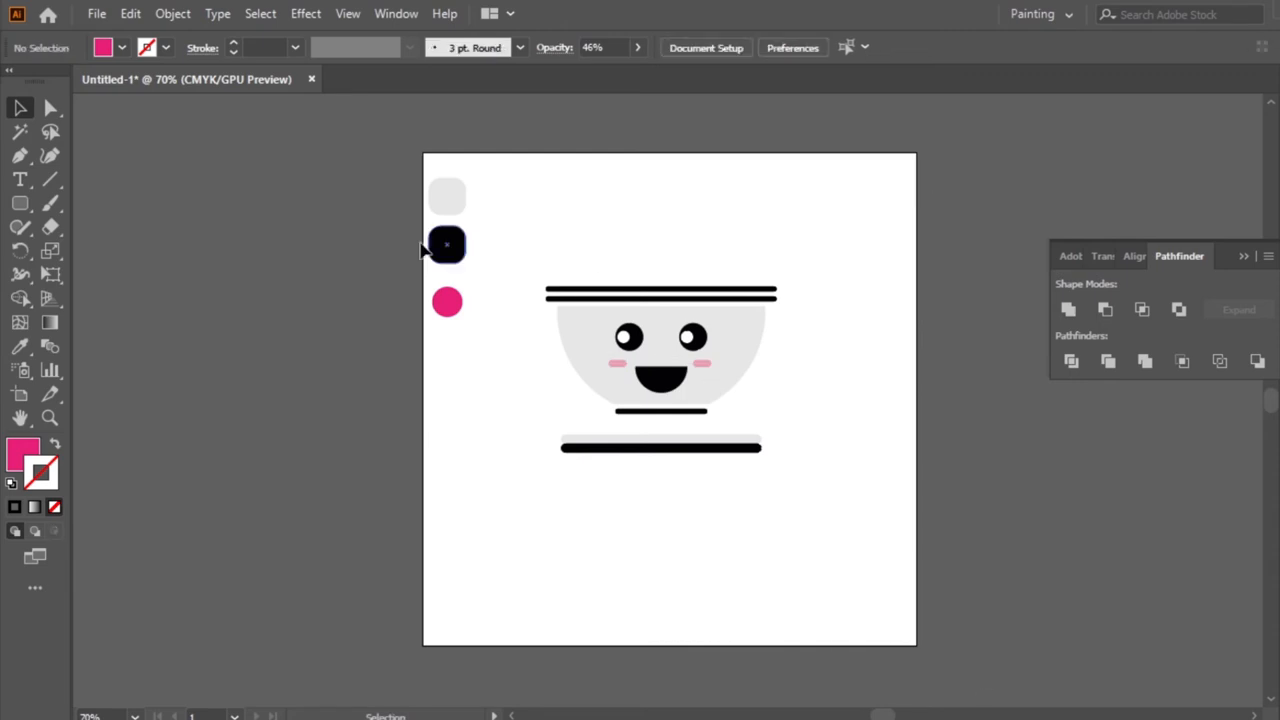
pyautogui.moveTo(20, 204)
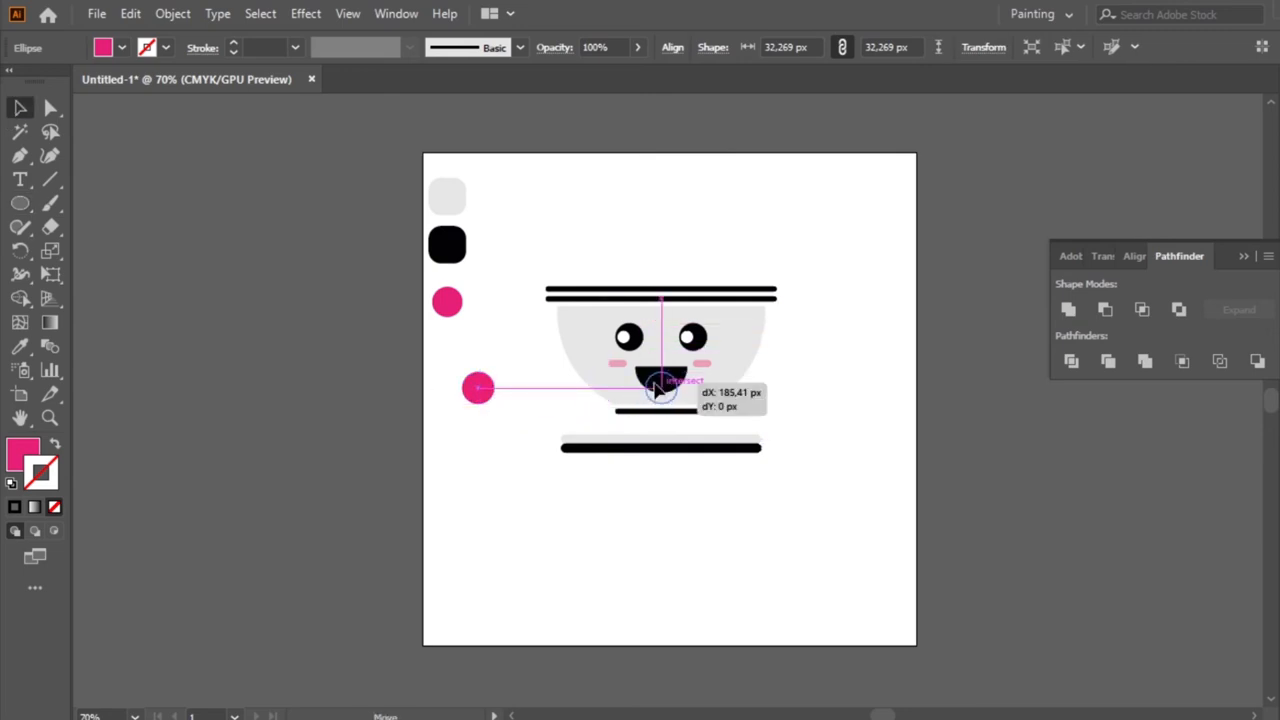
# - Intersect the pink circle with a copy of the black mouth shape to form a tongue
pyautogui.moveTo(478, 388); pyautogui.dragTo(660, 388)
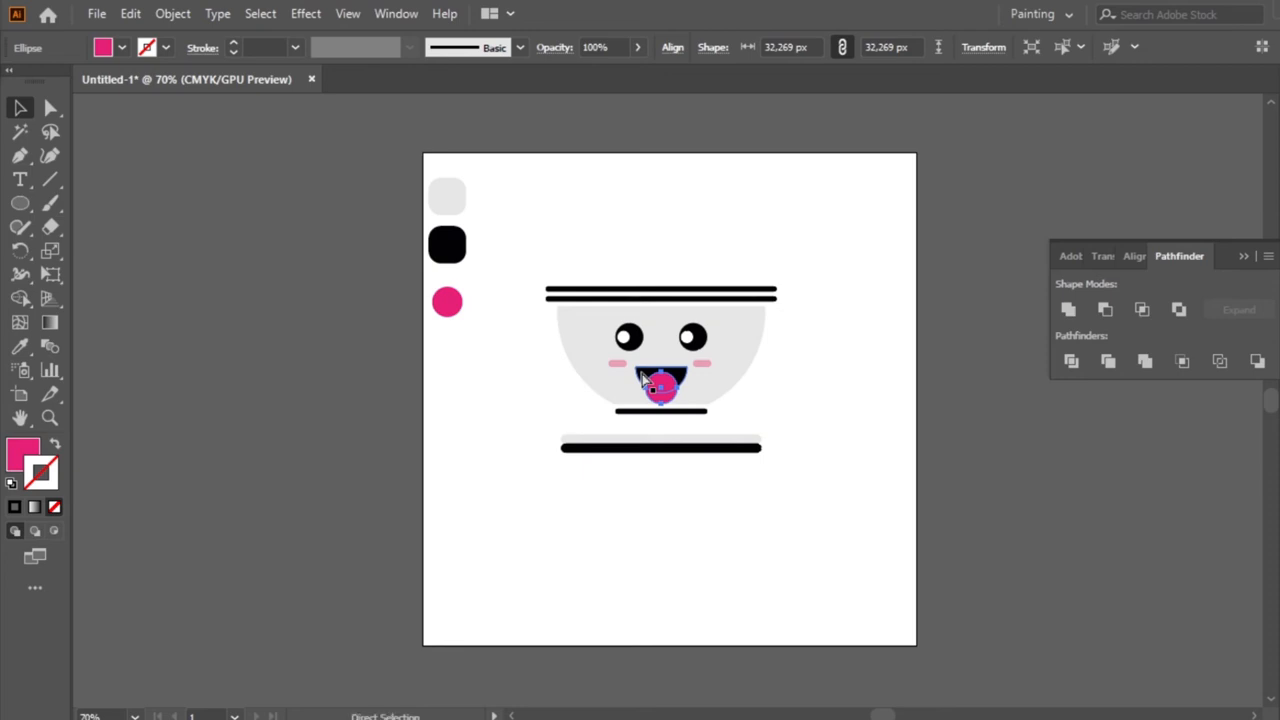
pyautogui.moveTo(660, 388); pyautogui.dragTo(475, 382)
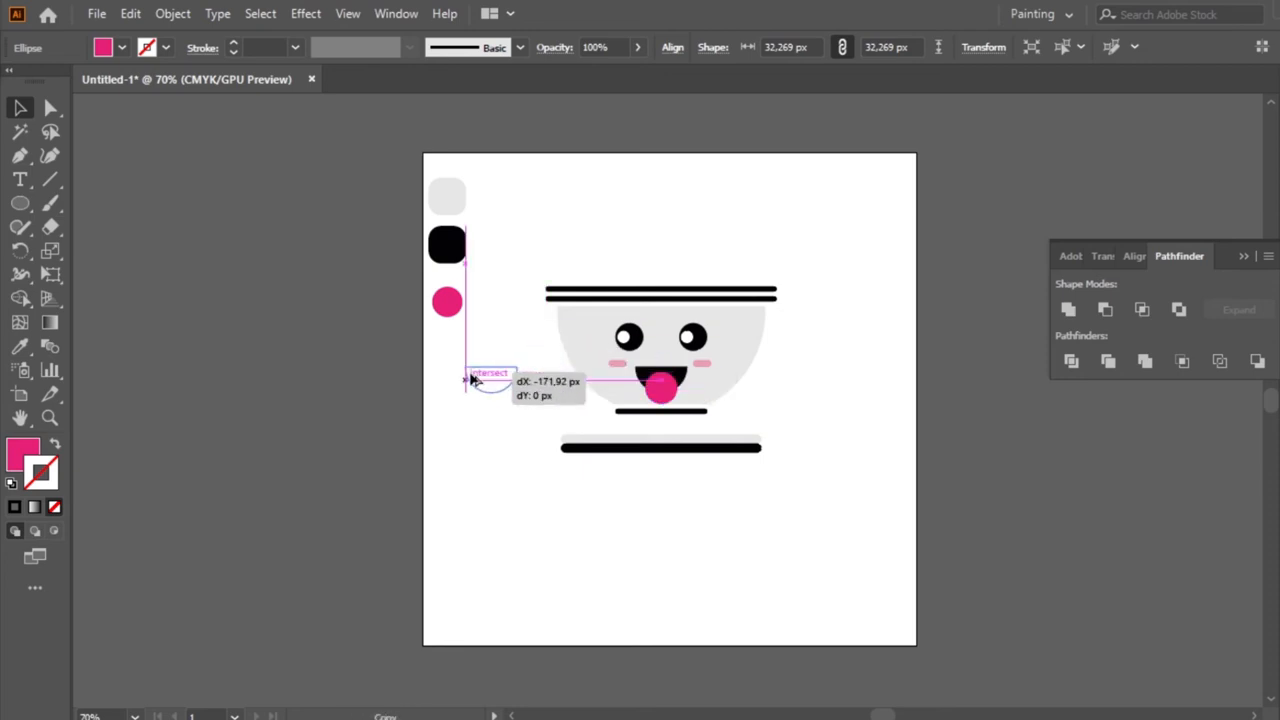
pyautogui.moveTo(490, 385); pyautogui.dragTo(490, 402)
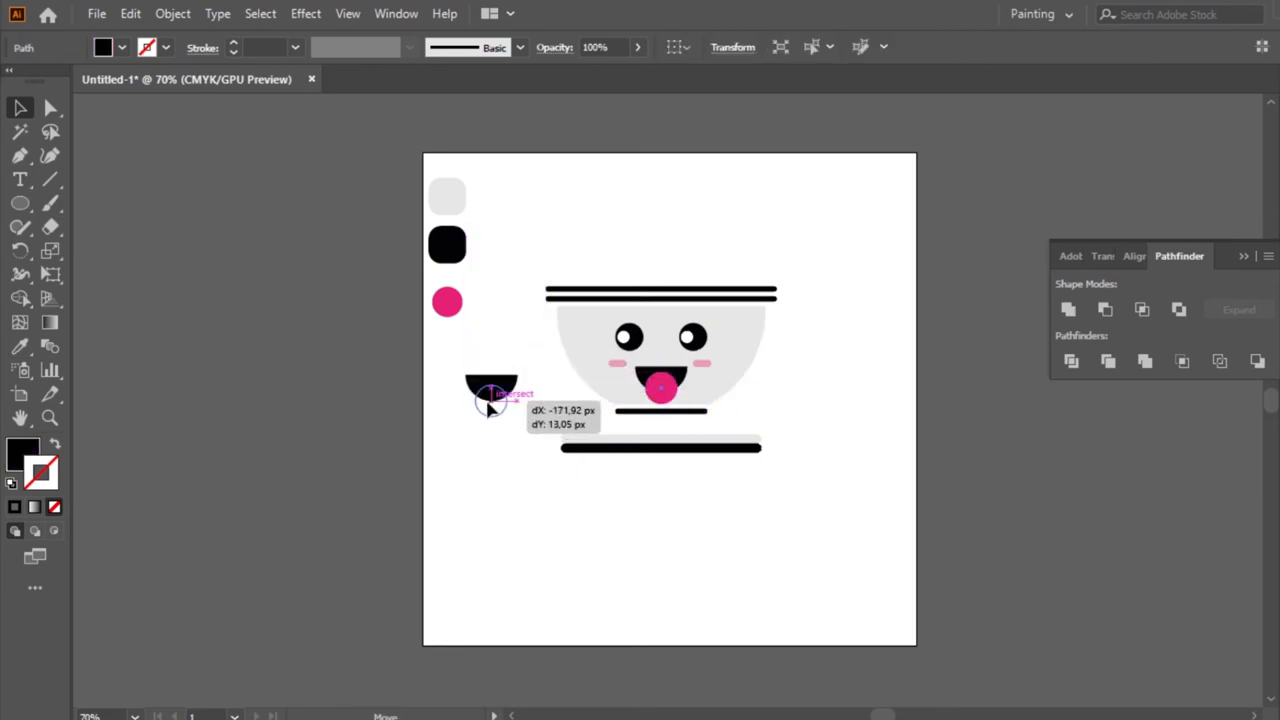
pyautogui.moveTo(660, 390); pyautogui.dragTo(490, 400)
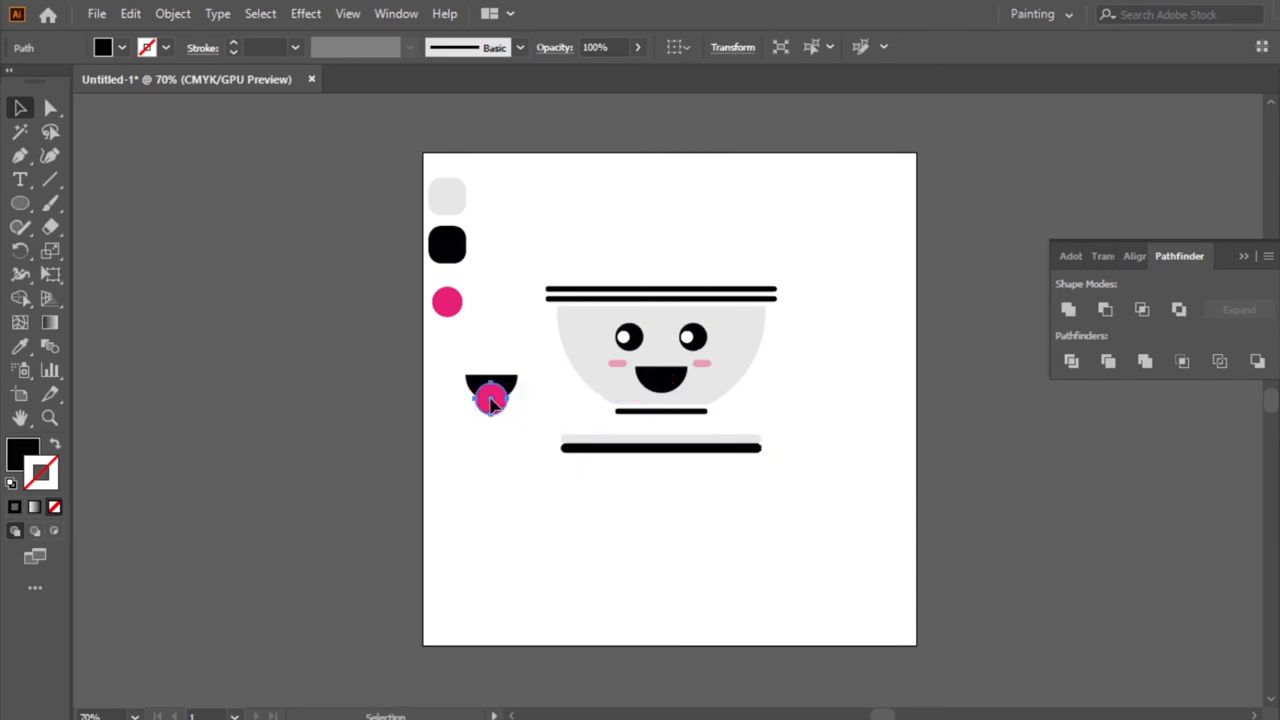
pyautogui.click(490, 390)
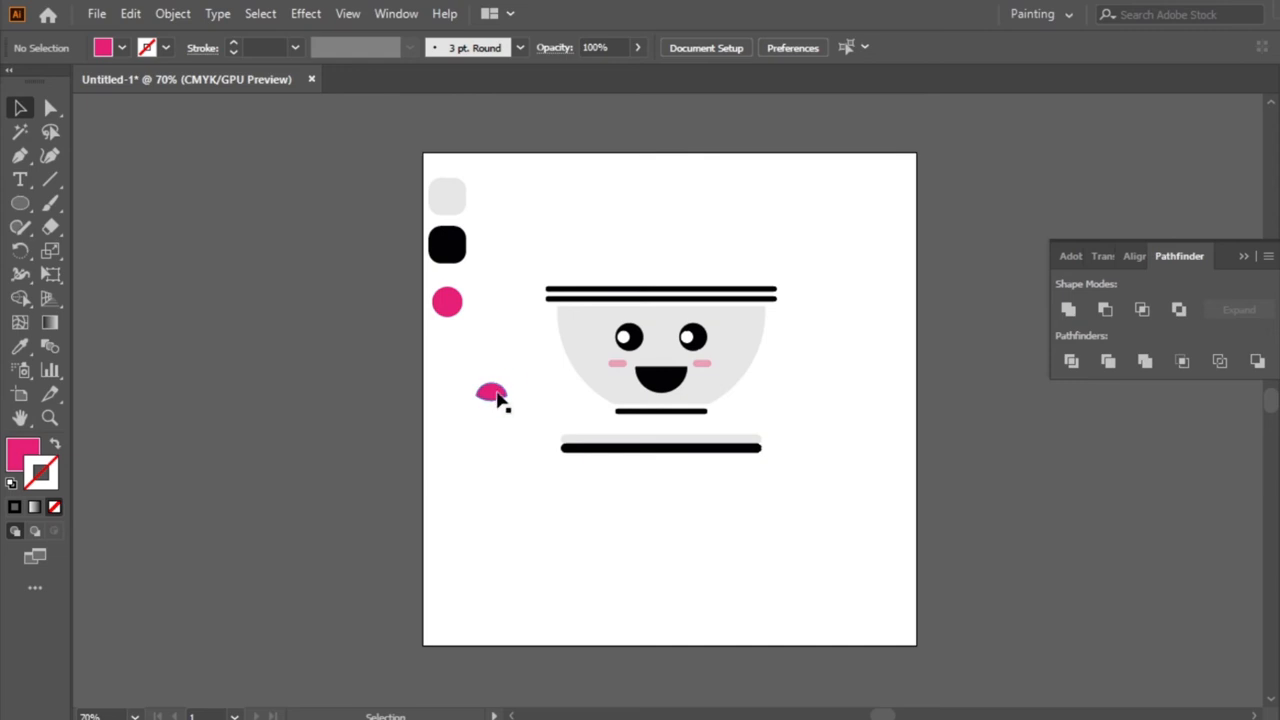
# - Notch the tongue's top edge with the Pen tool and tuck it into the cup's mouth
pyautogui.click(20, 155)
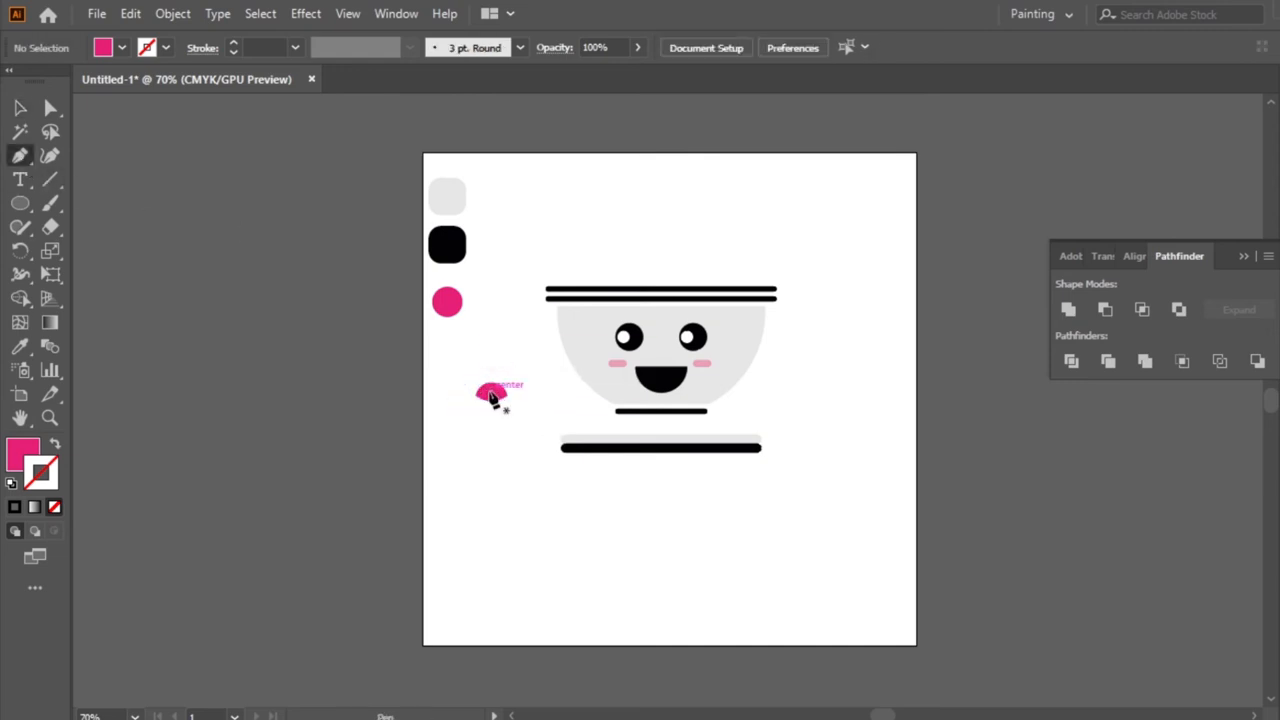
pyautogui.click(485, 375)
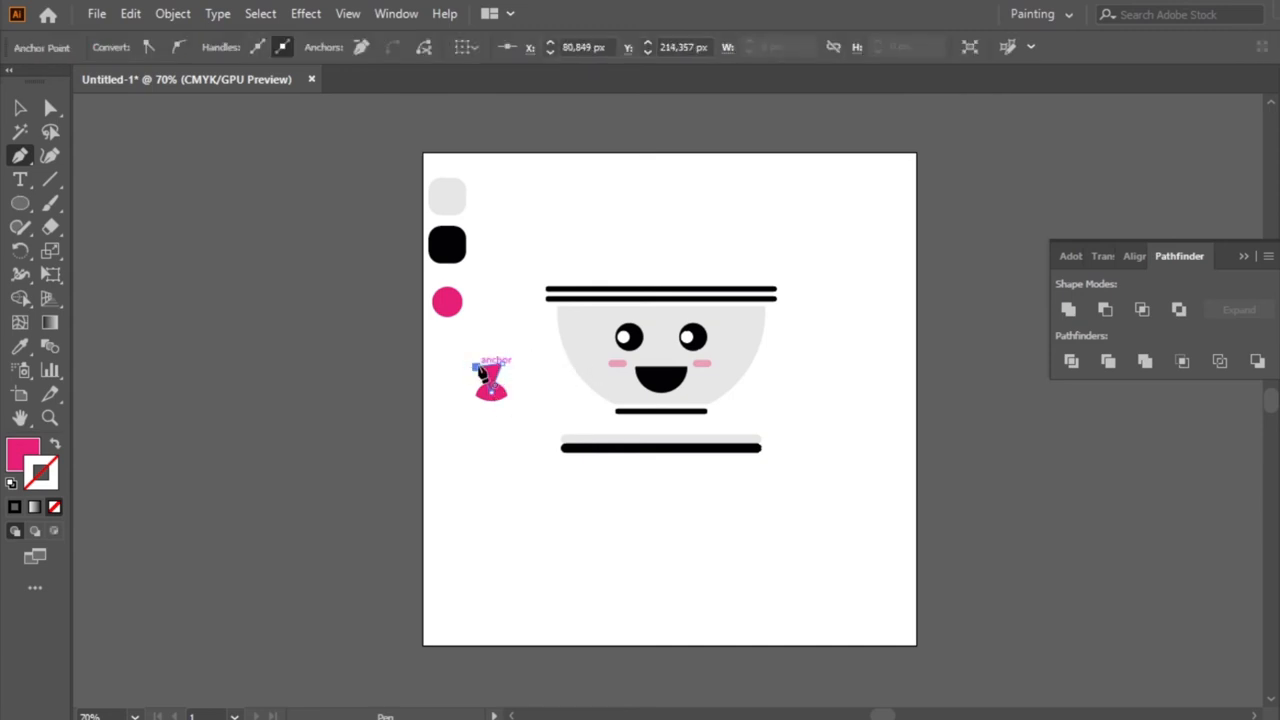
pyautogui.click(20, 107)
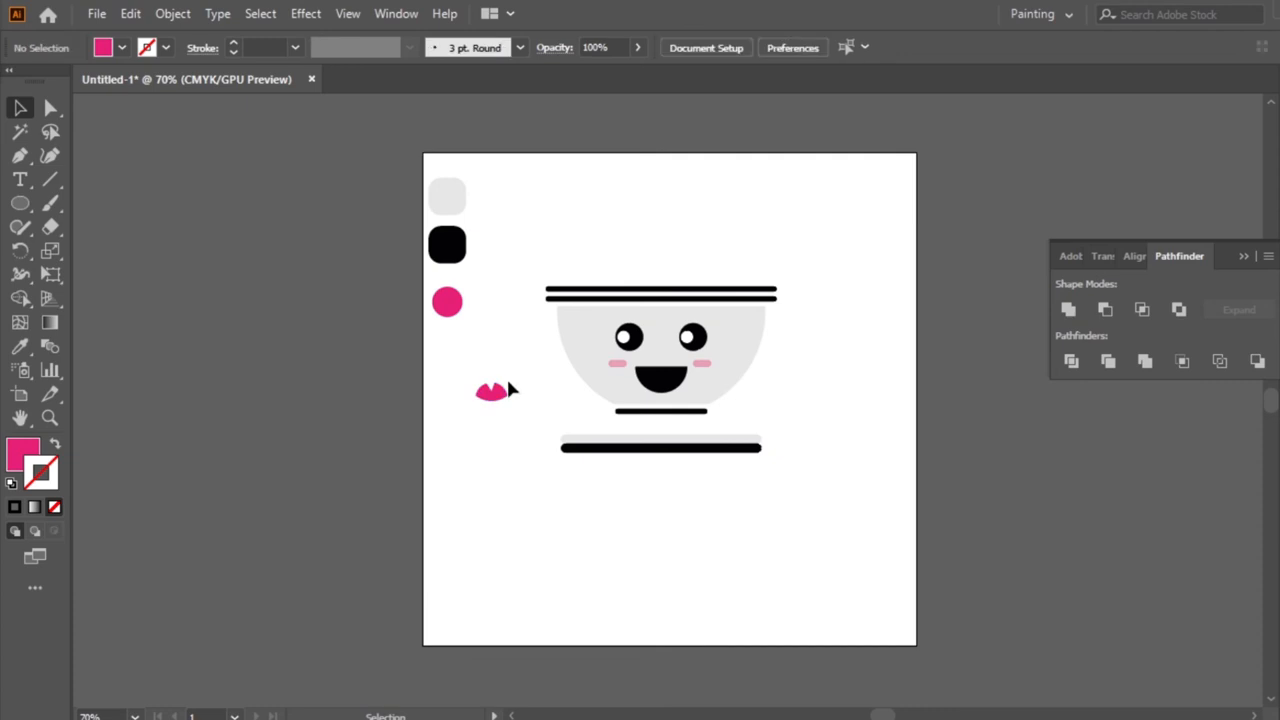
pyautogui.click(50, 108)
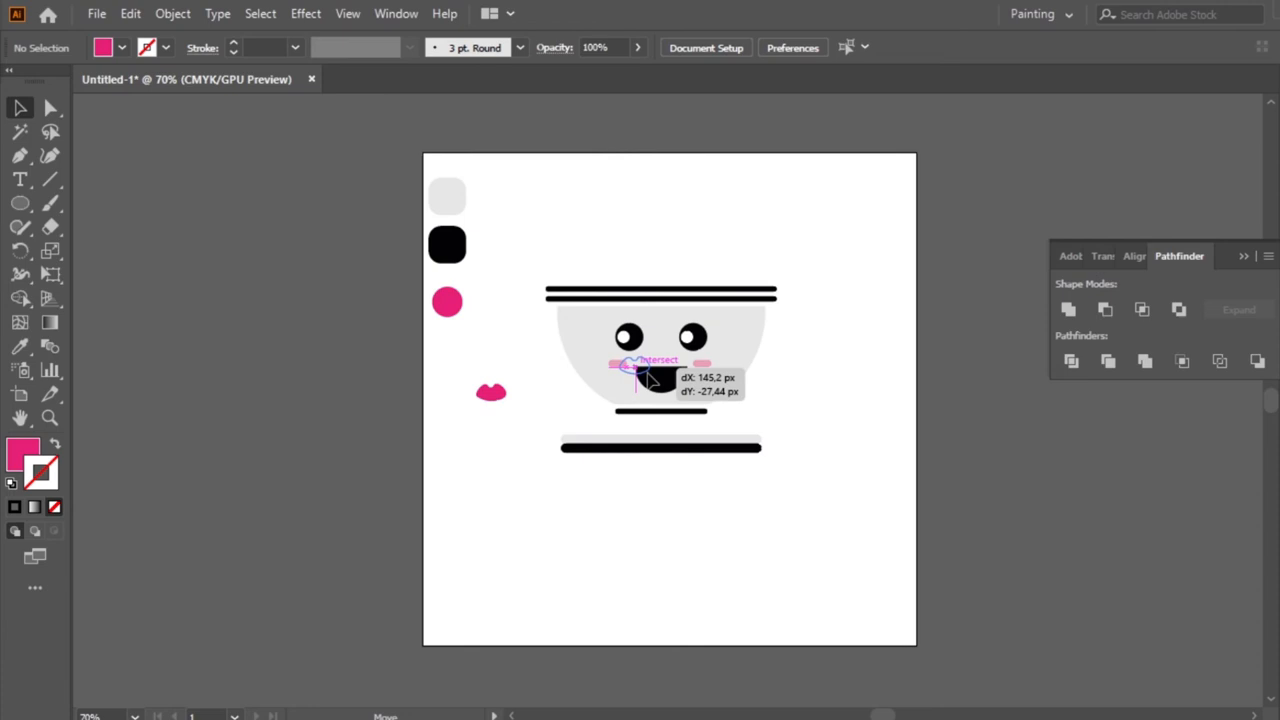
pyautogui.moveTo(490, 390); pyautogui.dragTo(660, 380)
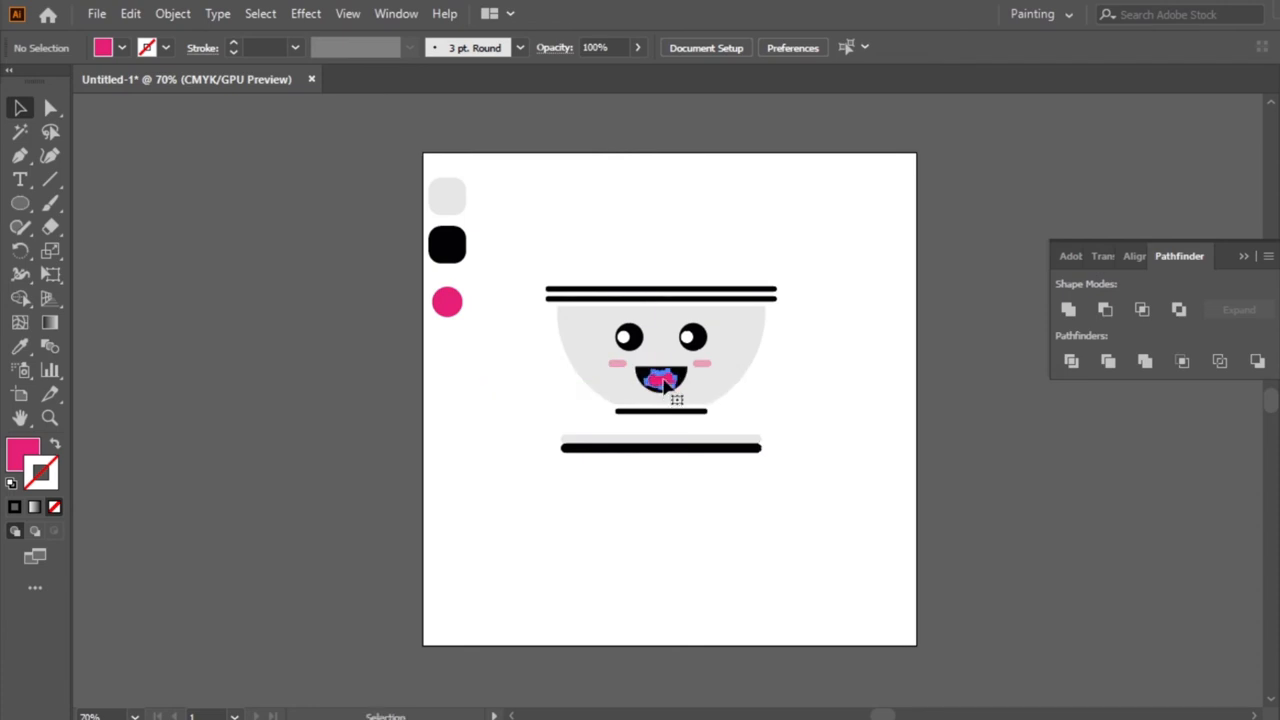
pyautogui.click(21, 155)
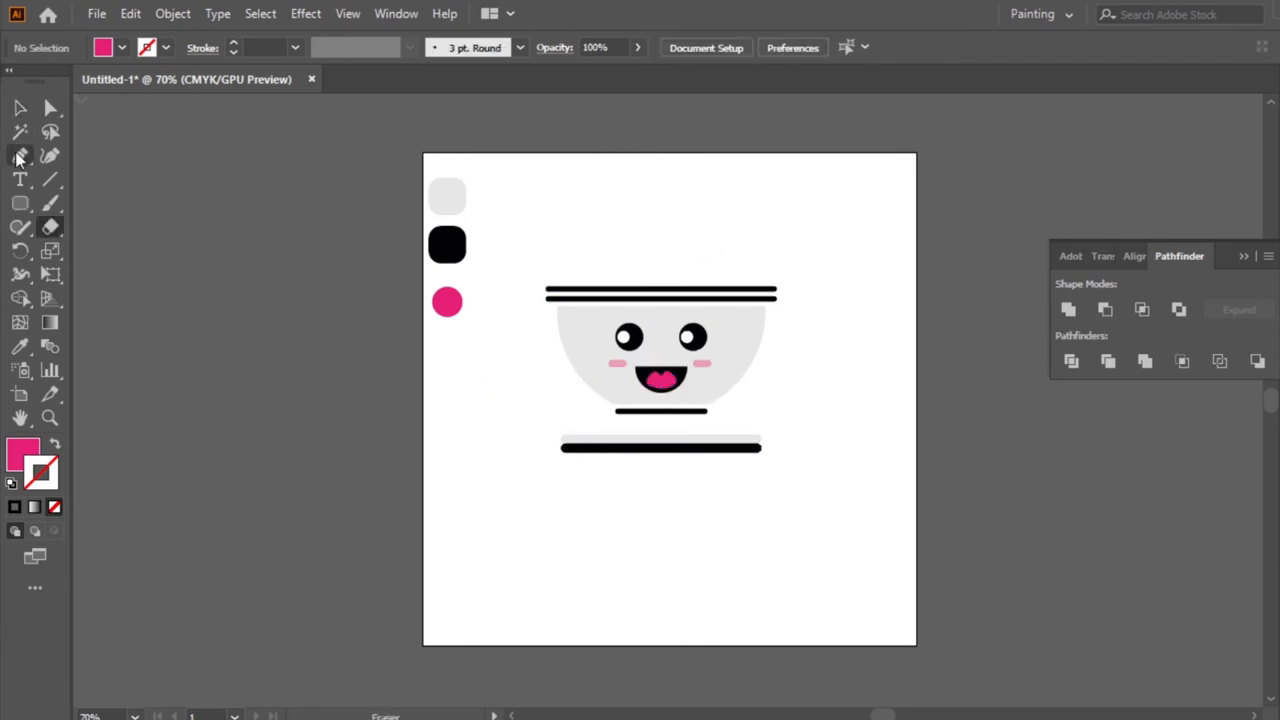
pyautogui.click(20, 155)
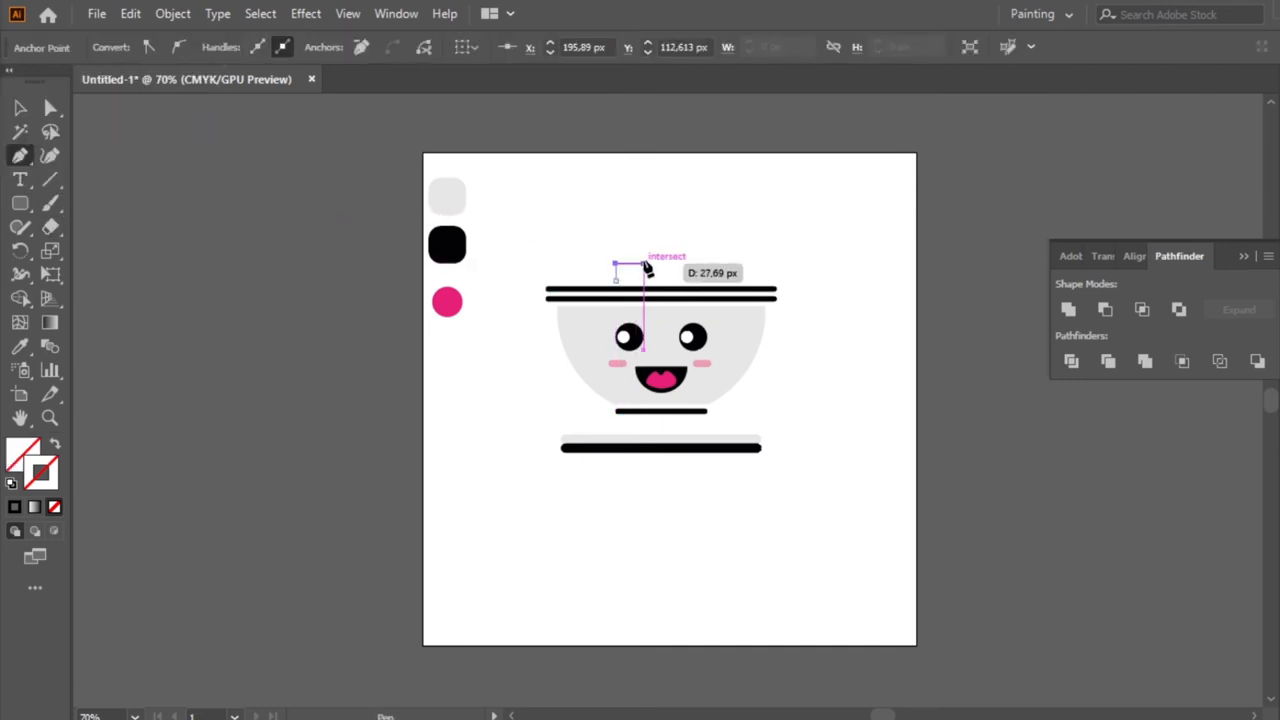
# - Draw a stepped, unfilled steam path with a 1 pt stroke above the rims
pyautogui.moveTo(645, 267); pyautogui.dragTo(715, 267)
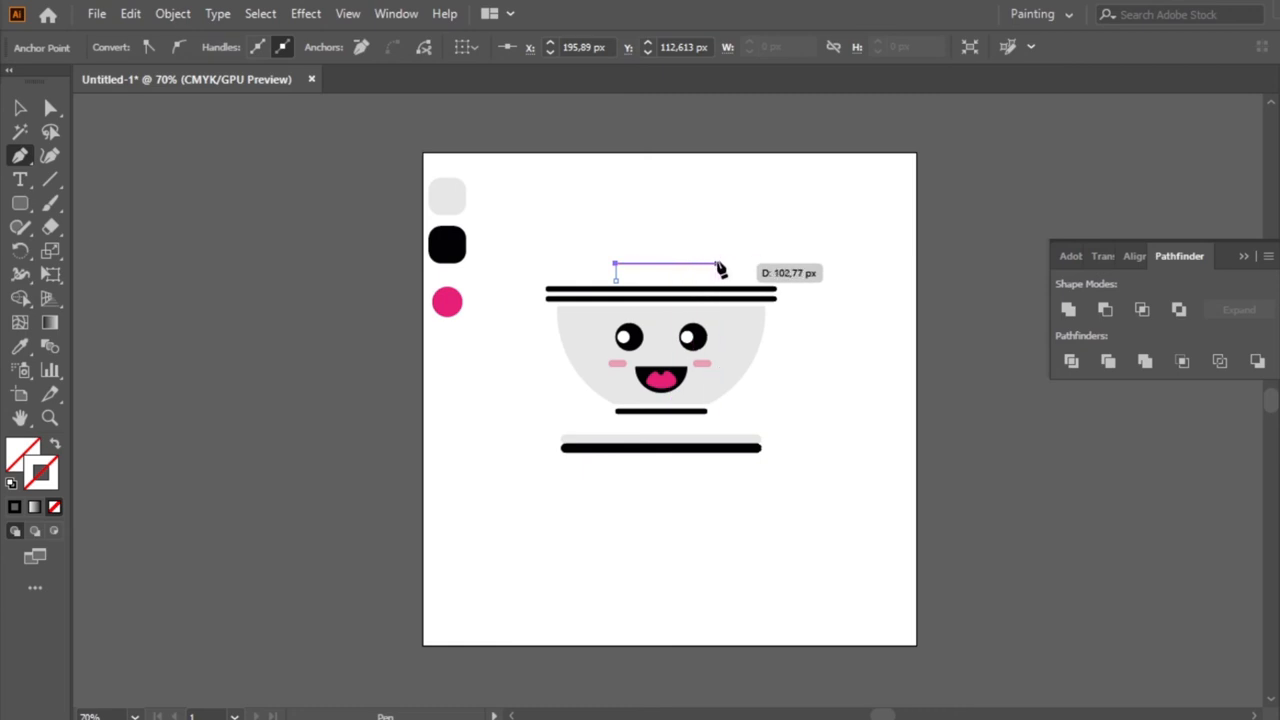
pyautogui.moveTo(717, 267); pyautogui.dragTo(717, 253)
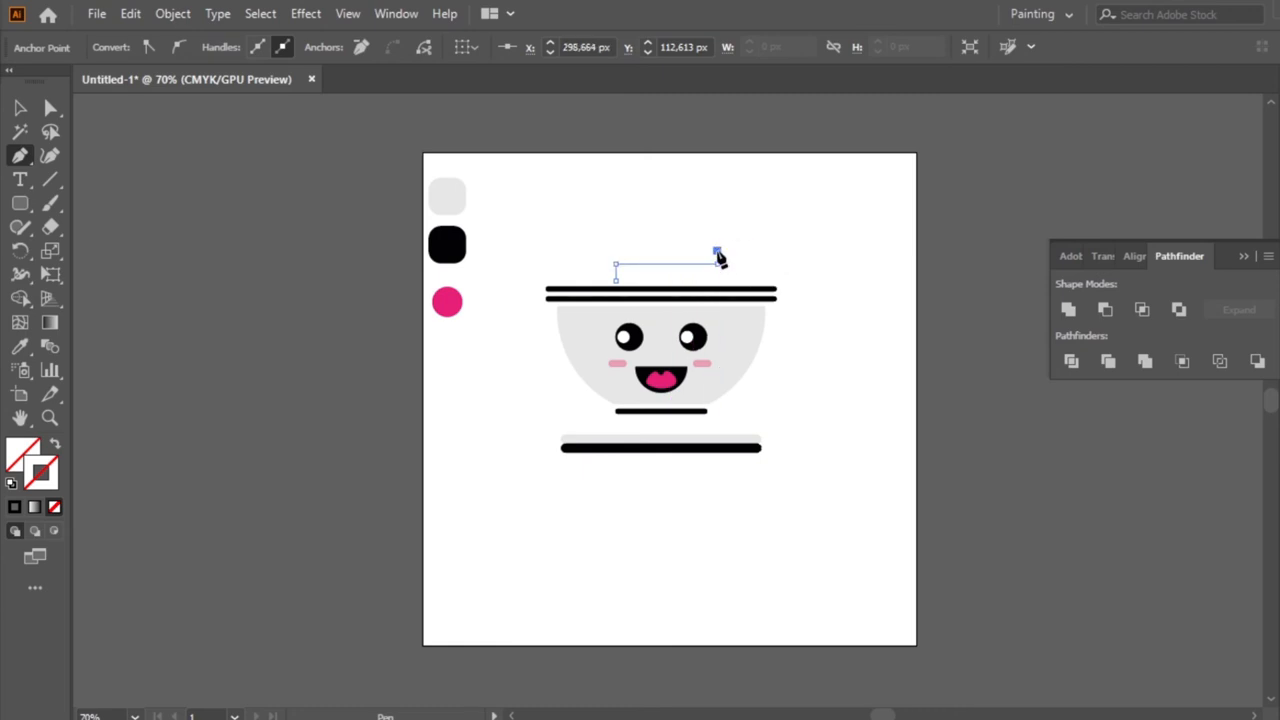
pyautogui.moveTo(716, 253); pyautogui.dragTo(628, 253)
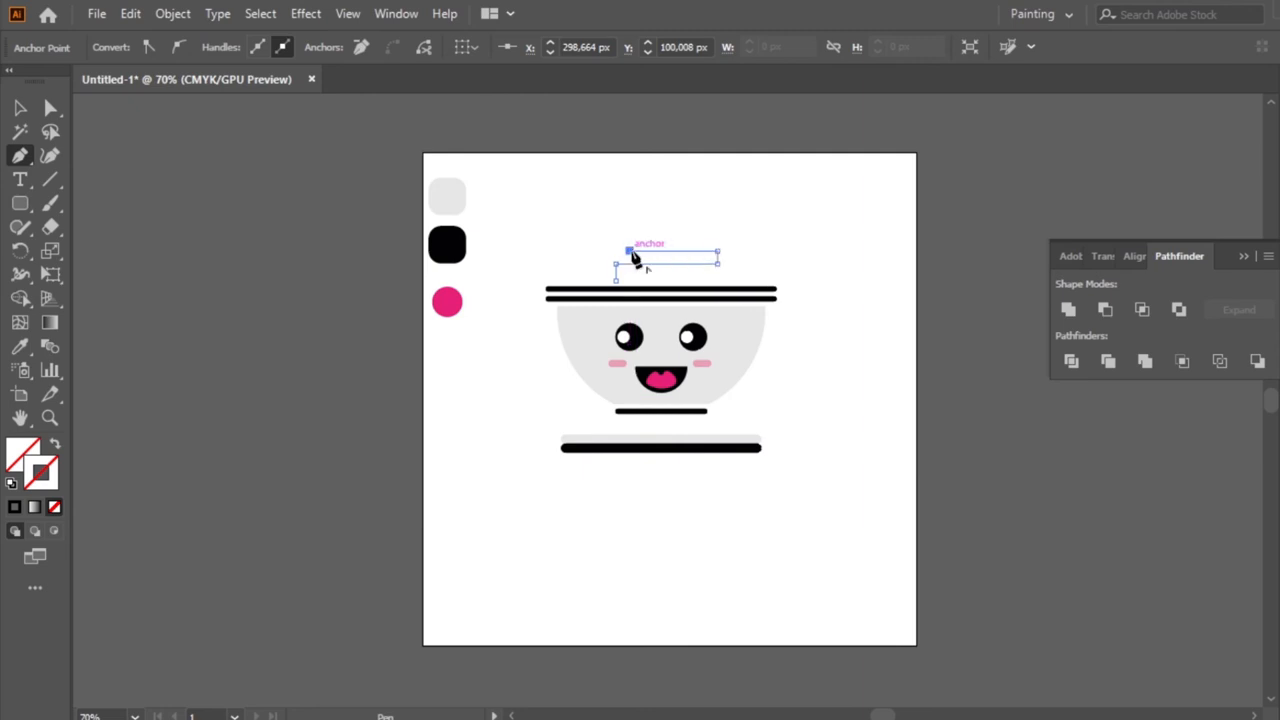
pyautogui.click(20, 108)
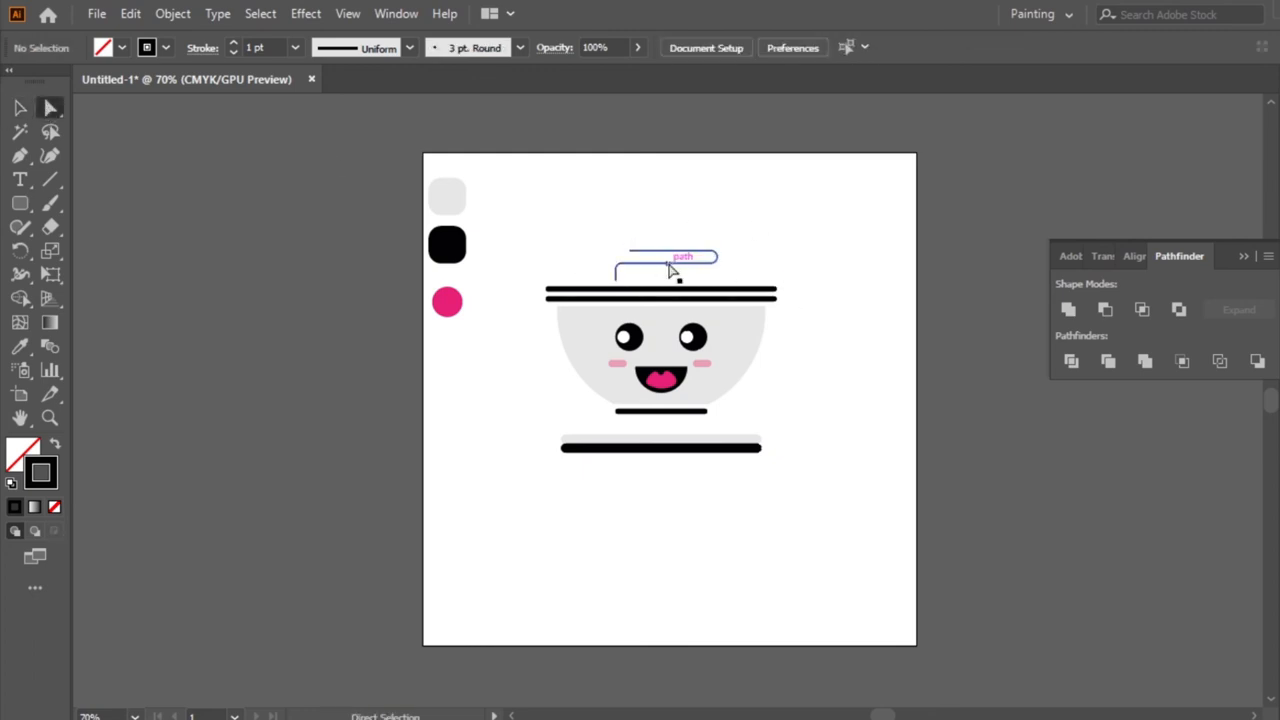
# - Round the steam path's corners with the Curvature tool
pyautogui.click(665, 262)
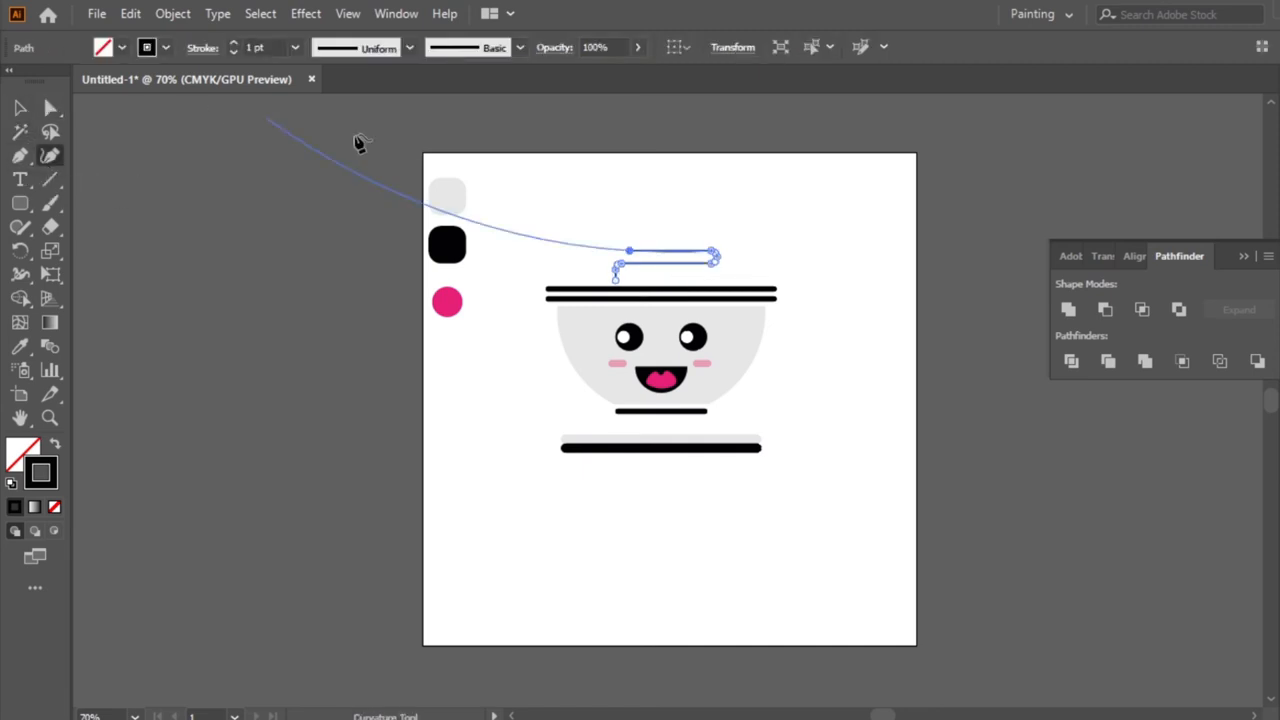
pyautogui.click(409, 47)
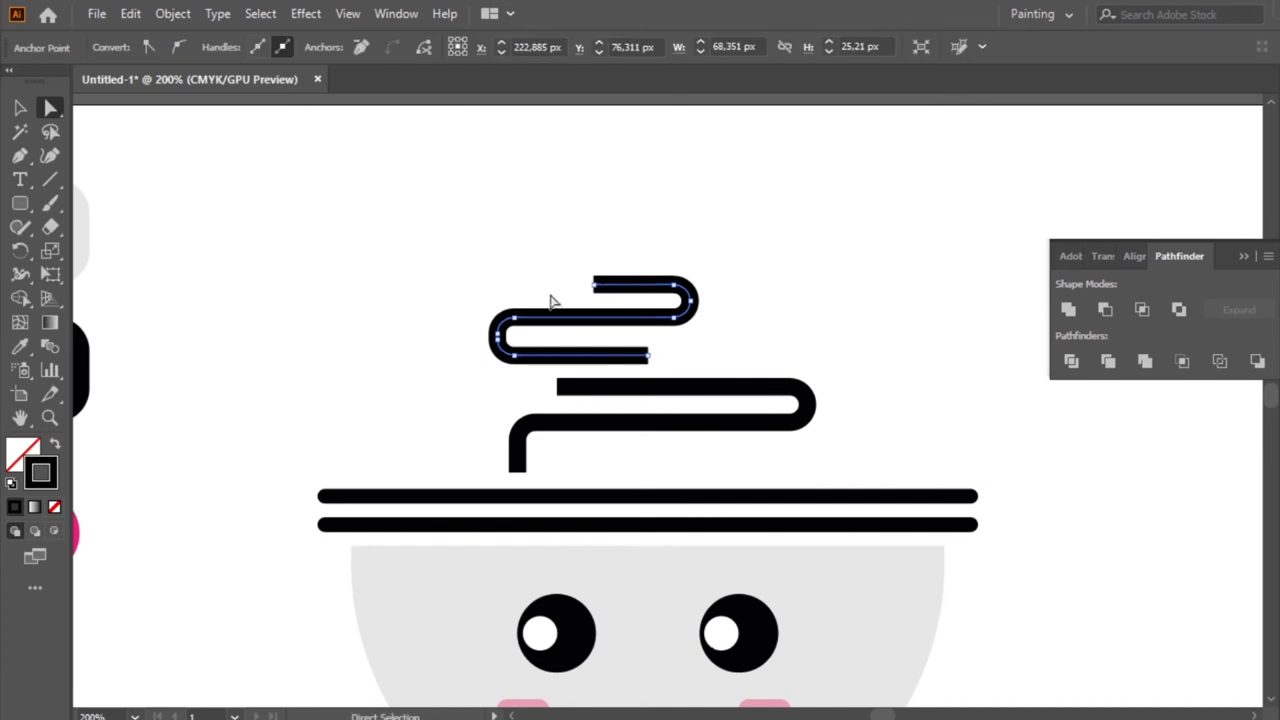
# - Apply the Touch Calligraphic Brush to the steam lines with a 0.5 pt stroke
pyautogui.click(650, 405)
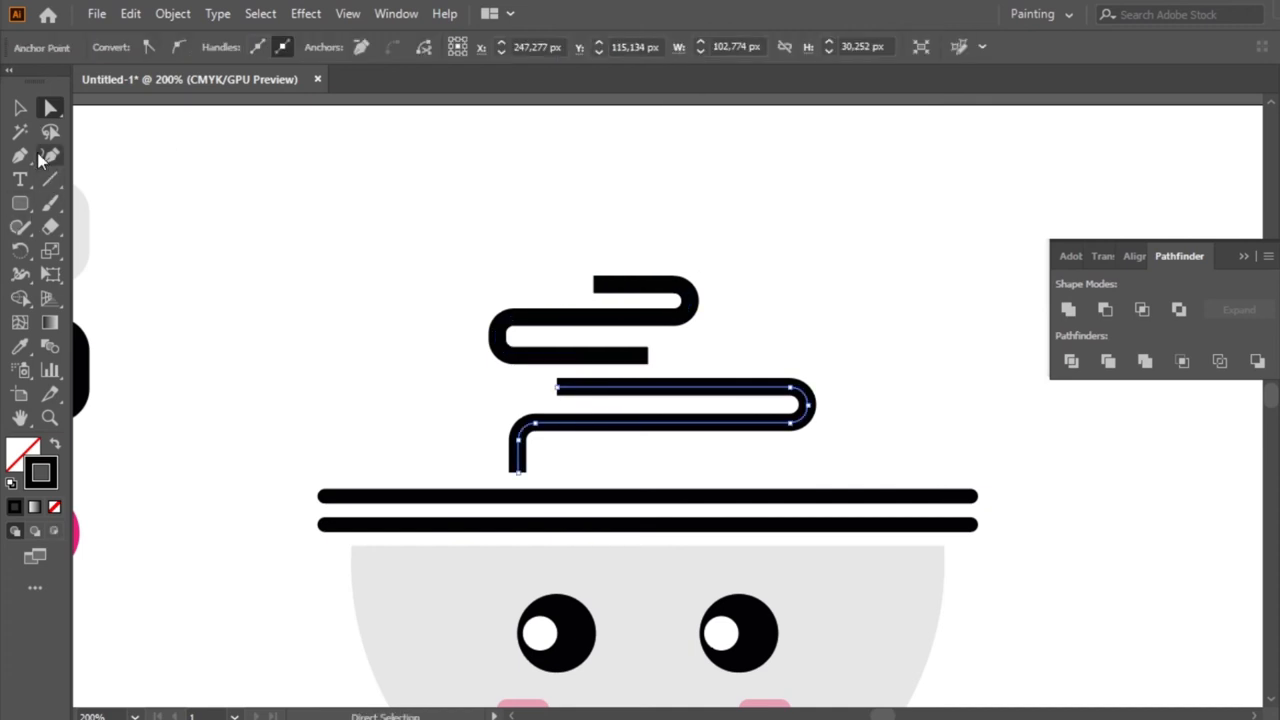
pyautogui.click(49, 156)
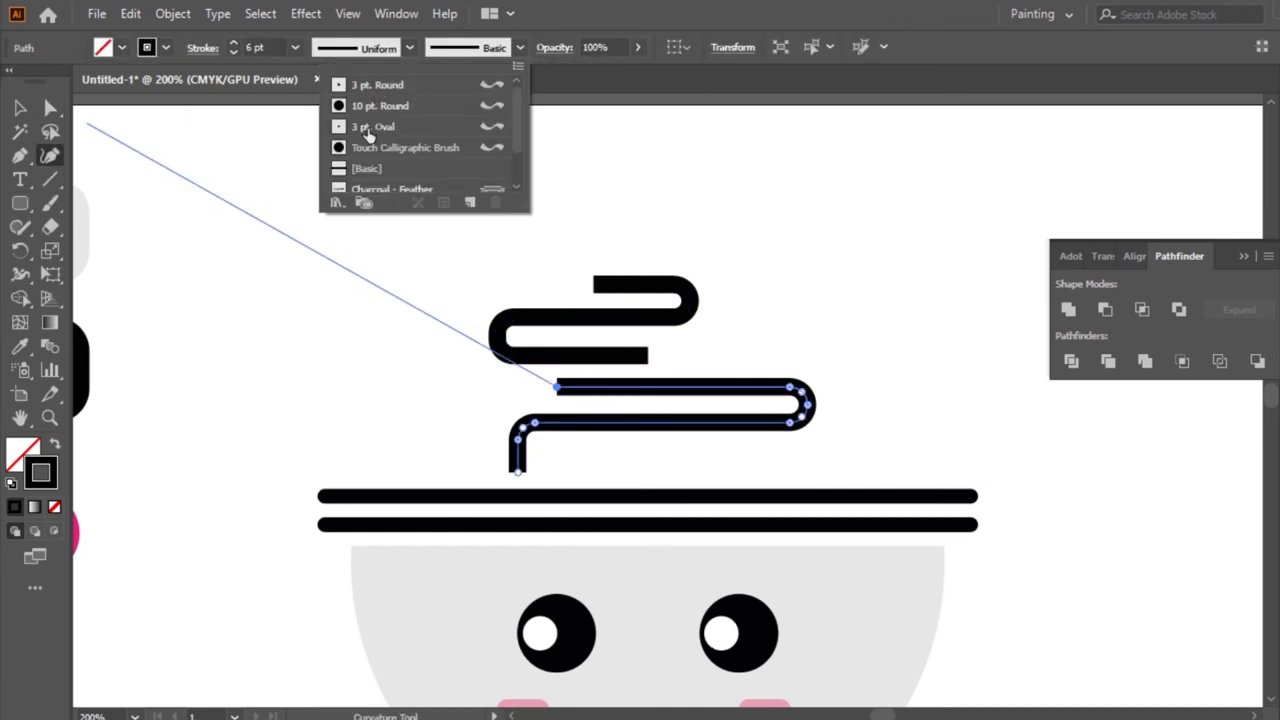
pyautogui.click(380, 105)
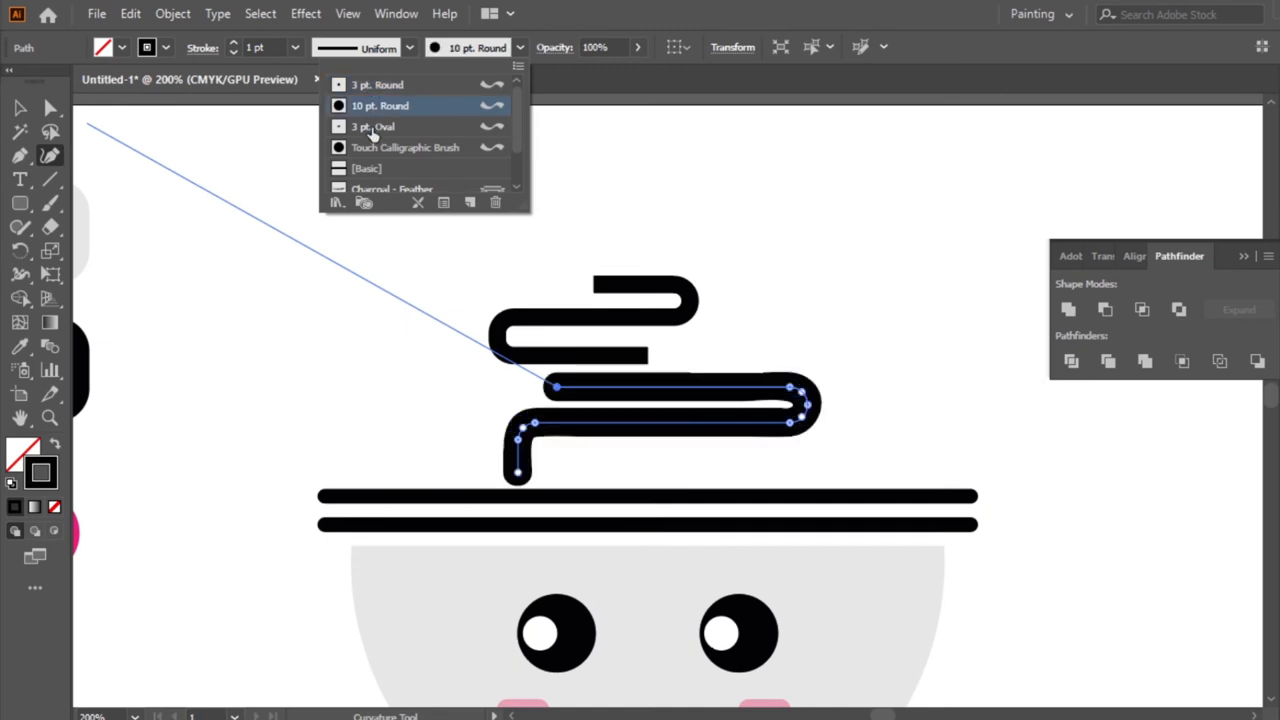
pyautogui.click(405, 147)
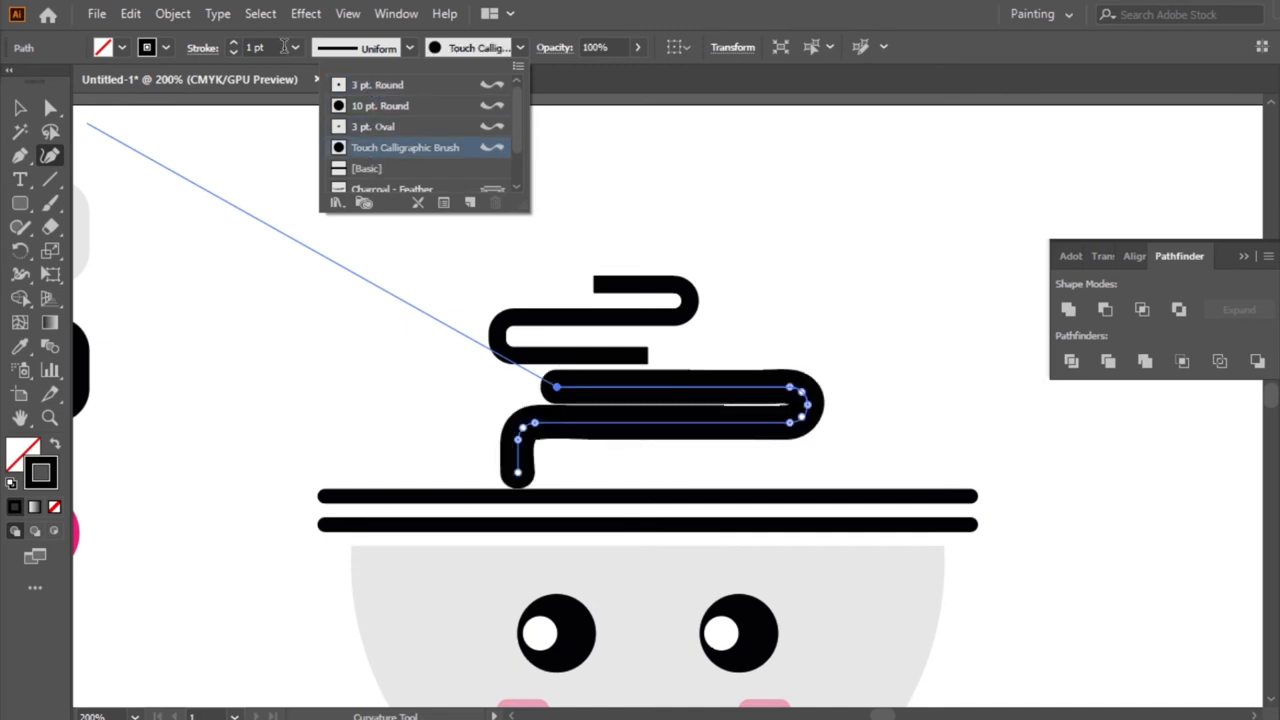
pyautogui.click(294, 47)
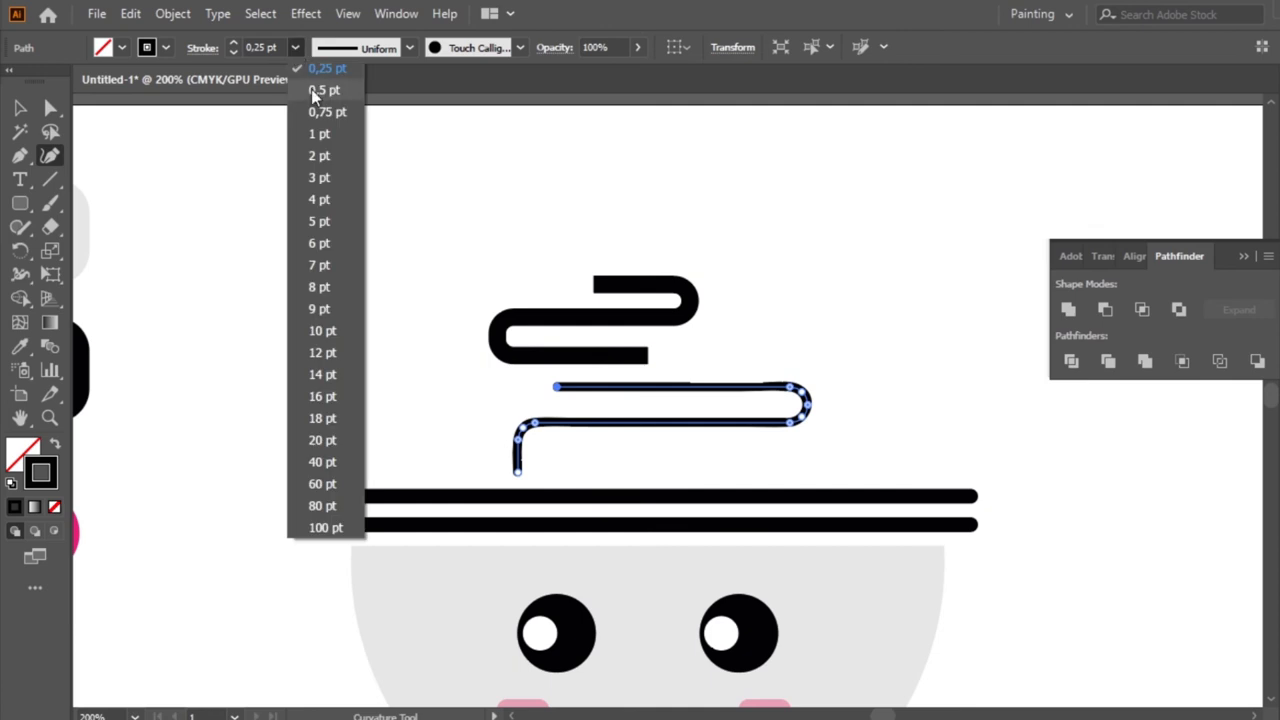
pyautogui.click(324, 90)
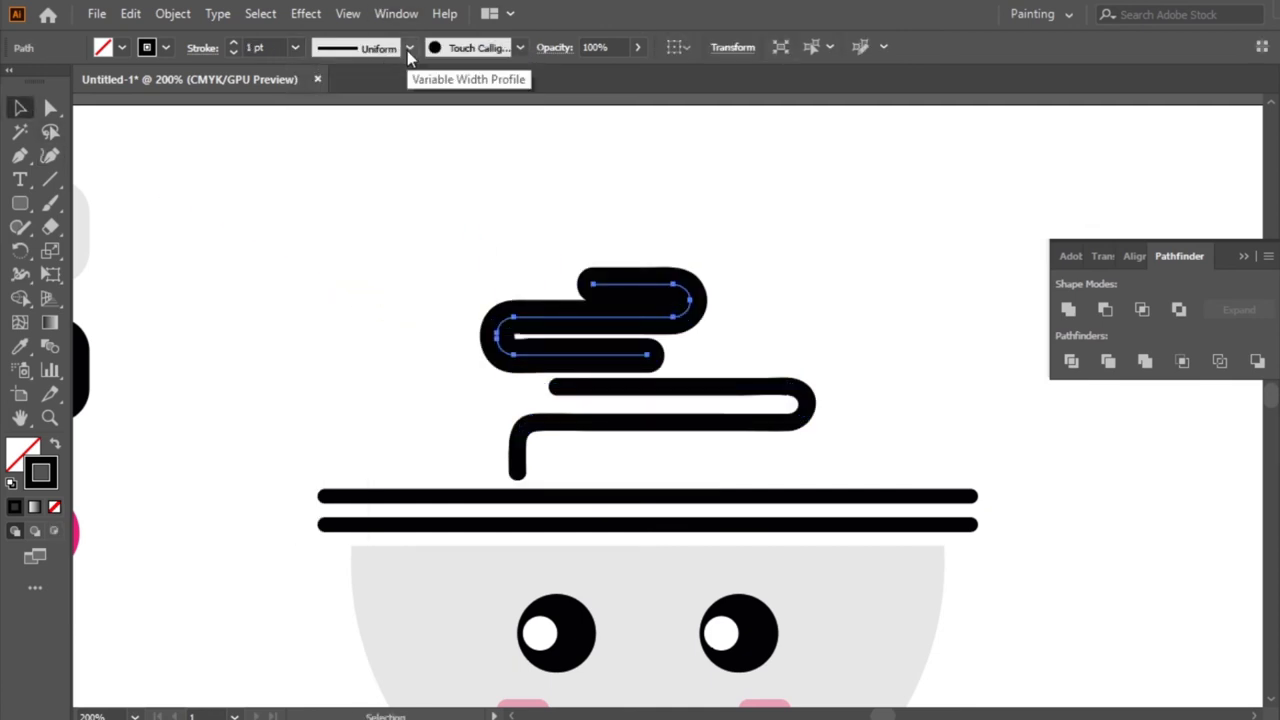
# - Set the steam lines' opacity to 91% and deselect them
pyautogui.click(500, 285)
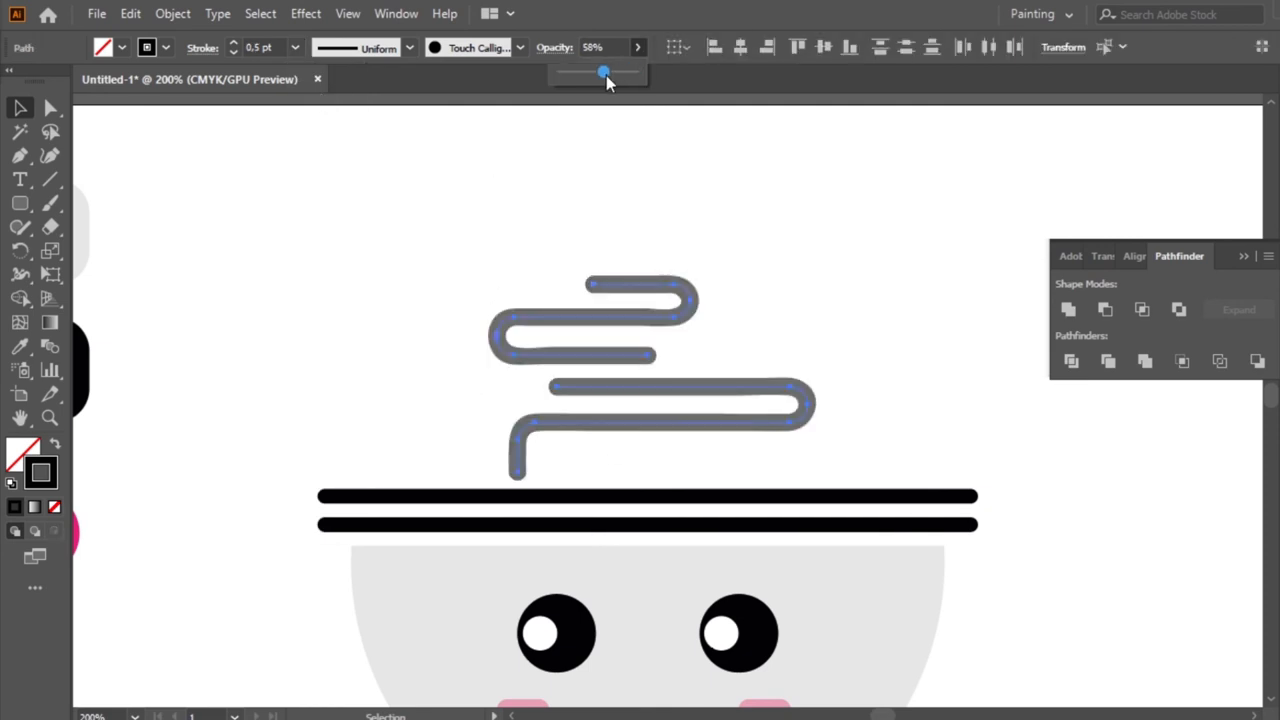
pyautogui.moveTo(603, 71); pyautogui.dragTo(621, 71)
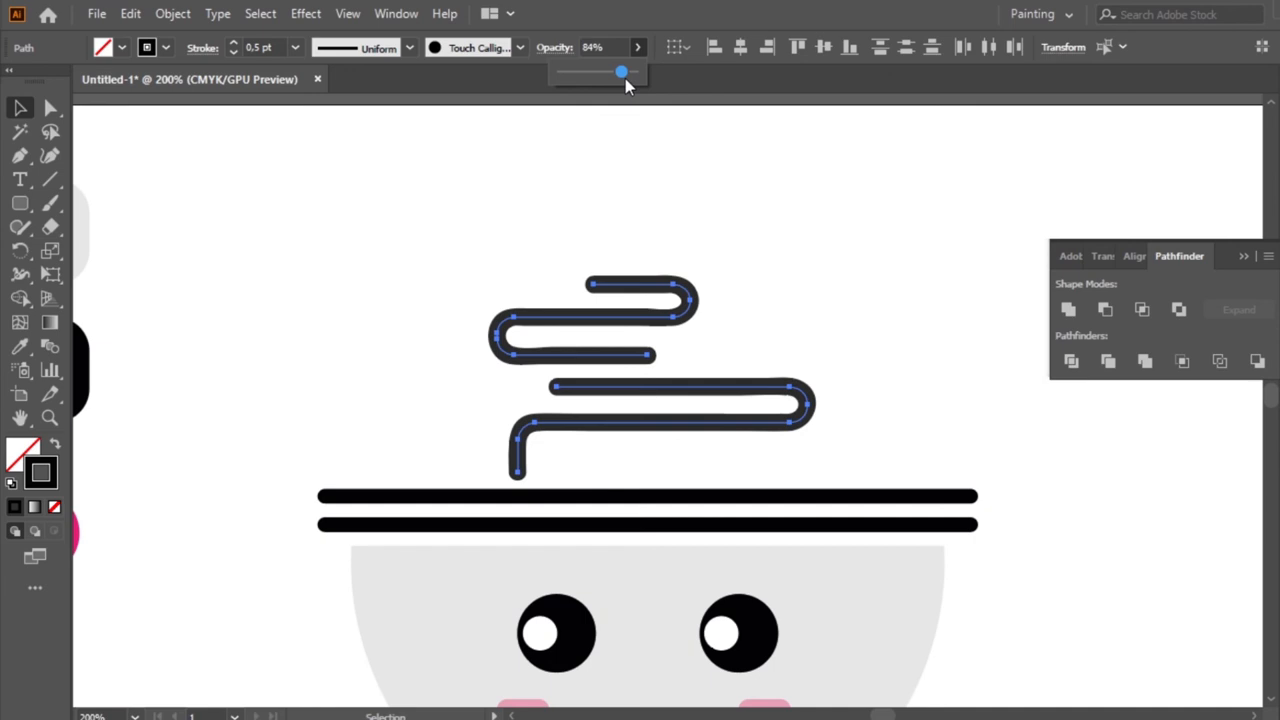
pyautogui.moveTo(621, 71); pyautogui.dragTo(628, 71)
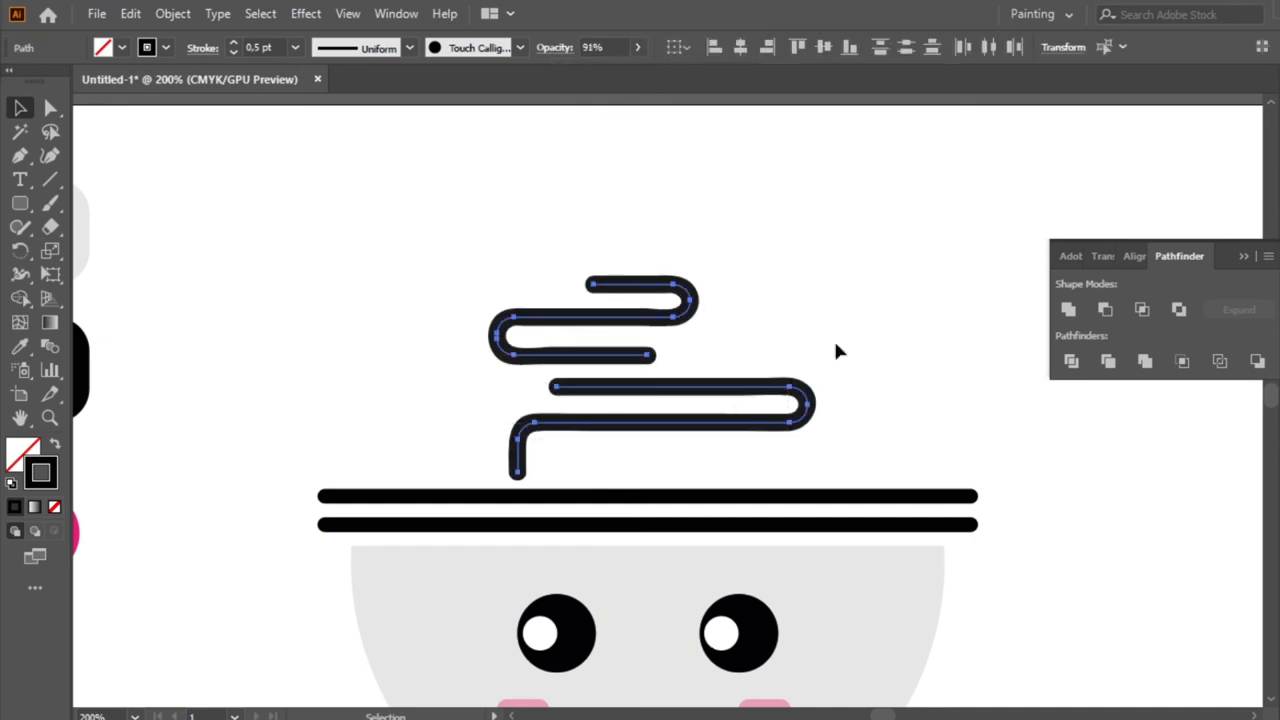
pyautogui.click(840, 350)
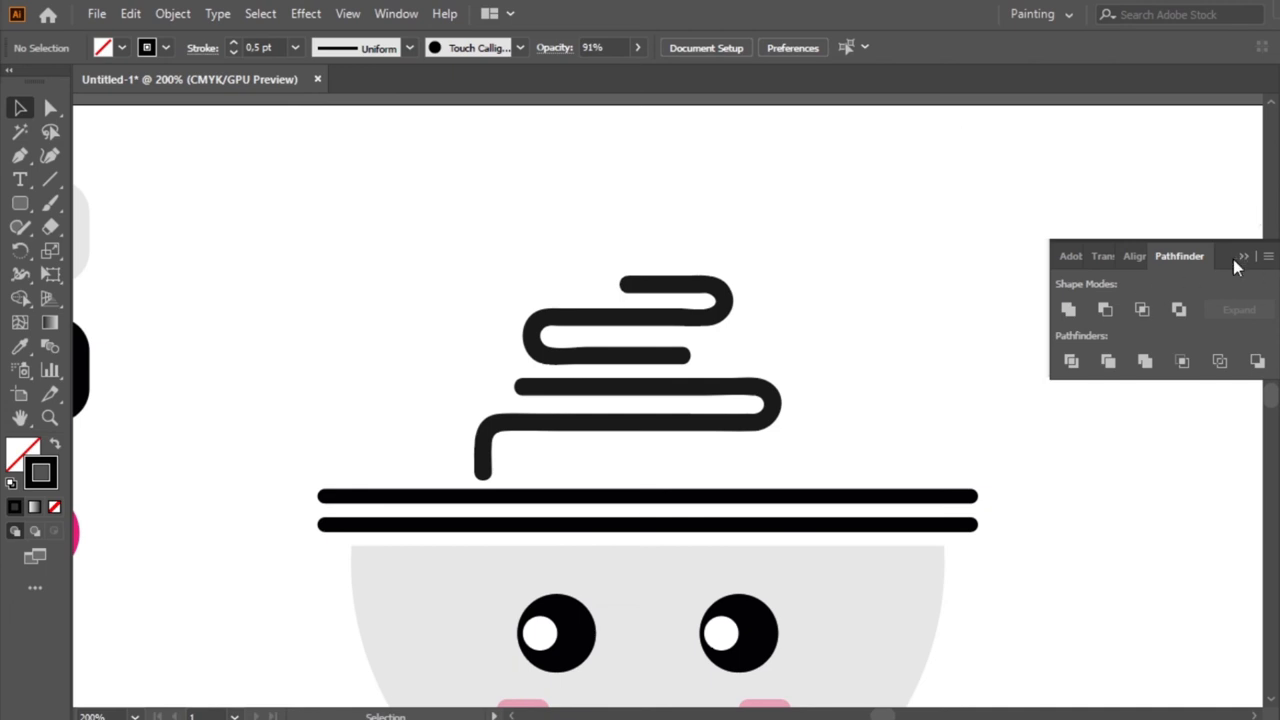
# - Draw a black parallelogram beside the bowl and round its corners into a teardrop
pyautogui.scroll(-3)
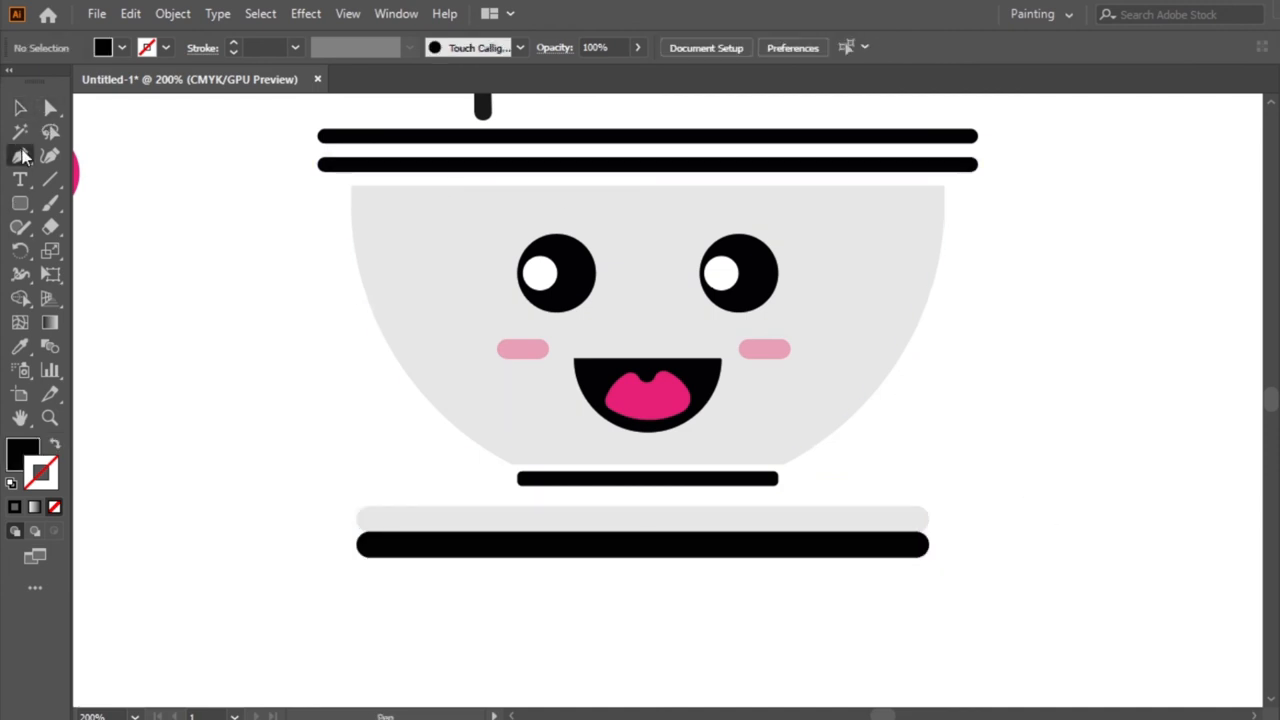
pyautogui.moveTo(912, 234); pyautogui.dragTo(1040, 240)
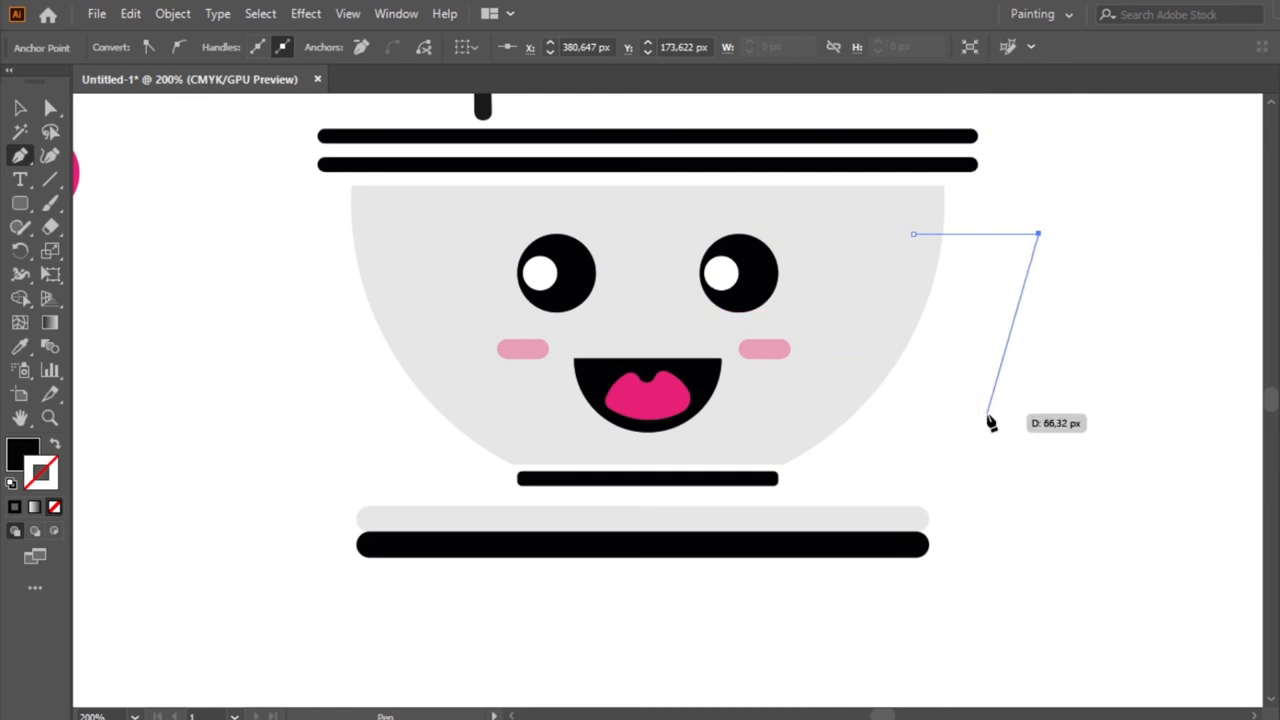
pyautogui.click(890, 240)
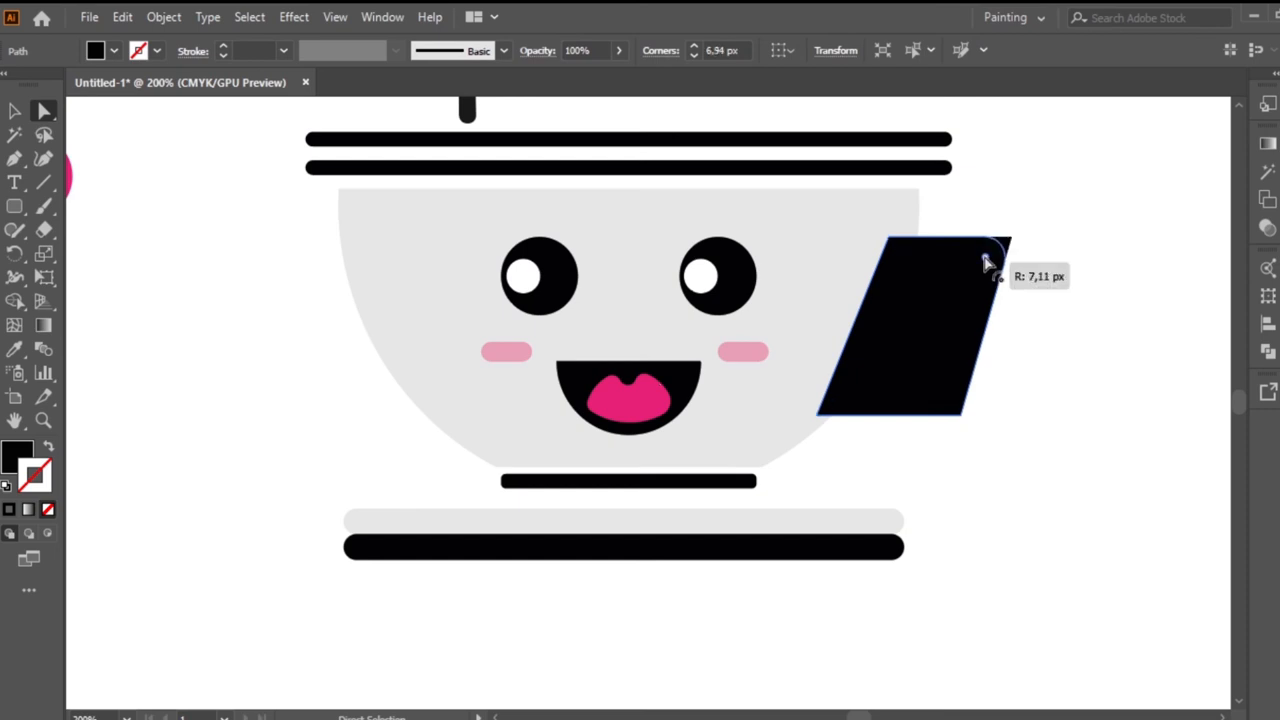
pyautogui.moveTo(985, 260); pyautogui.dragTo(880, 305)
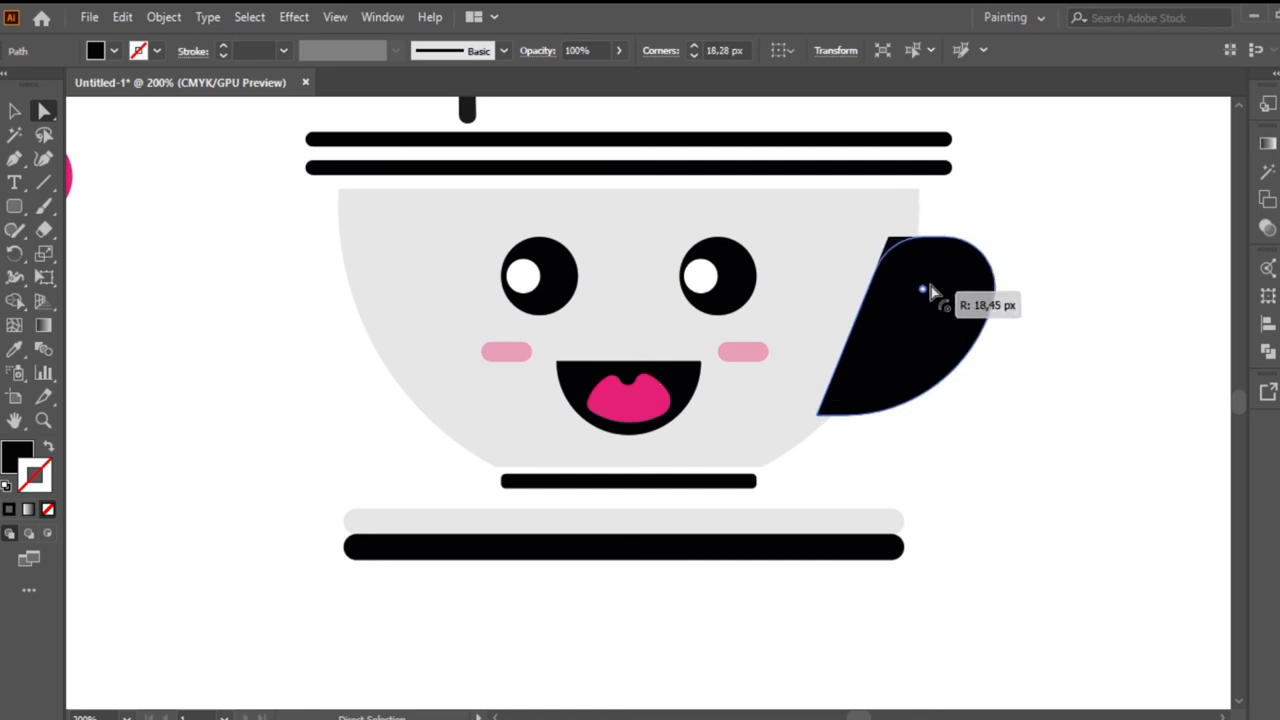
pyautogui.click(14, 111)
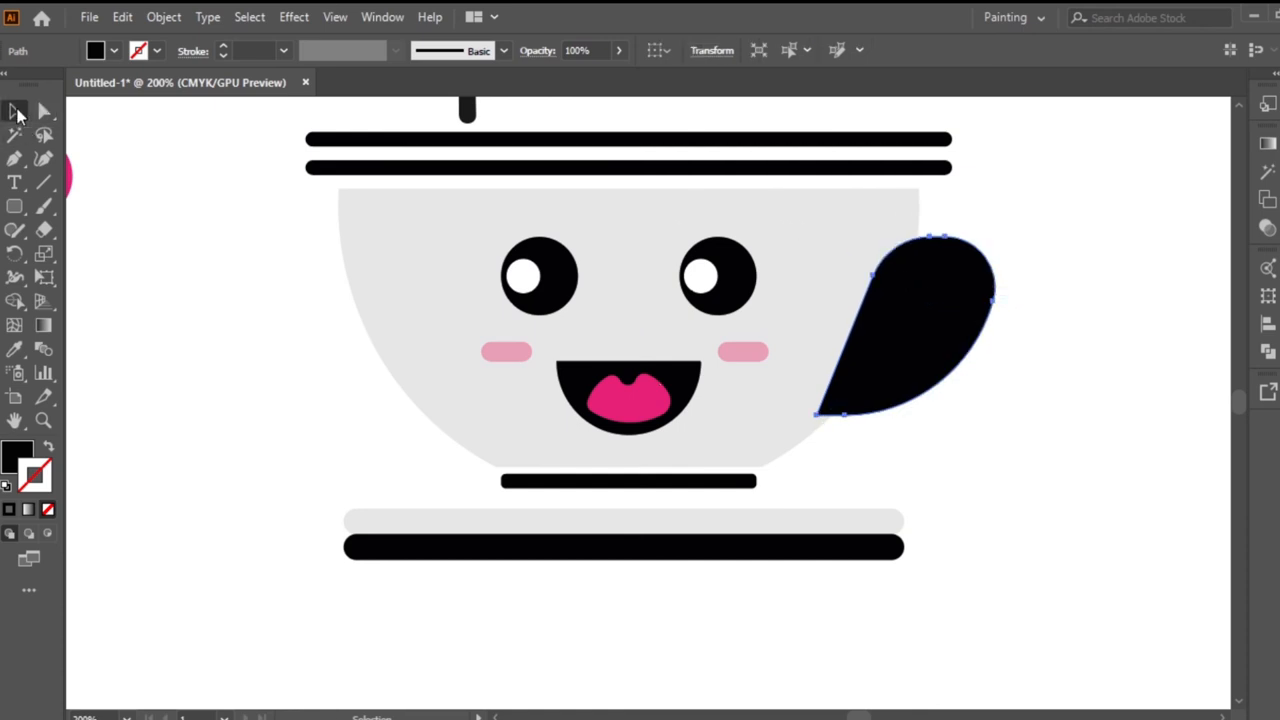
# - Offset the teardrop path by -5 px to create an inset copy
pyautogui.click(122, 17)
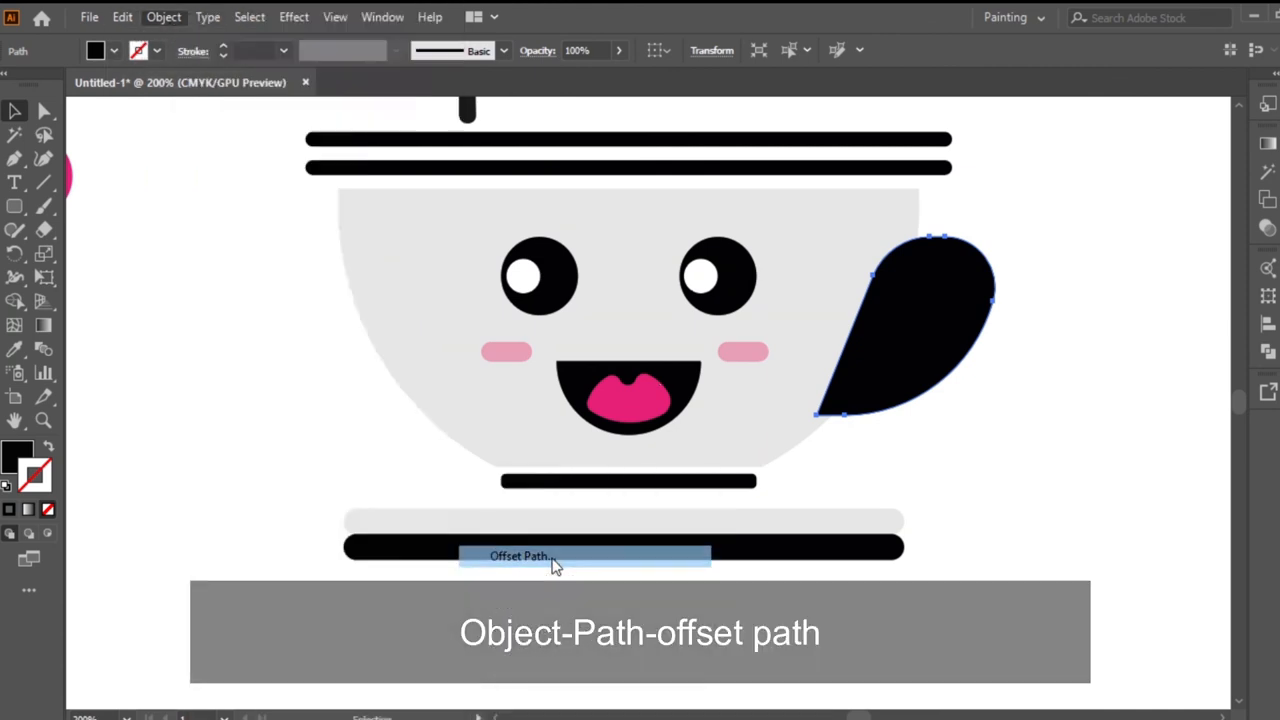
pyautogui.click(518, 556)
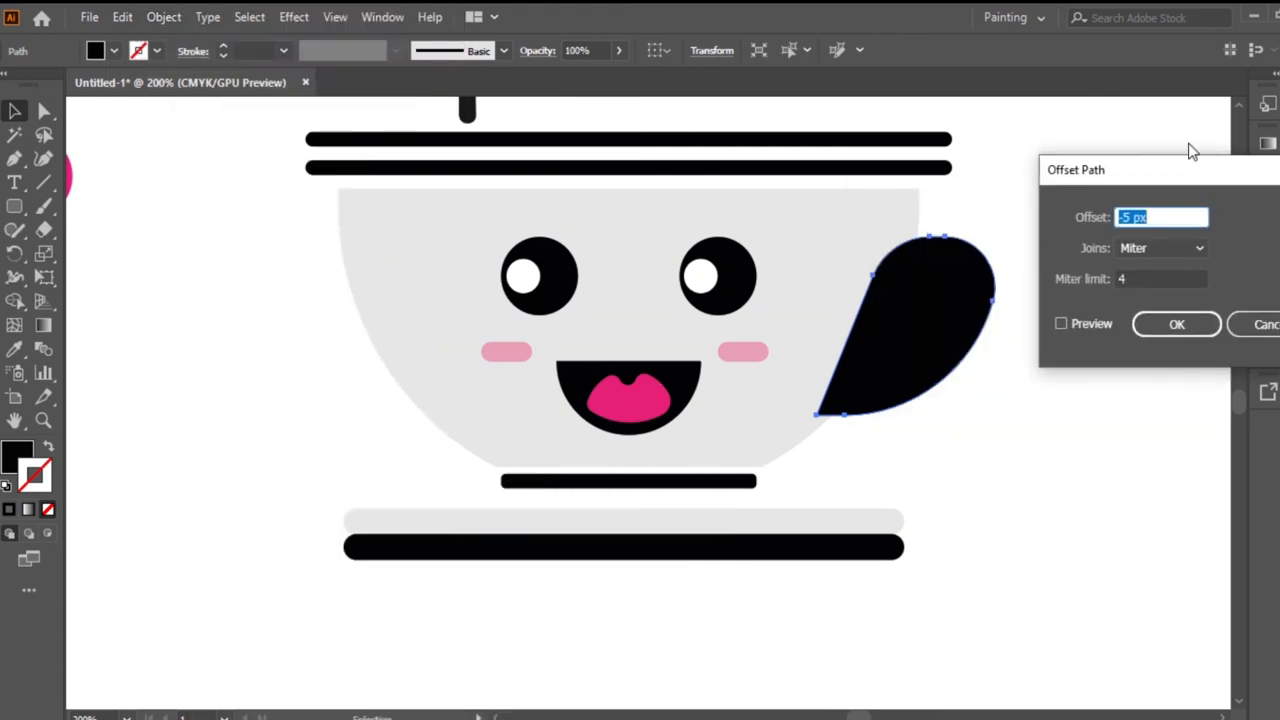
pyautogui.click(1060, 323)
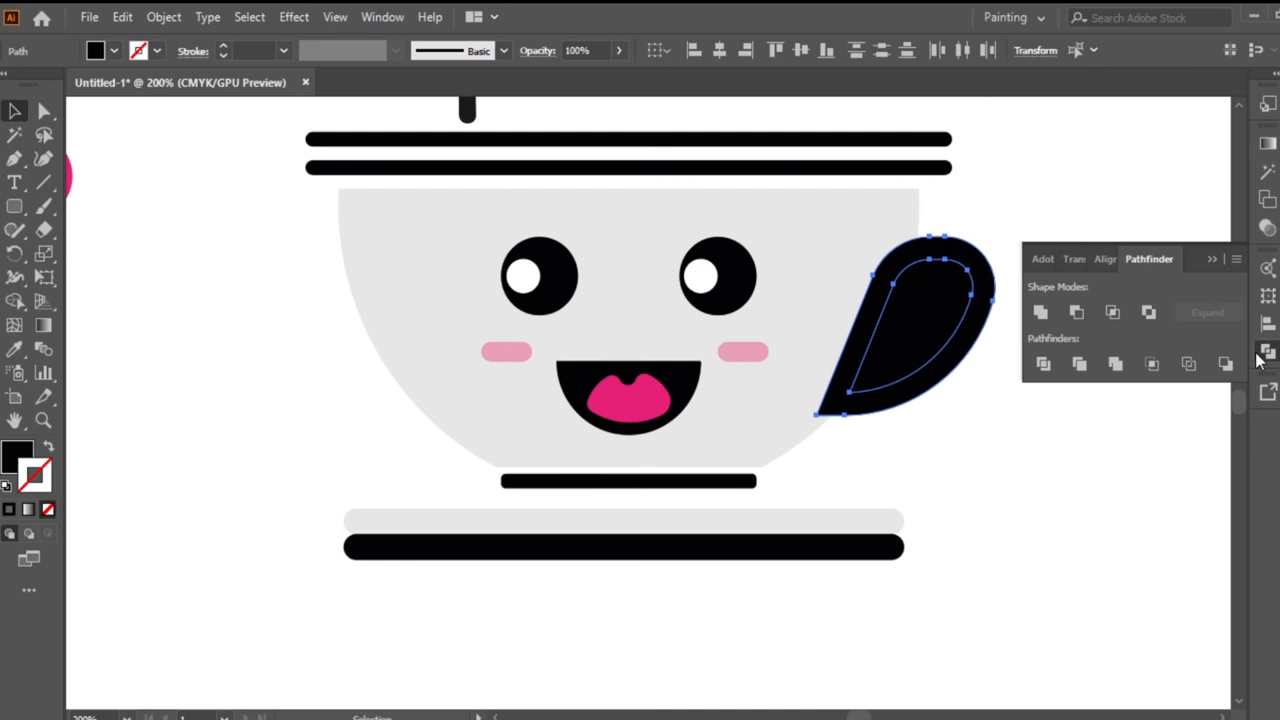
# - Send the handle outline backward and fit it against the bowl's right side
pyautogui.rightClick(975, 330)
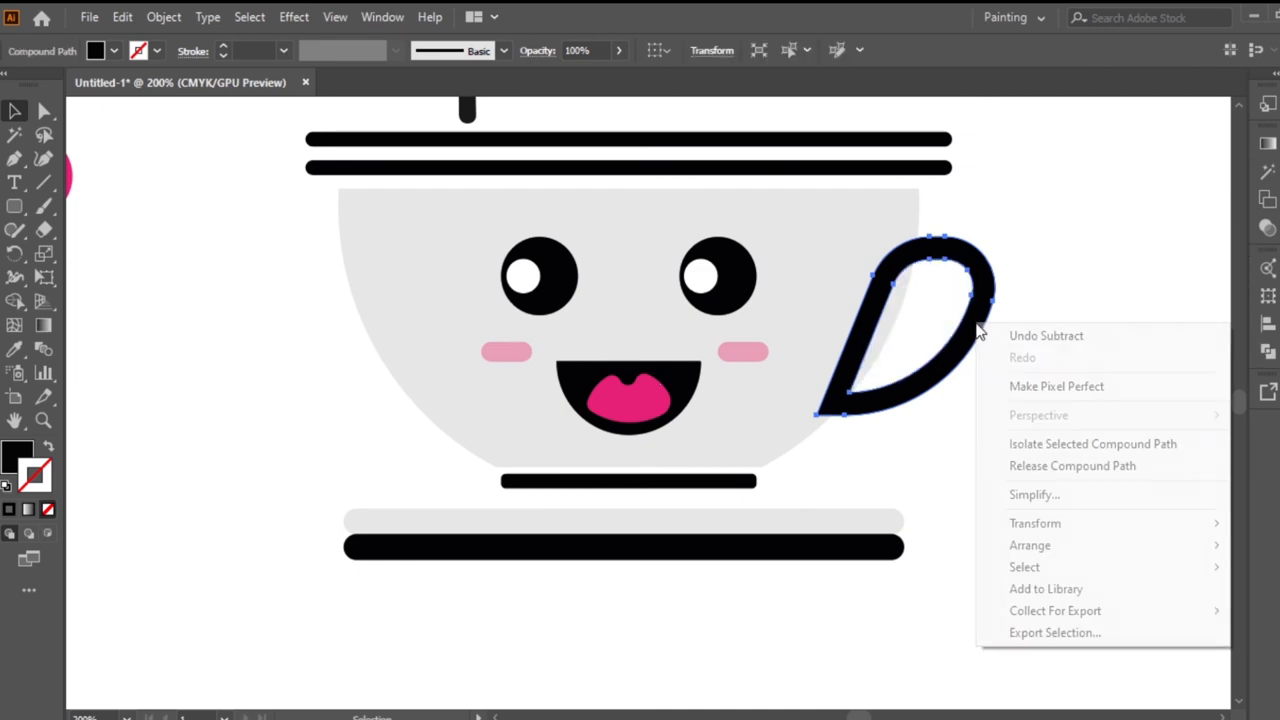
pyautogui.click(1037, 414)
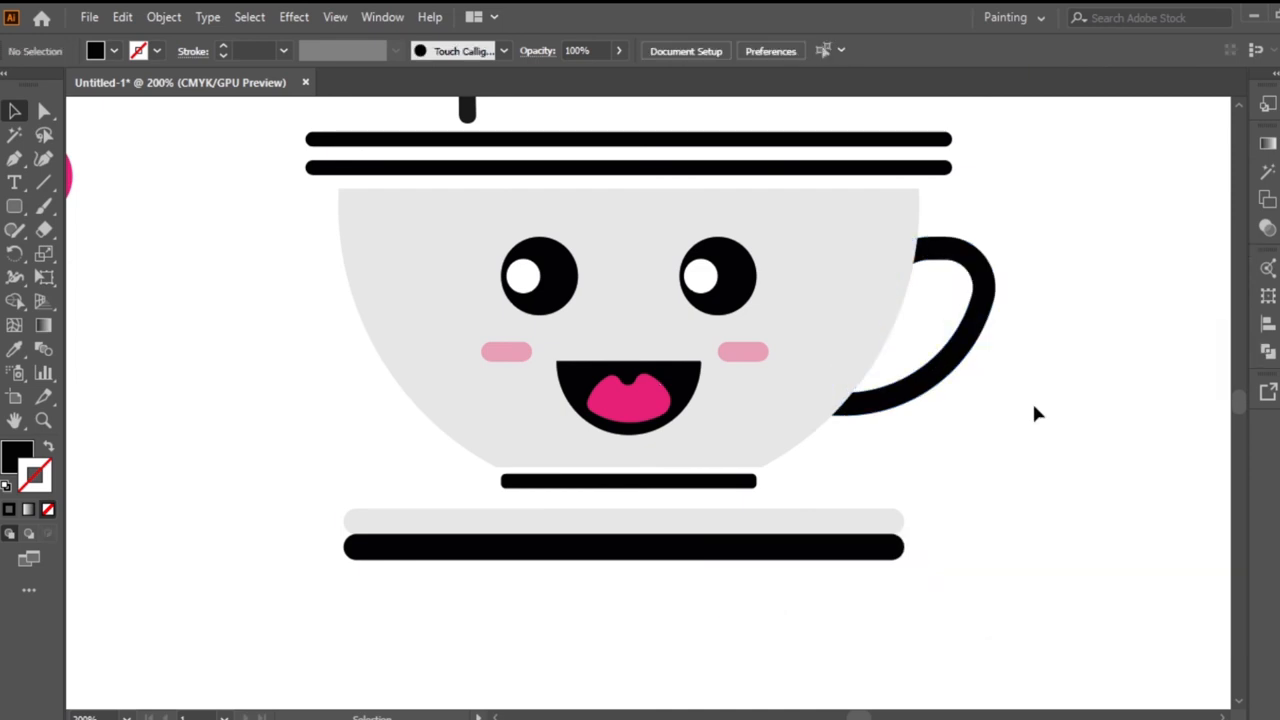
pyautogui.moveTo(903, 533); pyautogui.dragTo(978, 318)
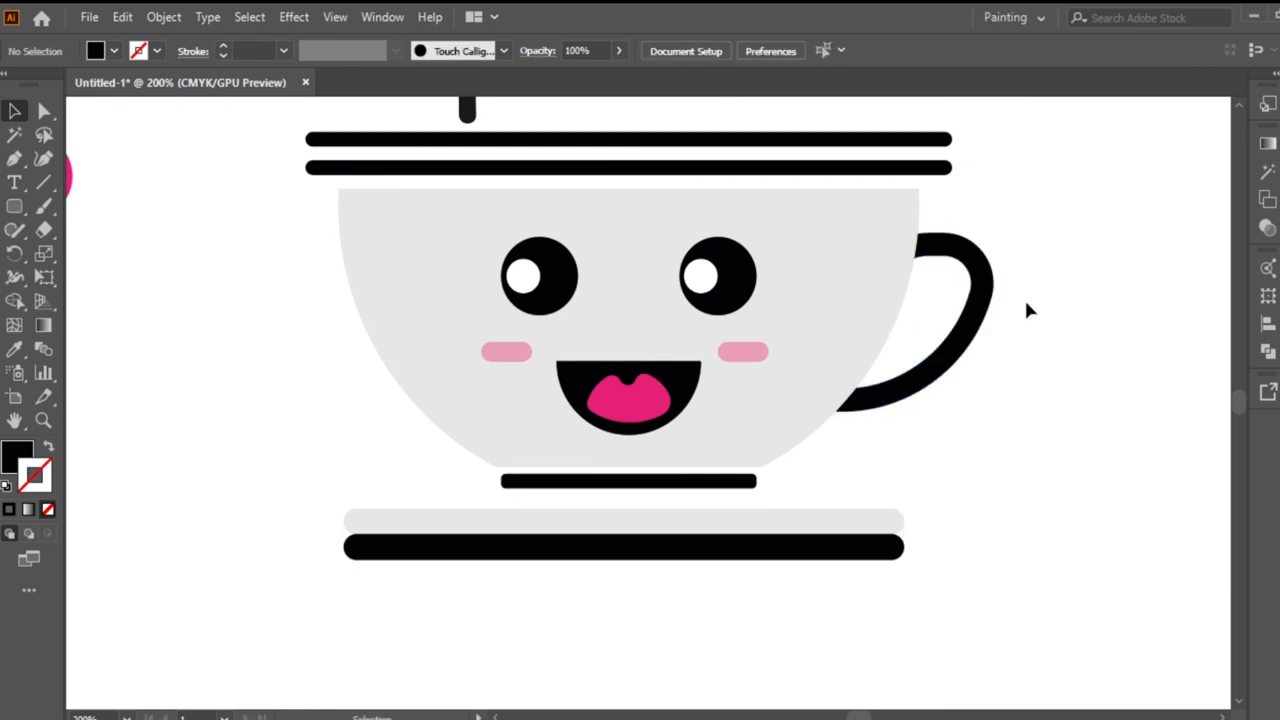
pyautogui.moveTo(151, 126)
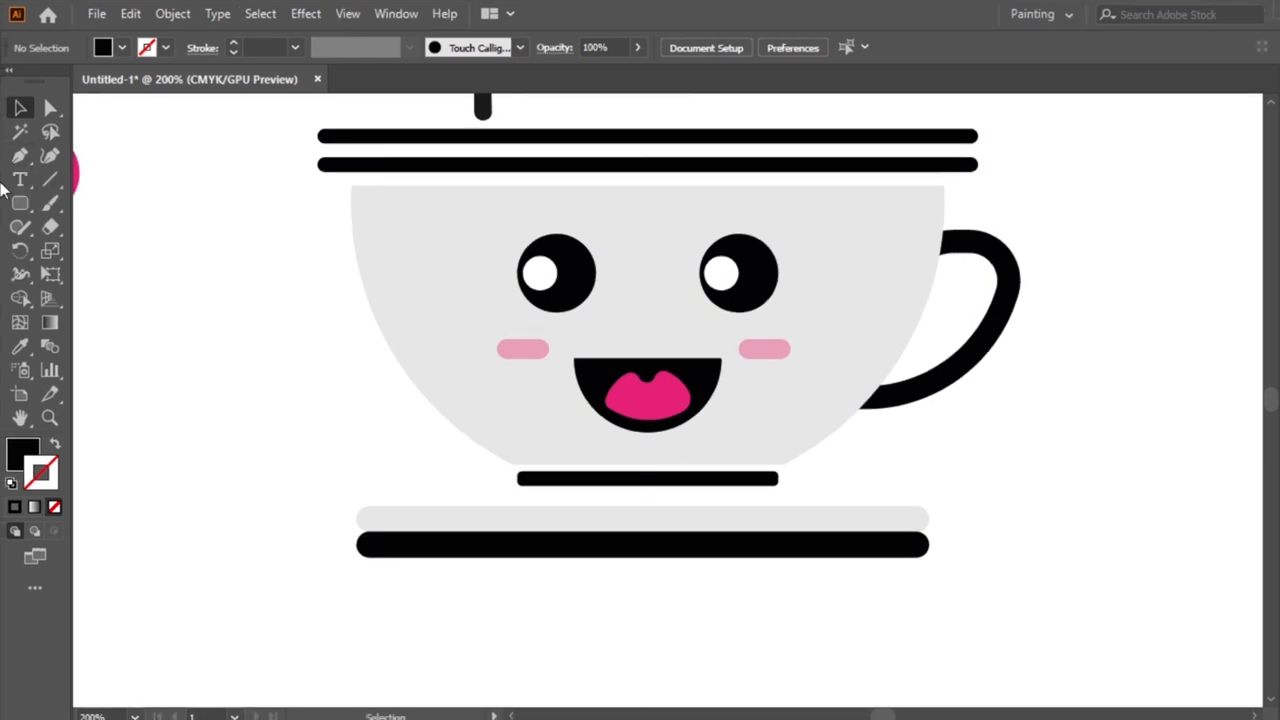
pyautogui.moveTo(20, 156)
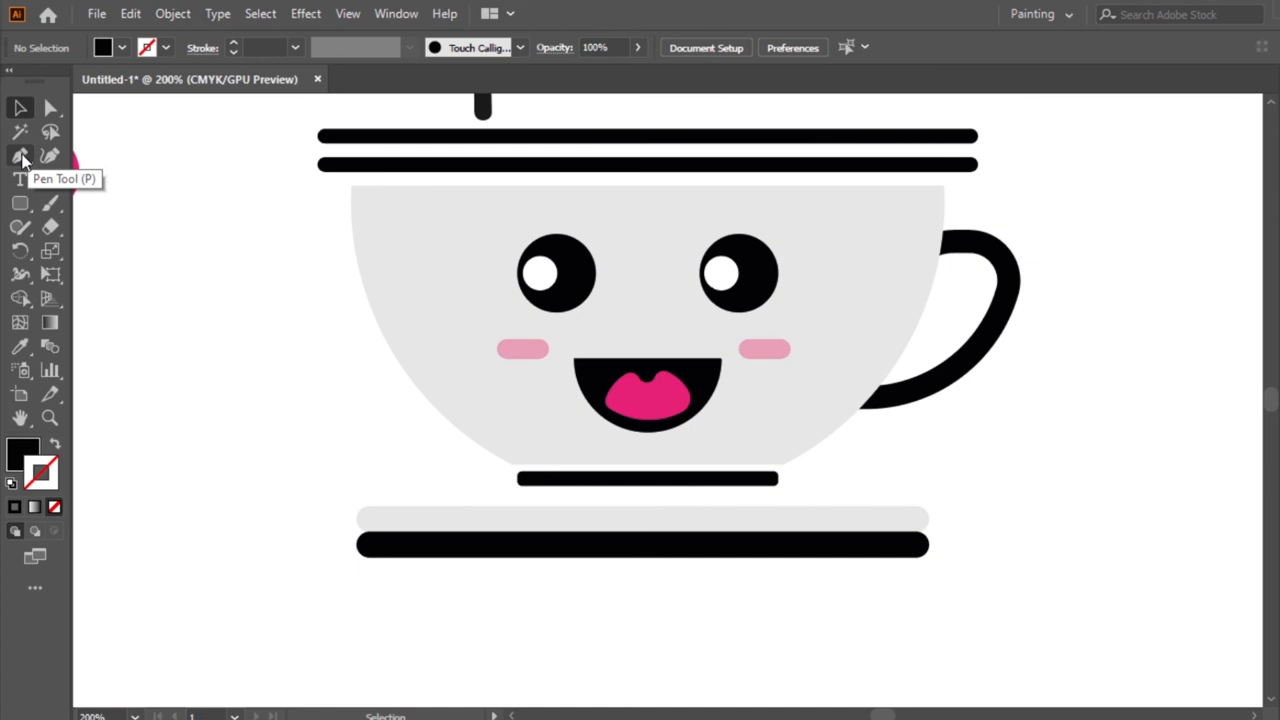
pyautogui.moveTo(50, 155)
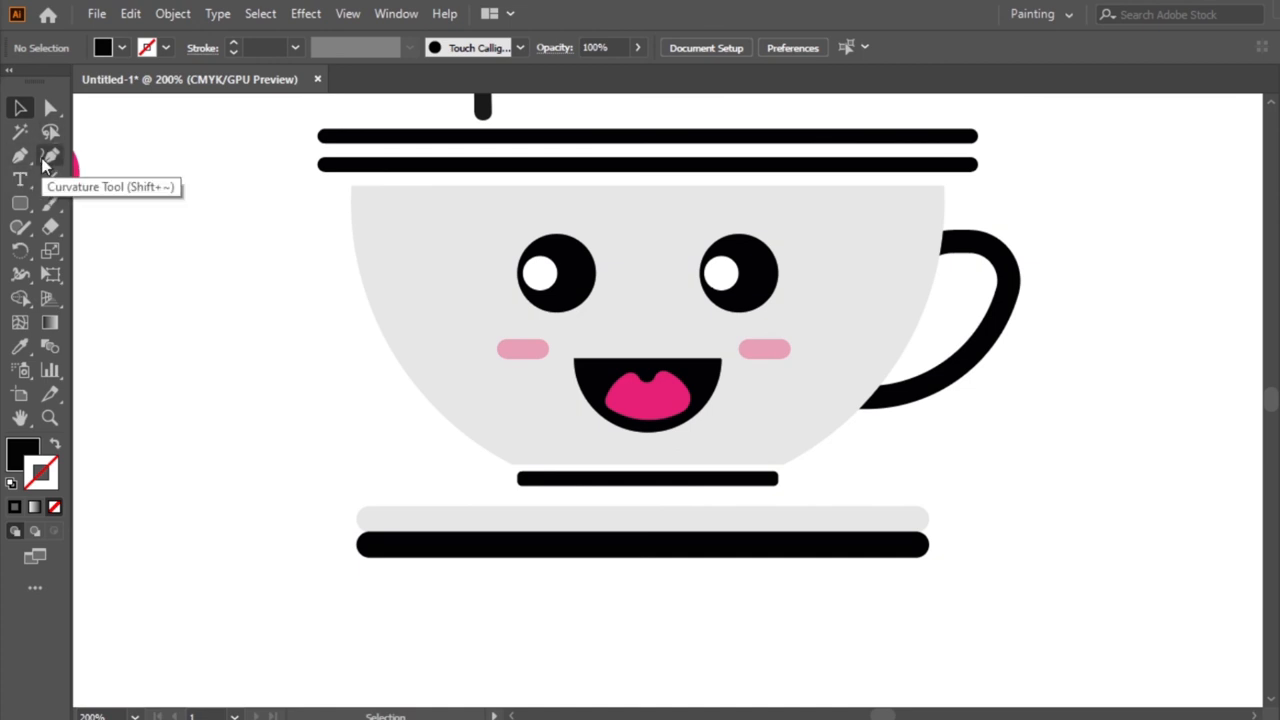
# - Draw a large curved shadow over the cup's right side and lower its opacity to about 17%
pyautogui.click(49, 155)
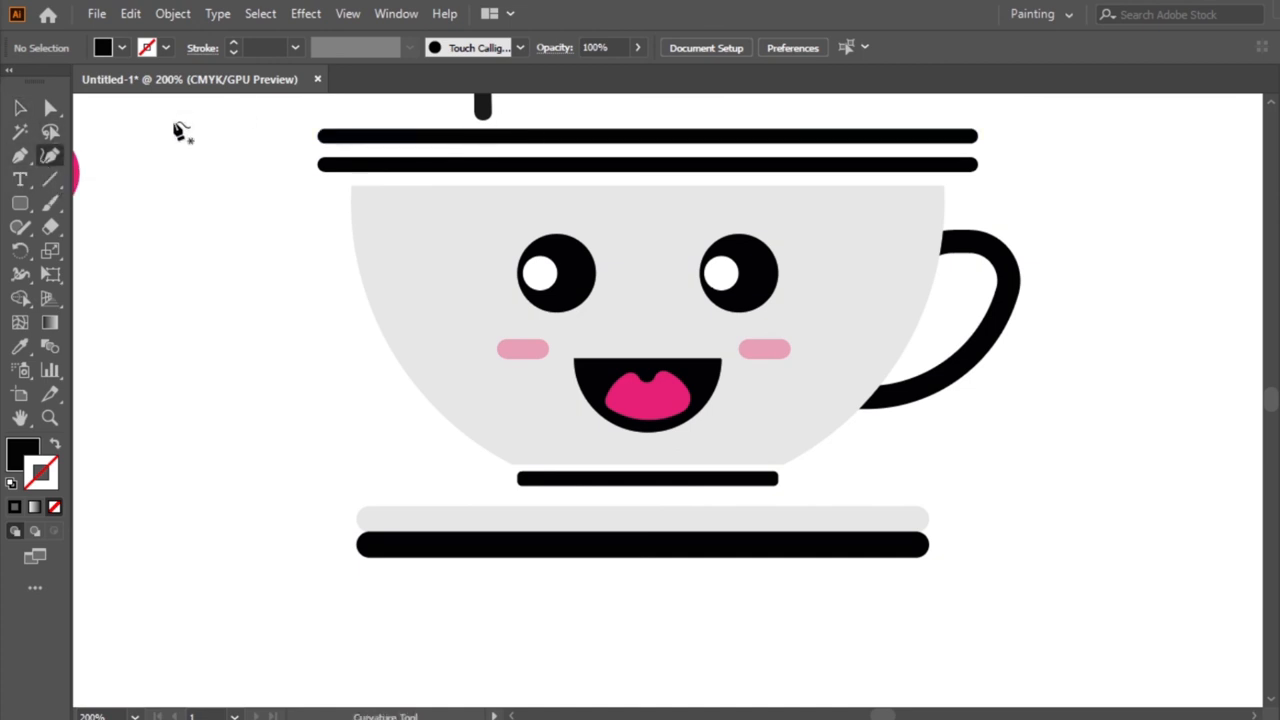
pyautogui.moveTo(958, 188)
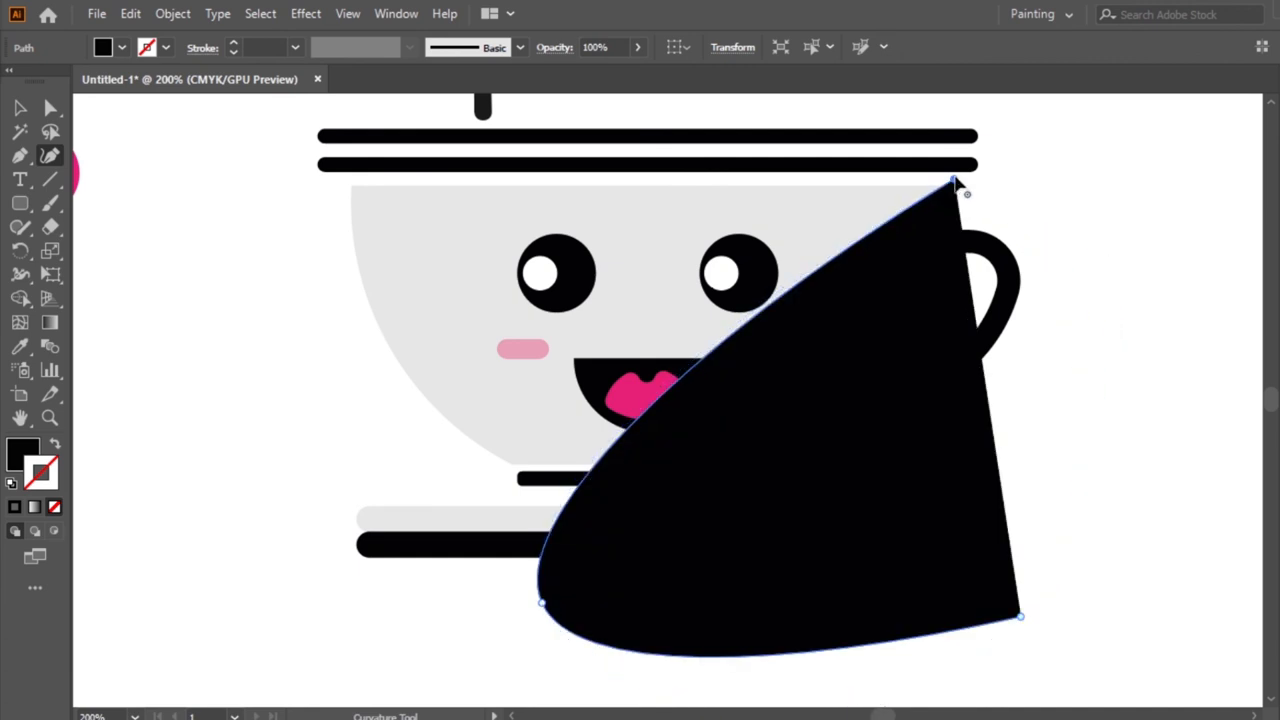
pyautogui.click(731, 328)
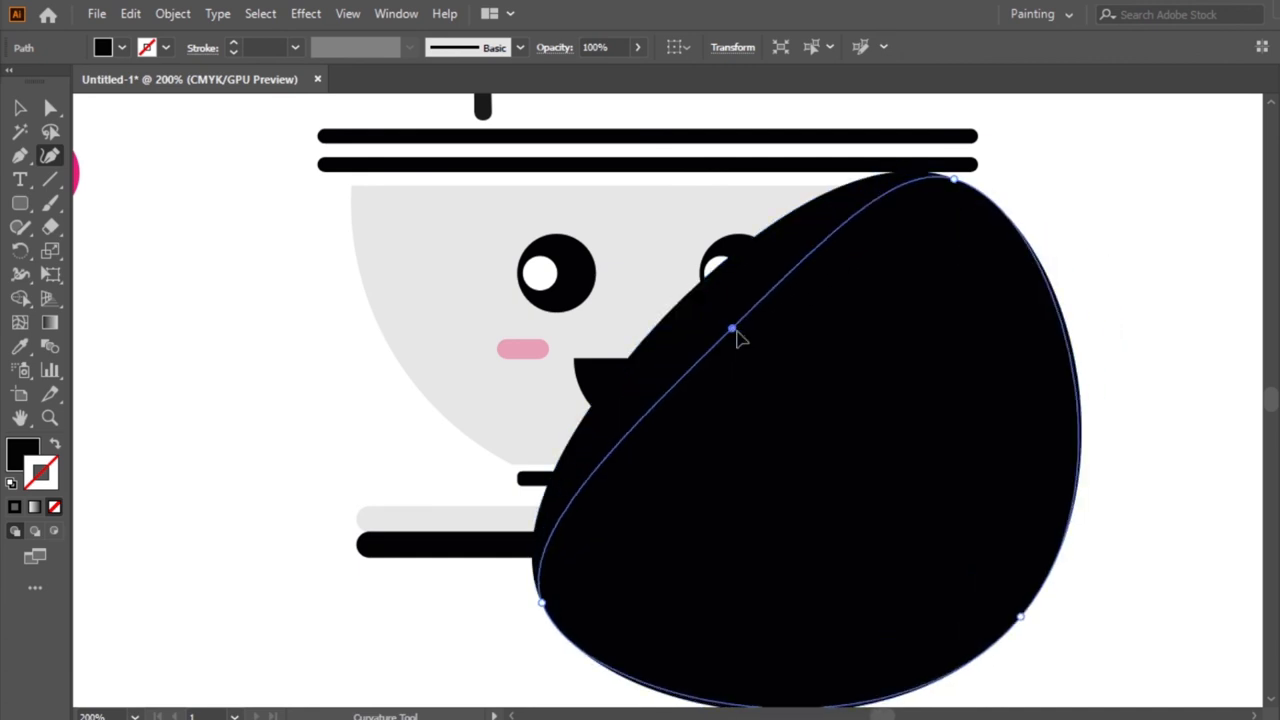
pyautogui.moveTo(732, 328); pyautogui.dragTo(778, 370)
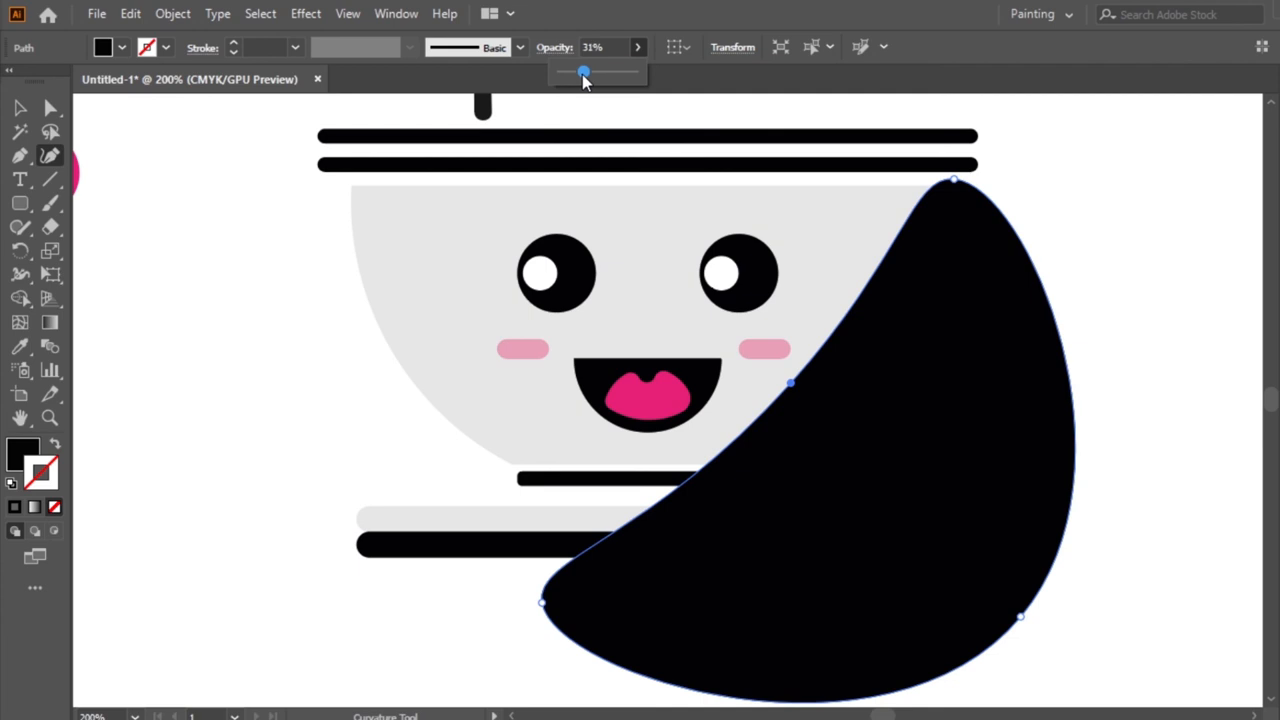
pyautogui.moveTo(584, 71); pyautogui.dragTo(573, 71)
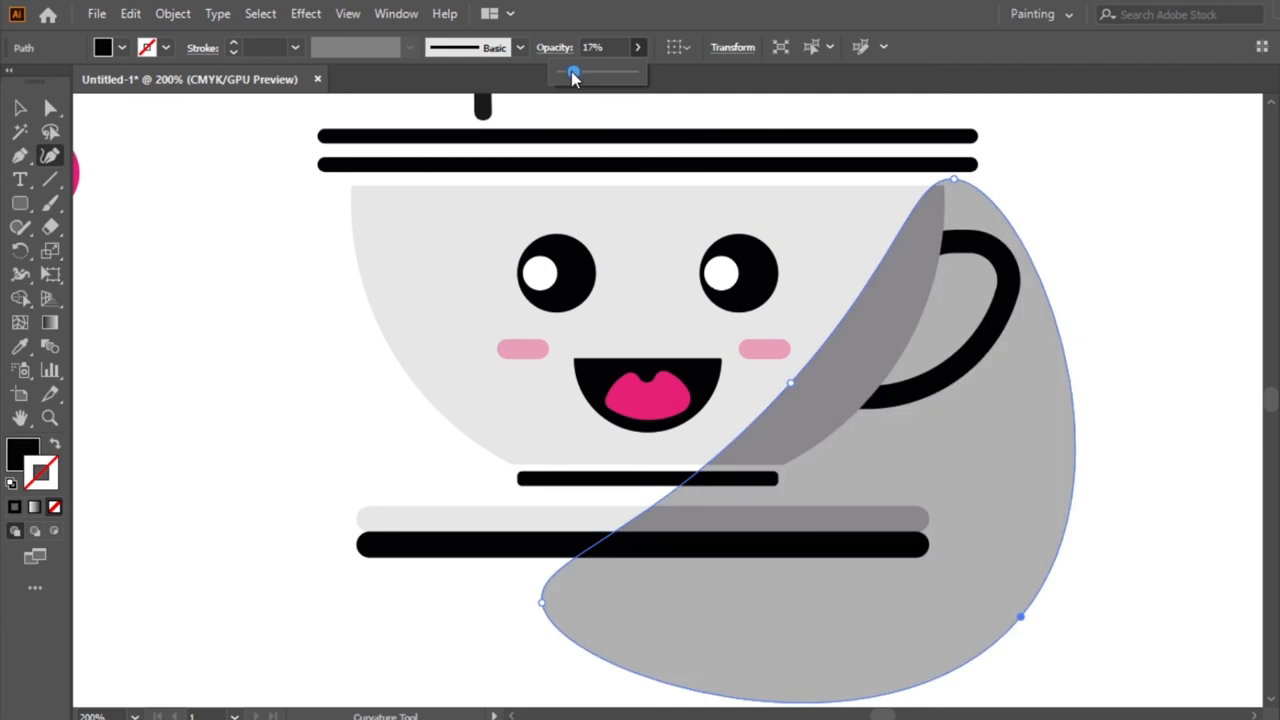
pyautogui.moveTo(573, 72); pyautogui.dragTo(567, 72)
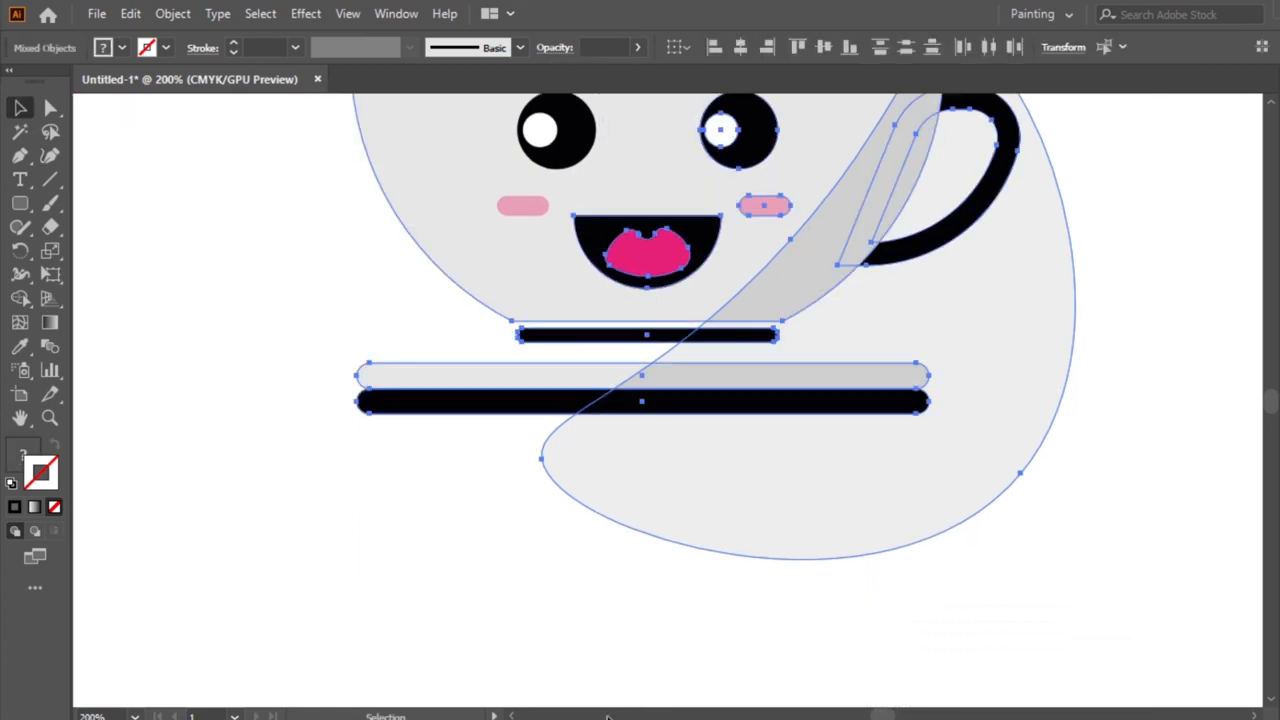
pyautogui.moveTo(210, 285)
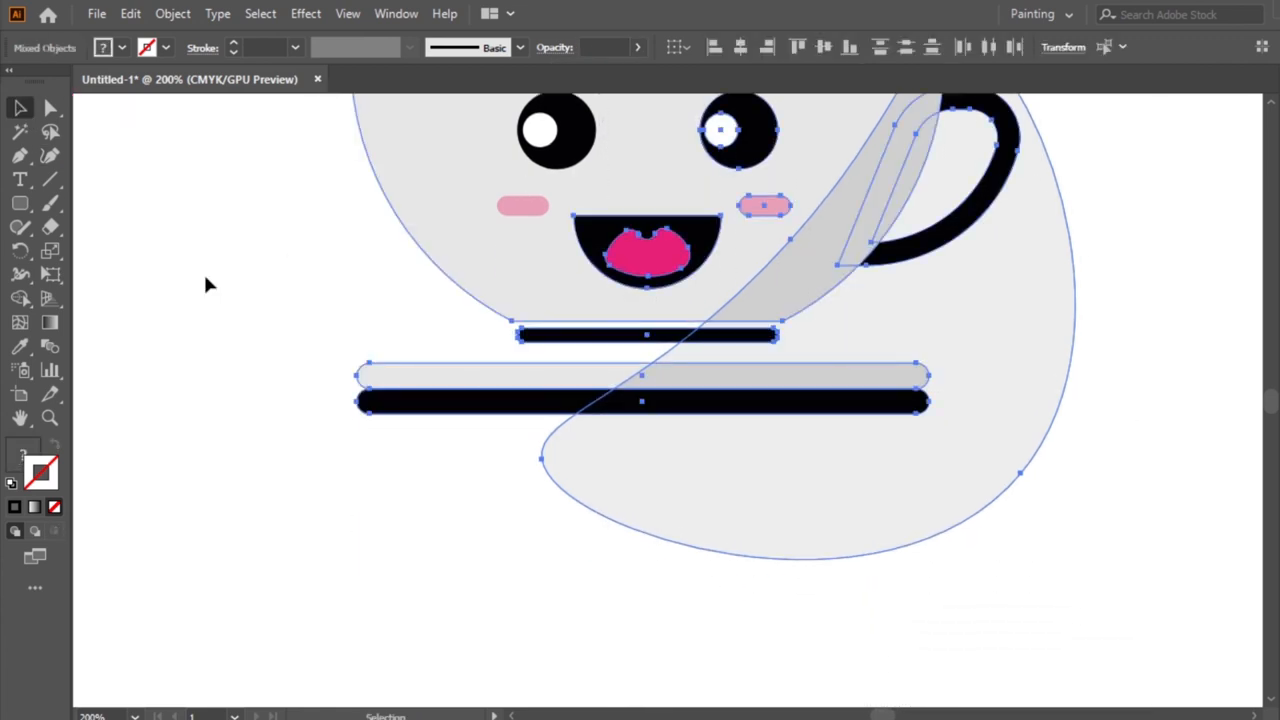
# - Remove shadow areas outside the cup with Shape Builder and round the top steam line's corners
pyautogui.click(20, 298)
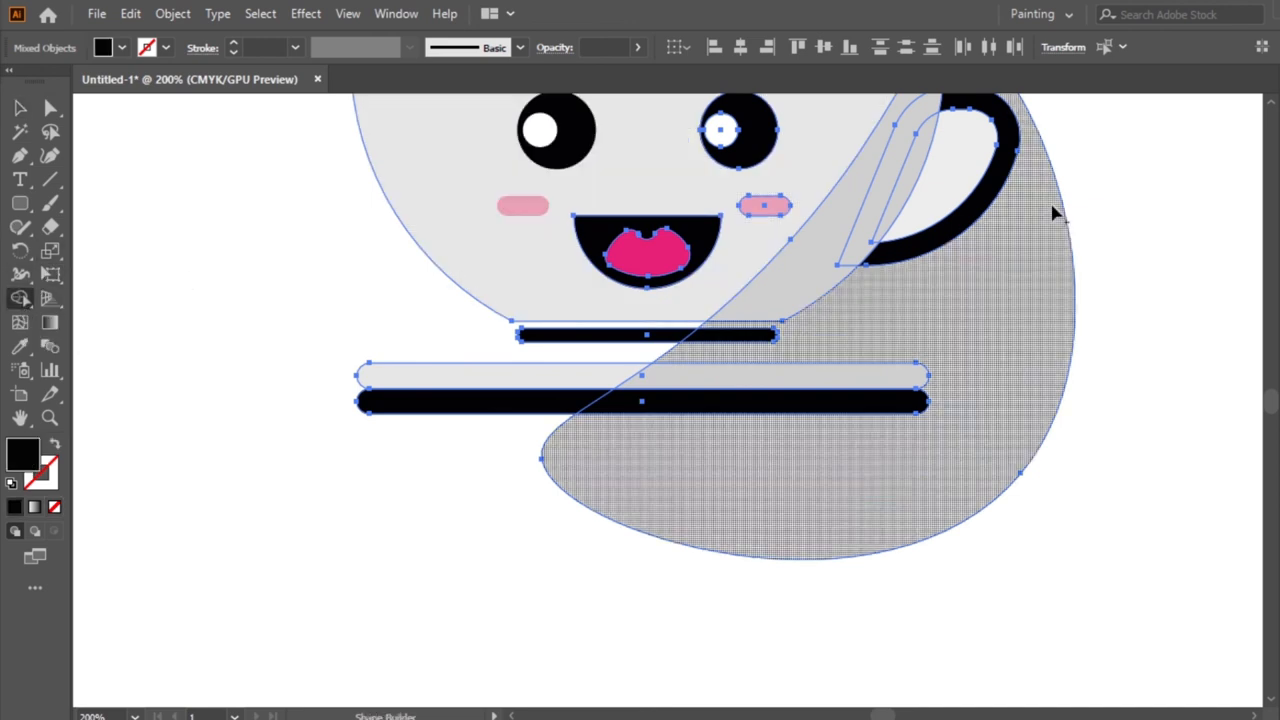
pyautogui.moveTo(1035, 232)
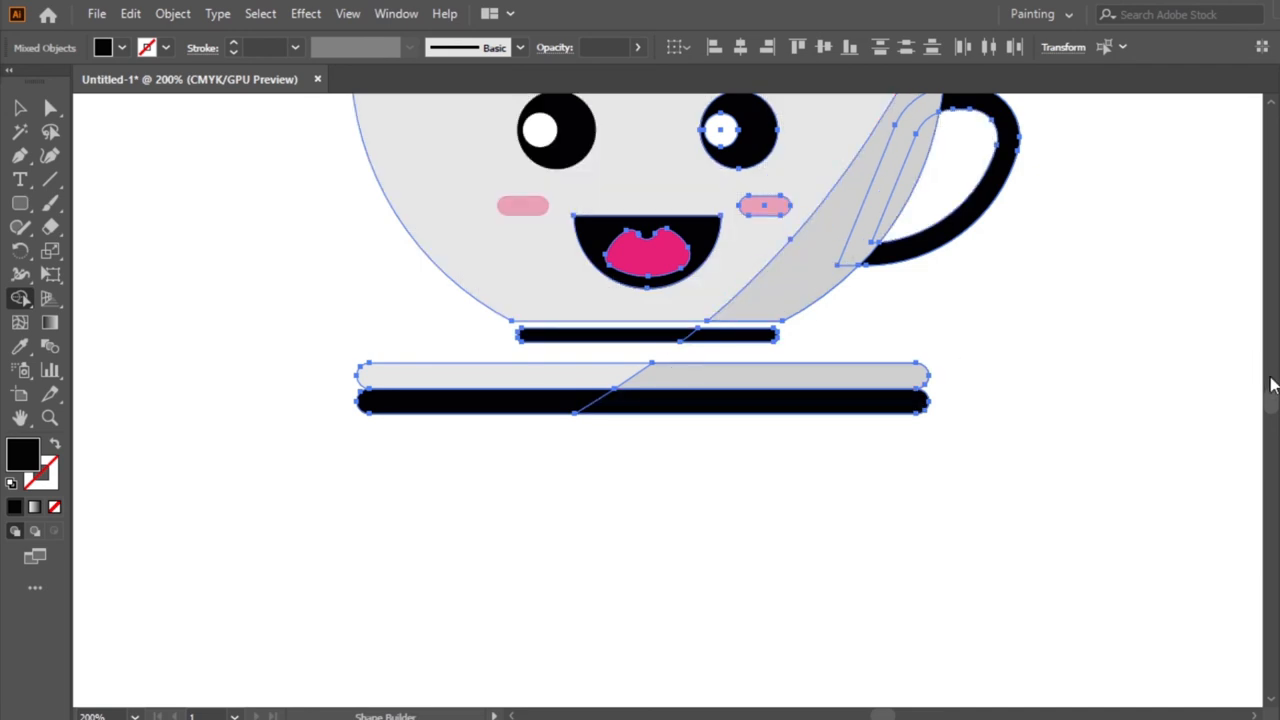
pyautogui.scroll(-3)
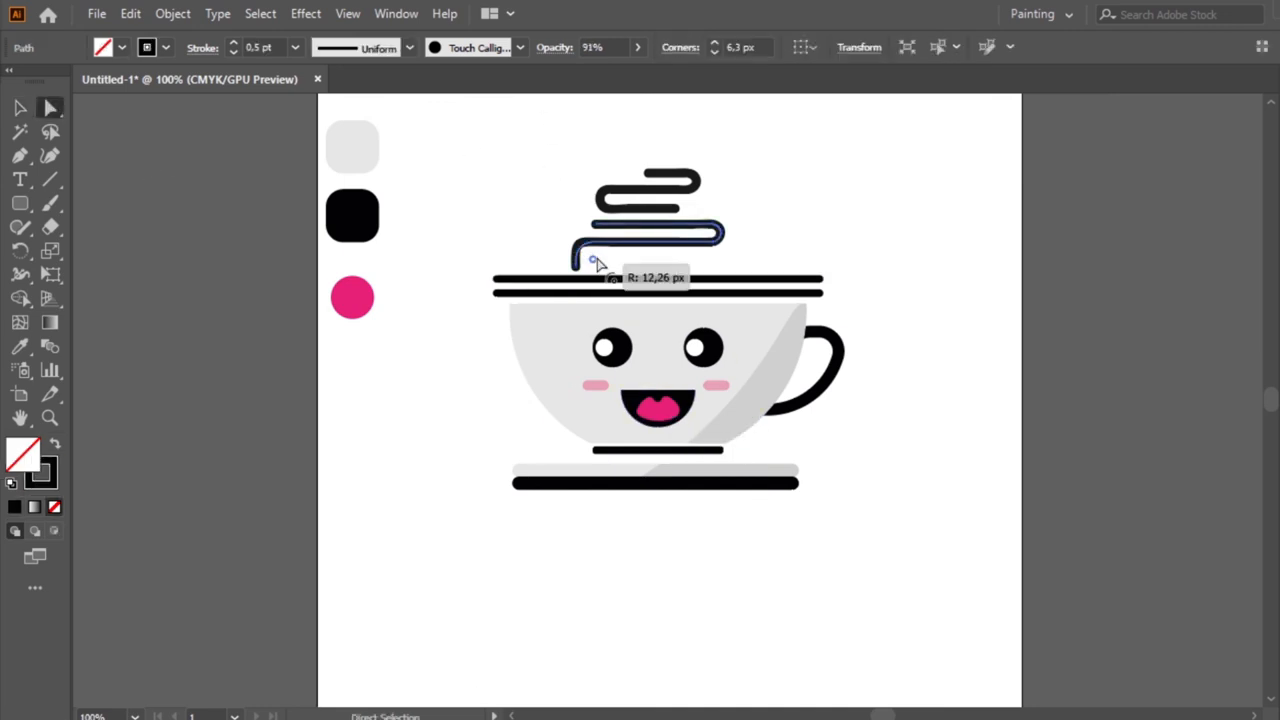
pyautogui.moveTo(597, 263); pyautogui.dragTo(610, 195)
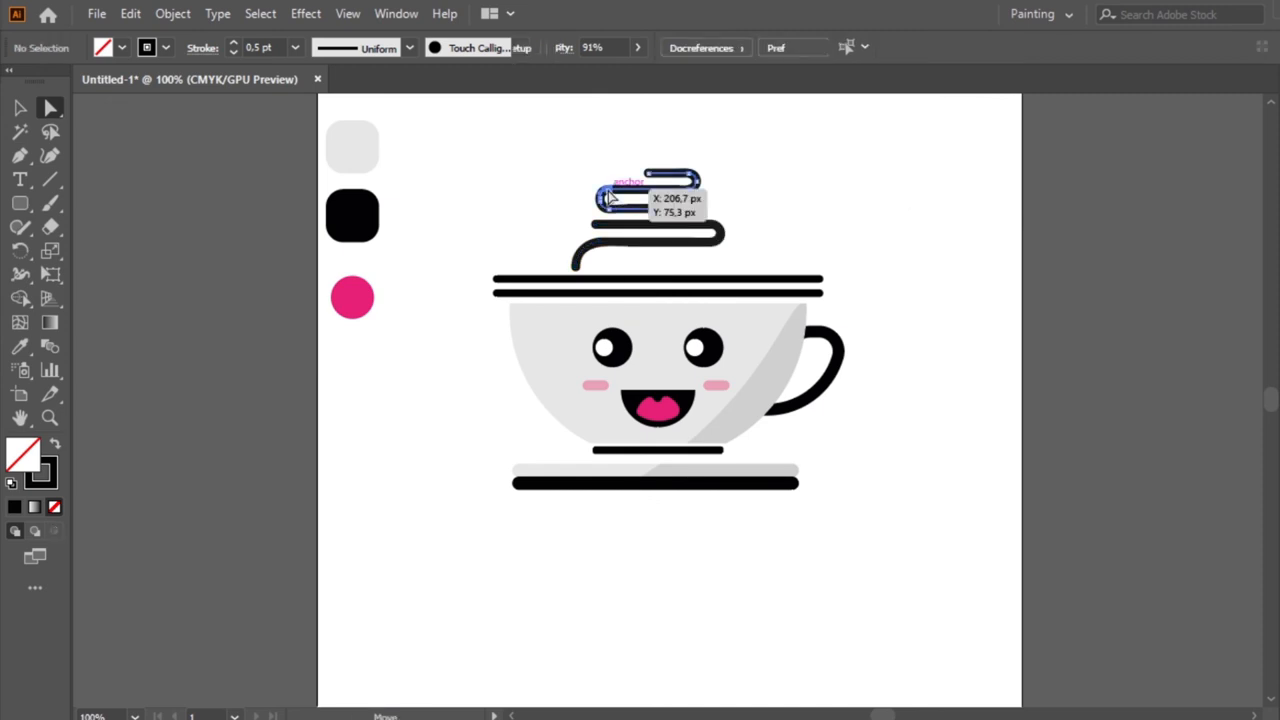
pyautogui.click(610, 197)
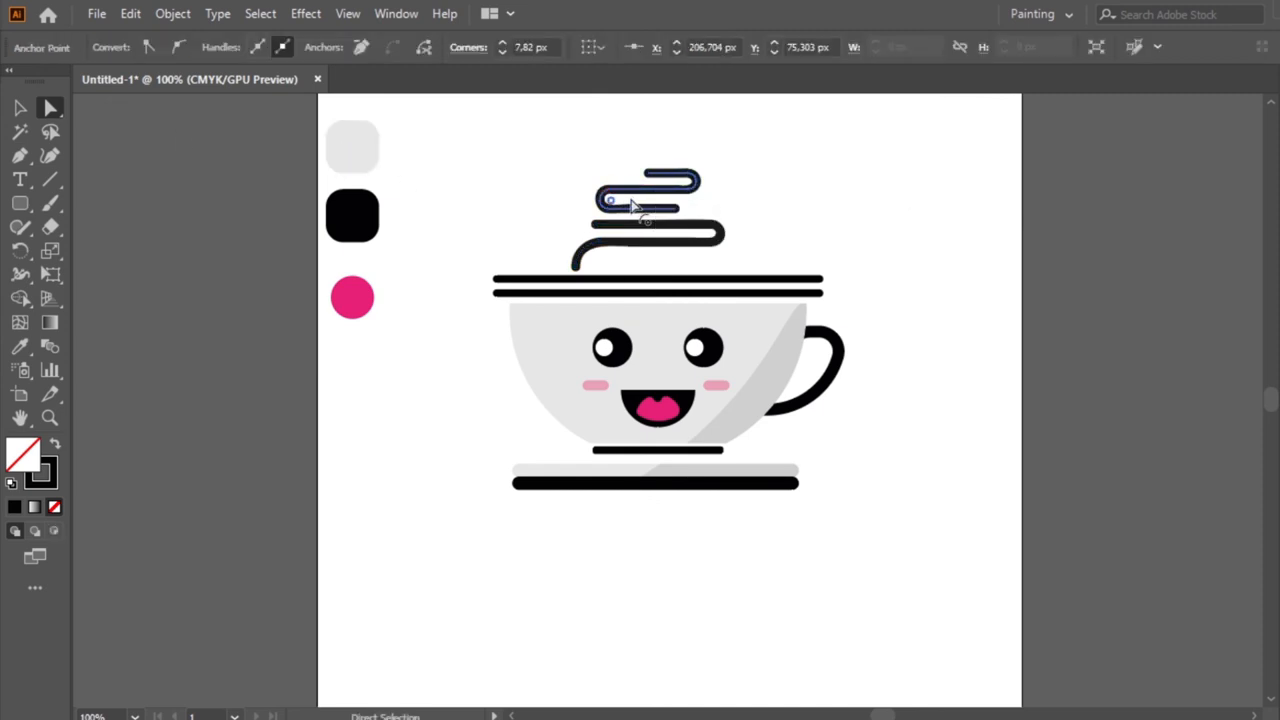